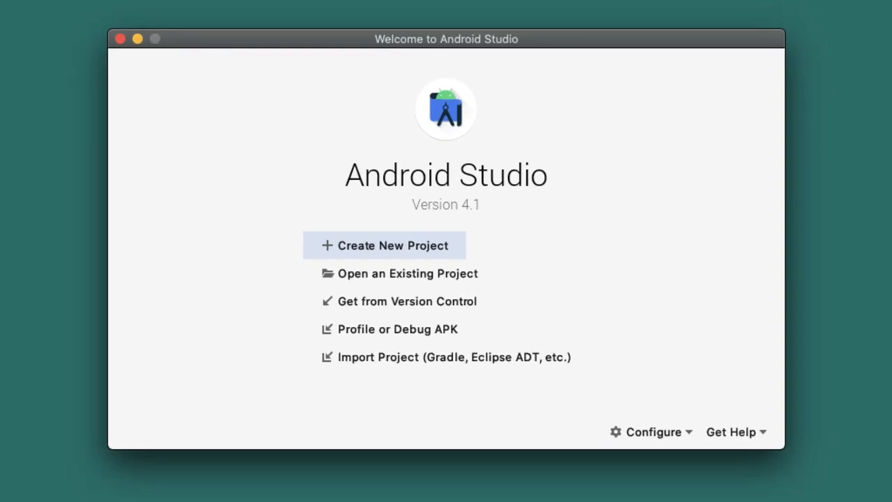
{"action": "mouse_move", "coordinate": [385, 245]}
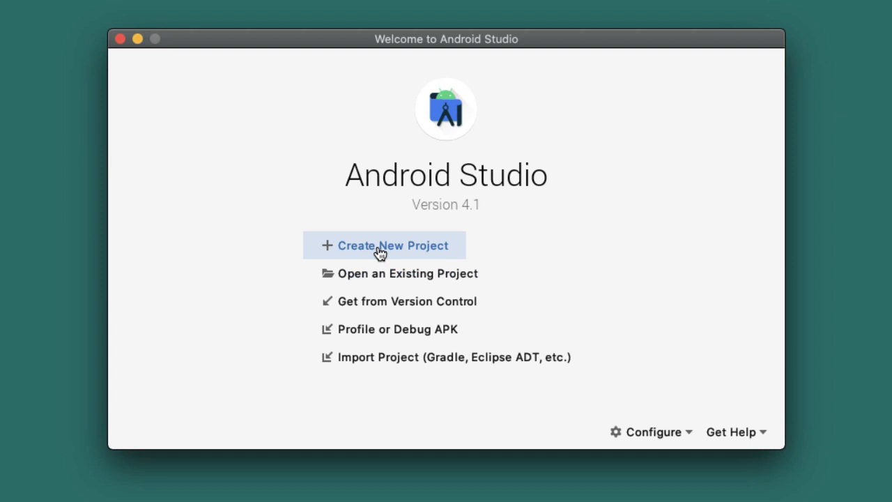
Start a new project with the Empty Activity phone and tablet template.
{"action": "left_click", "coordinate": [385, 245]}
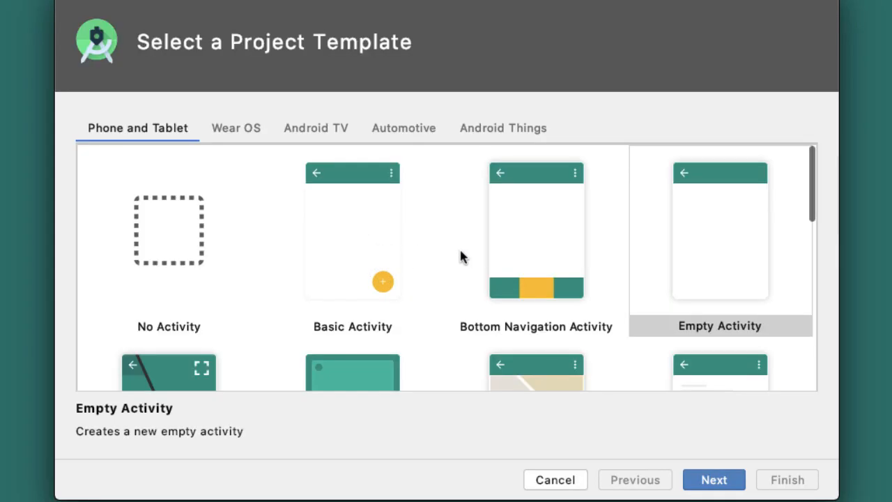
{"action": "left_click", "coordinate": [719, 230]}
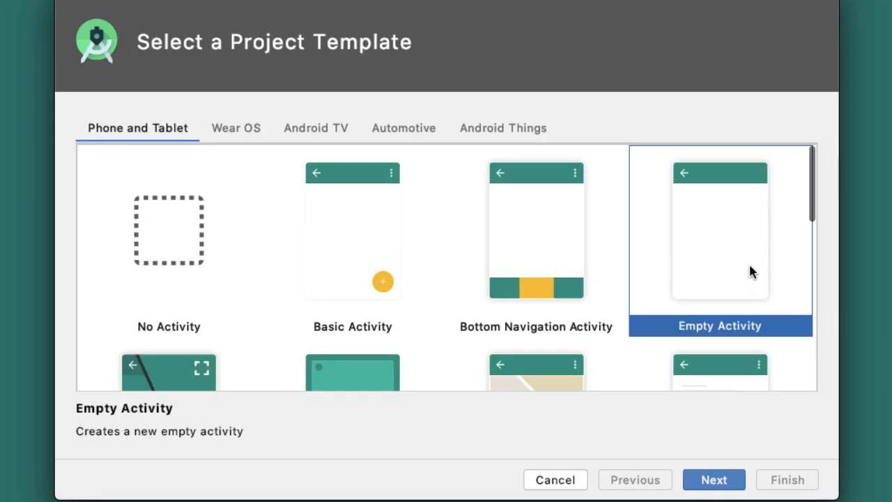
Name the project My Memory, confirming Language Kotlin and Minimum SDK API 21.
{"action": "left_click", "coordinate": [714, 480]}
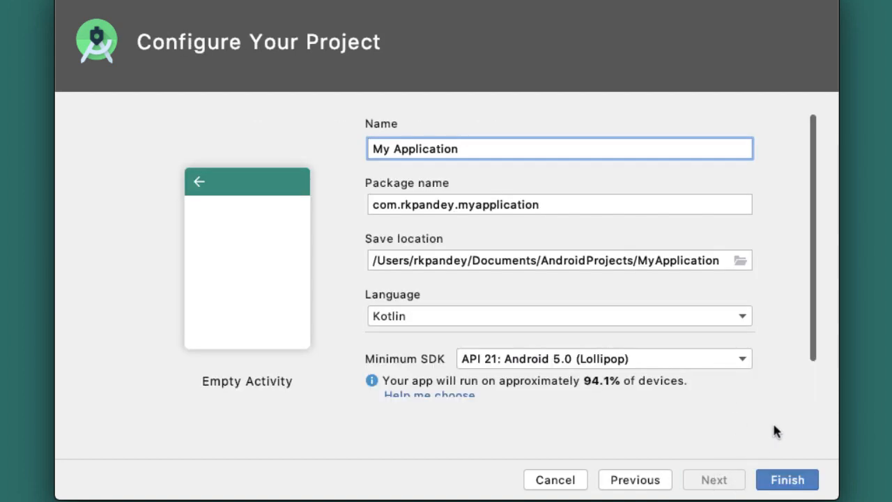
{"action": "double_click", "coordinate": [425, 148]}
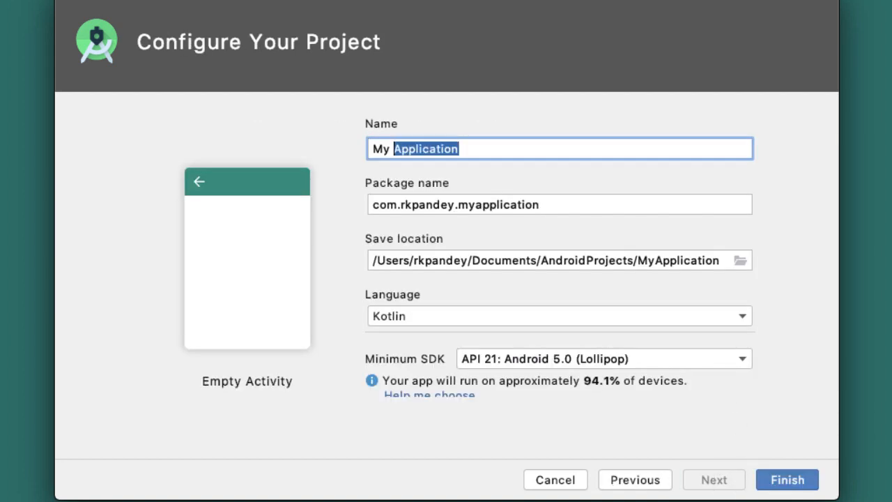
{"action": "type", "text": "Memory"}
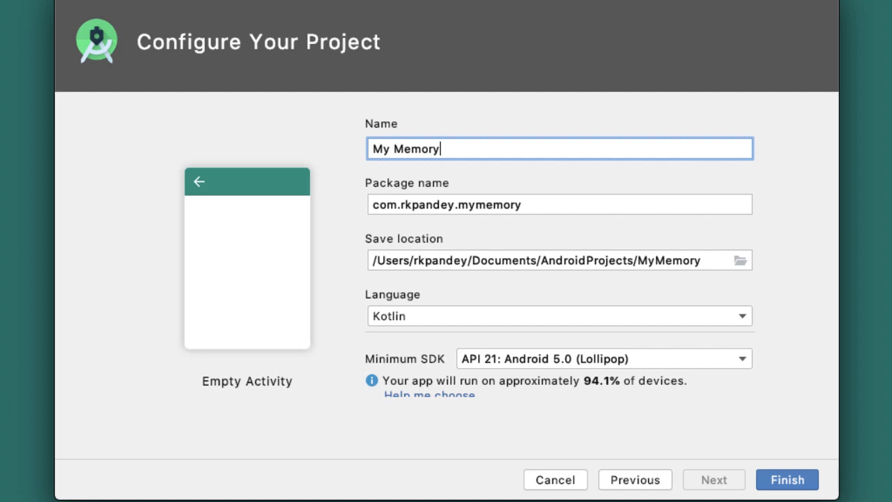
{"action": "mouse_move", "coordinate": [784, 421]}
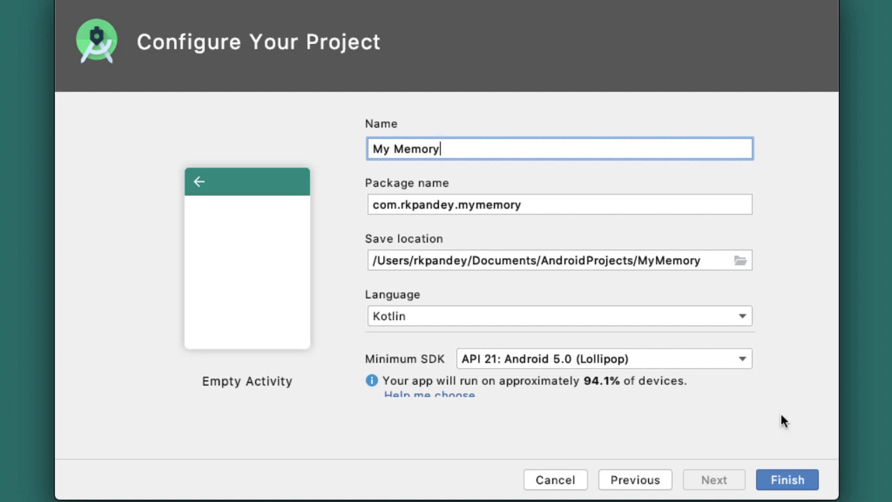
{"action": "mouse_move", "coordinate": [781, 415]}
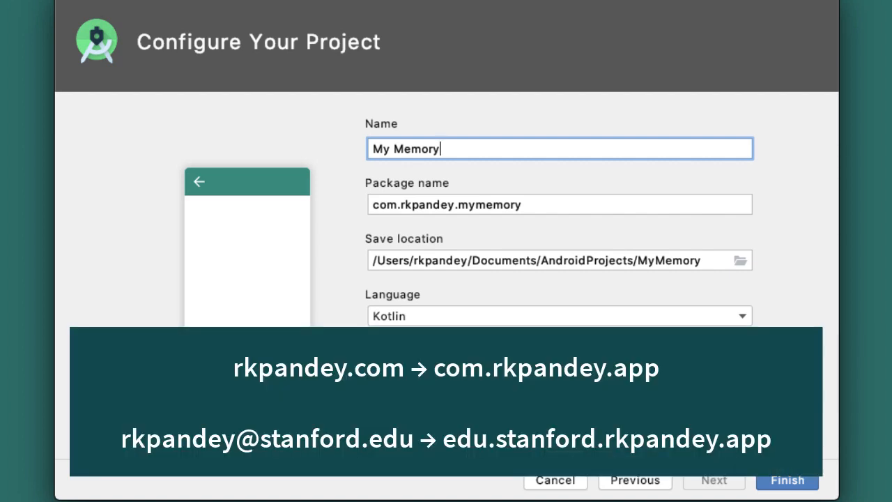
{"action": "scroll", "scroll_direction": "down", "scroll_amount": 3}
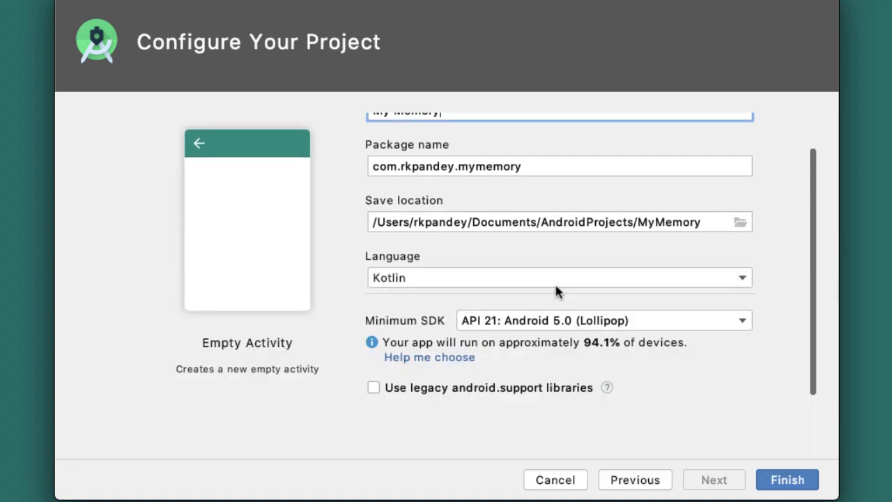
{"action": "mouse_move", "coordinate": [451, 265]}
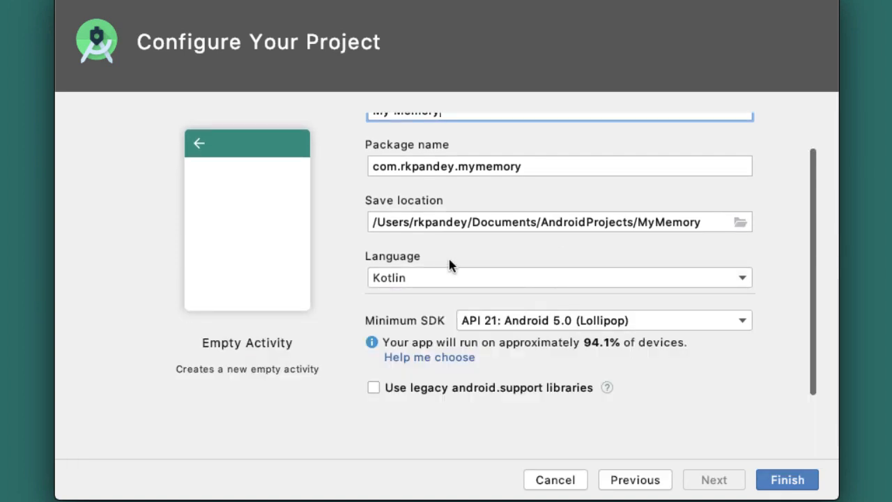
{"action": "mouse_move", "coordinate": [449, 277]}
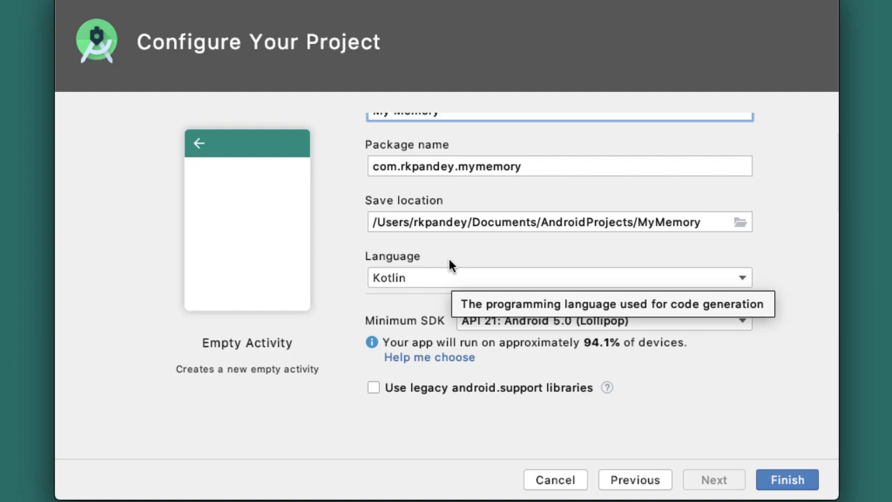
{"action": "mouse_move", "coordinate": [759, 258]}
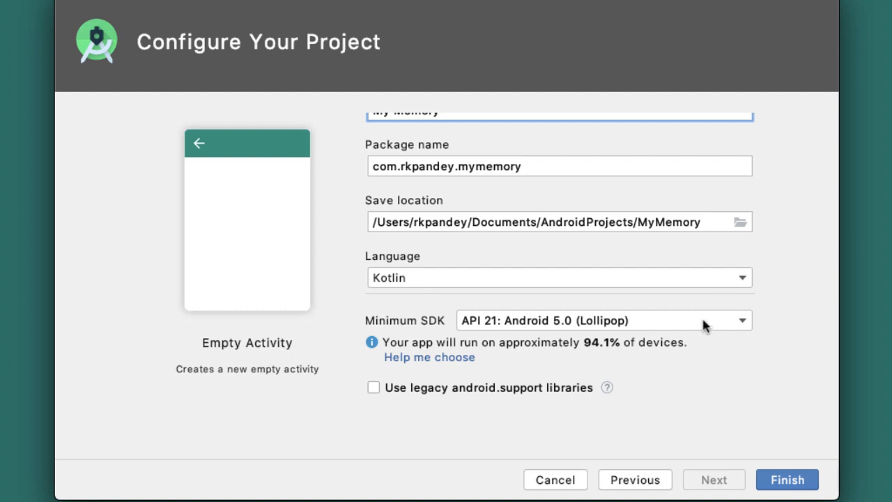
{"action": "mouse_move", "coordinate": [686, 351]}
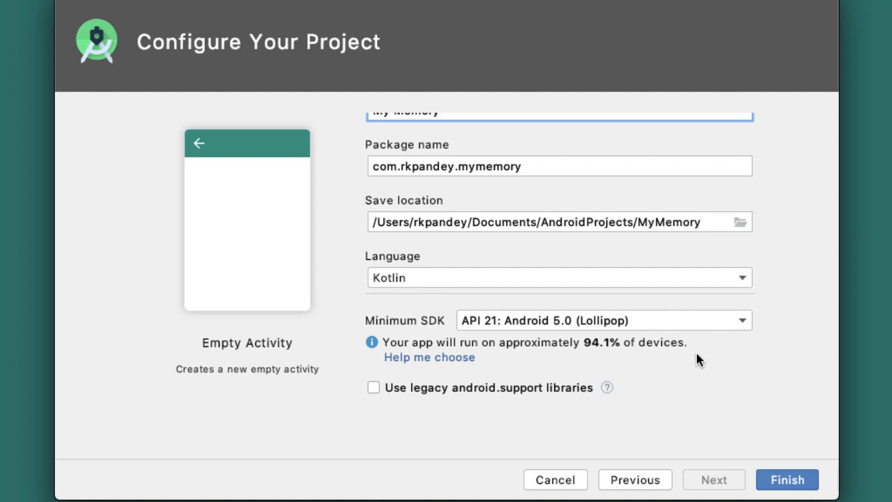
{"action": "mouse_move", "coordinate": [563, 326]}
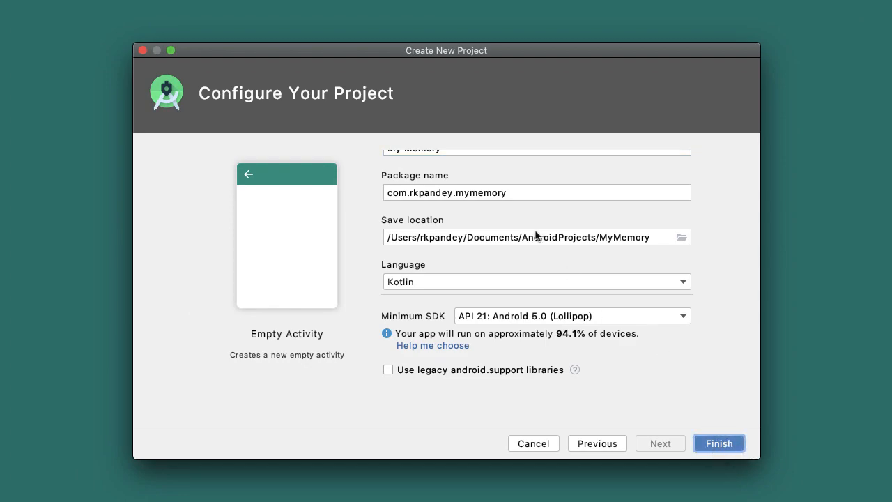
Finish creating My Memory, review activity_main.xml and MainActivity.kt, and target Pixel 2 API 29.
{"action": "left_click", "coordinate": [720, 444]}
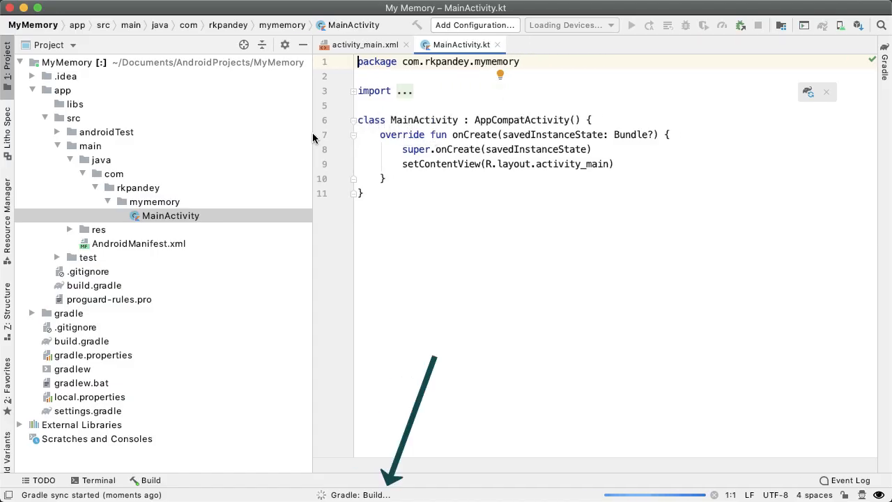
{"action": "mouse_move", "coordinate": [463, 407]}
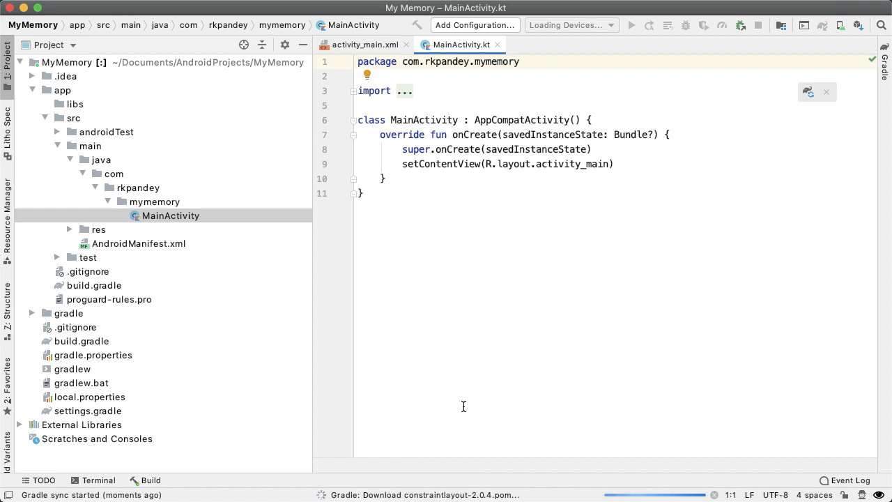
{"action": "left_click", "coordinate": [363, 43]}
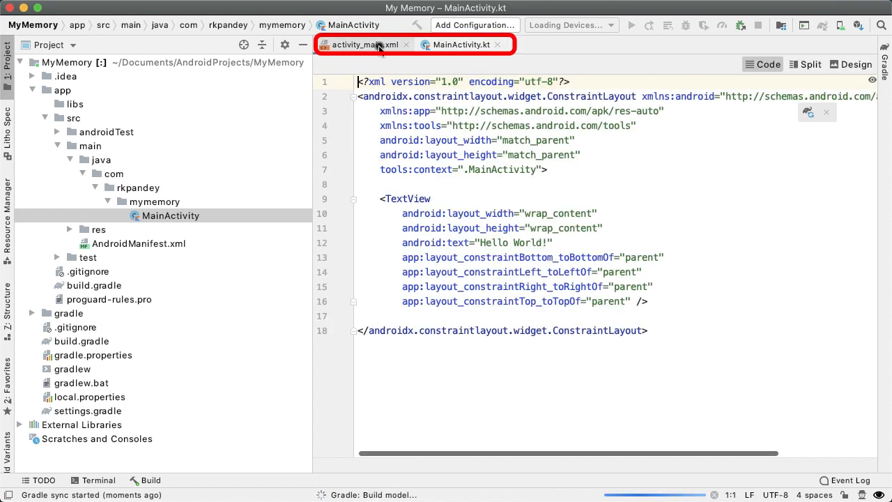
{"action": "left_click", "coordinate": [460, 43]}
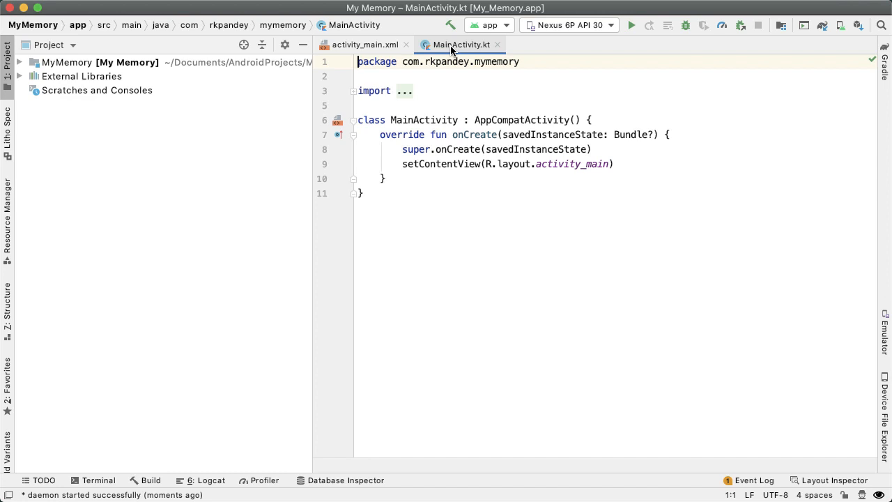
{"action": "mouse_move", "coordinate": [607, 33]}
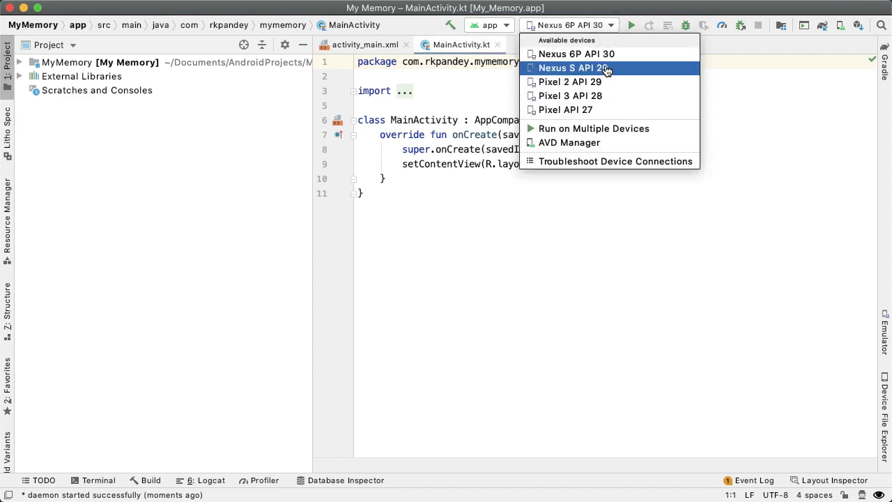
{"action": "mouse_move", "coordinate": [600, 81]}
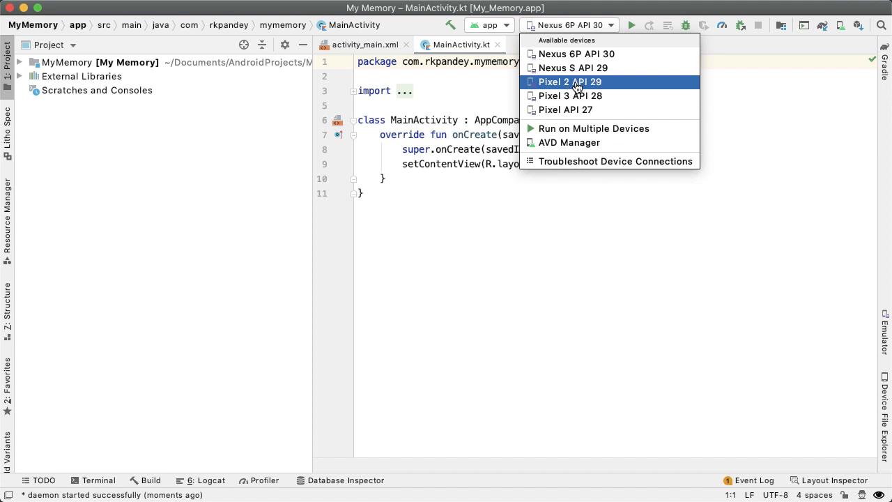
{"action": "left_click", "coordinate": [570, 81]}
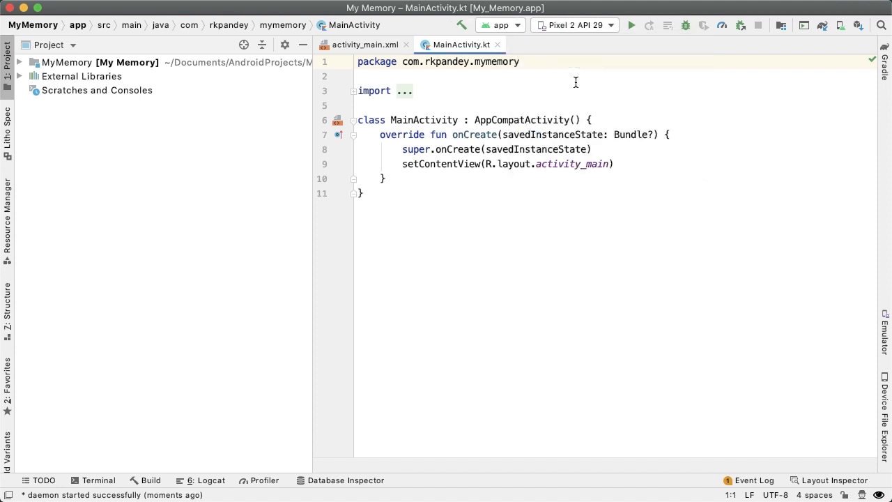
{"action": "mouse_move", "coordinate": [598, 48]}
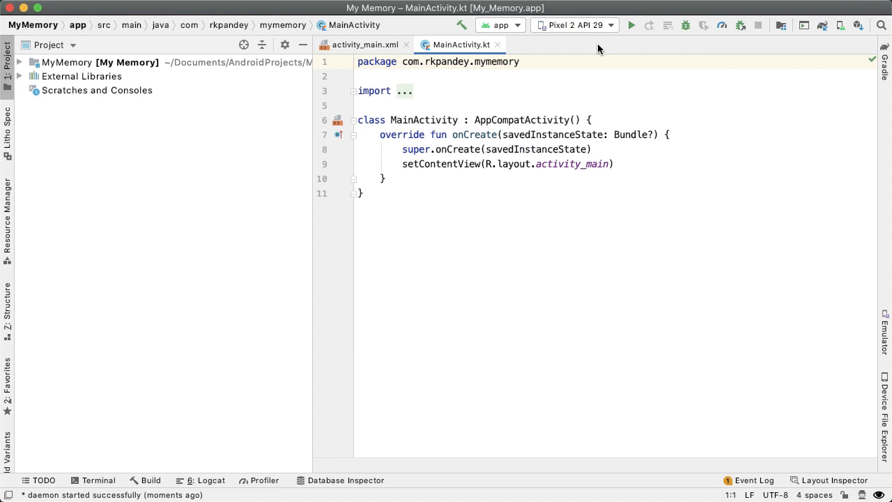
{"action": "mouse_move", "coordinate": [632, 25]}
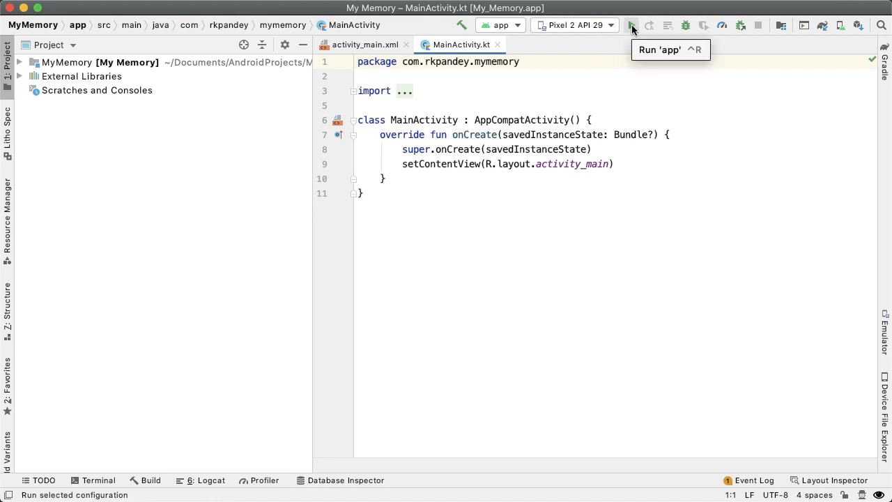
Run the app so the emulator shows My Memory with Hello World!
{"action": "left_click", "coordinate": [631, 25]}
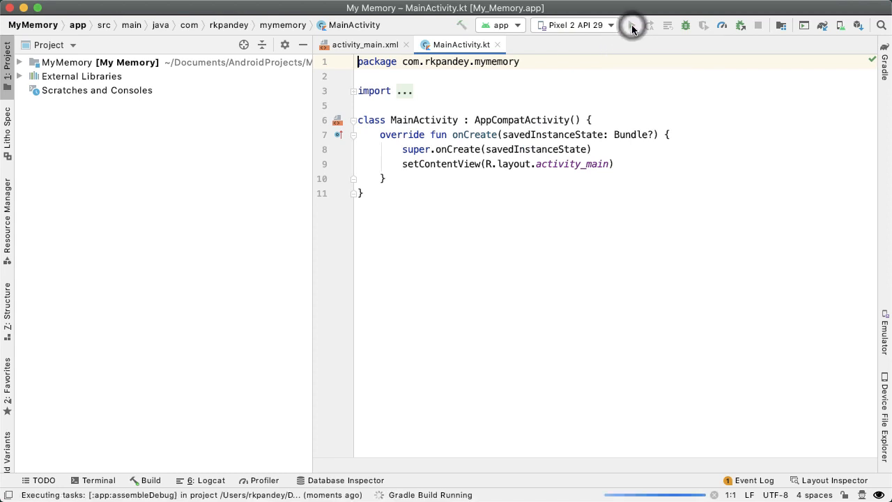
{"action": "left_click", "coordinate": [630, 25]}
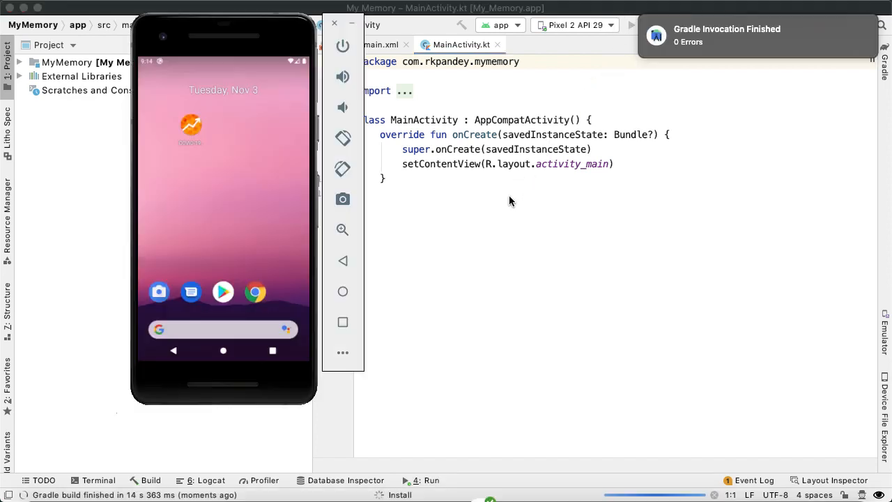
{"action": "left_click", "coordinate": [433, 479]}
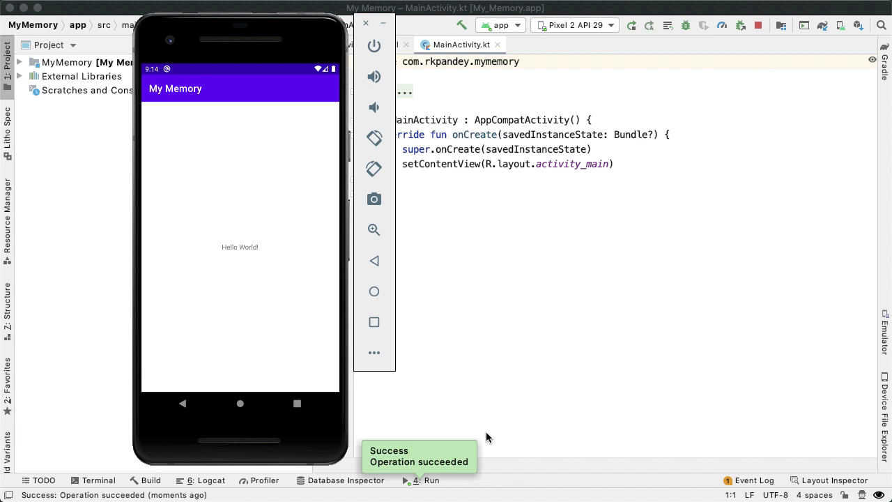
{"action": "mouse_move", "coordinate": [265, 179]}
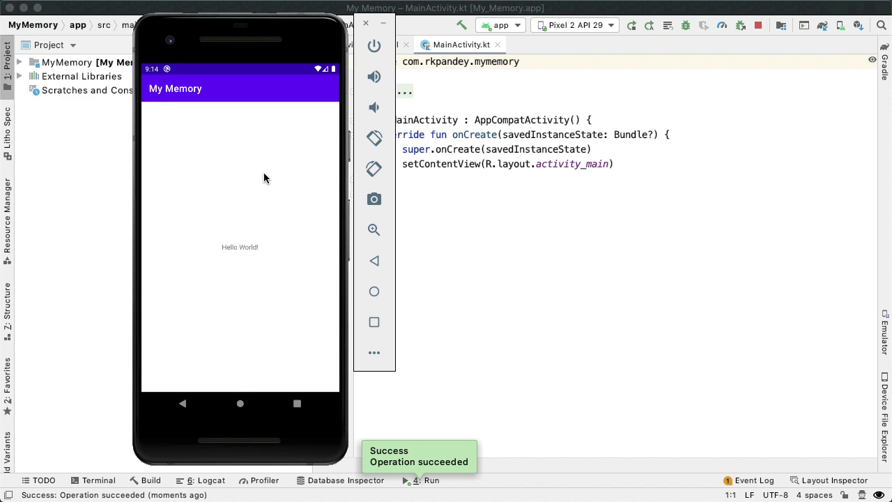
{"action": "mouse_move", "coordinate": [622, 173]}
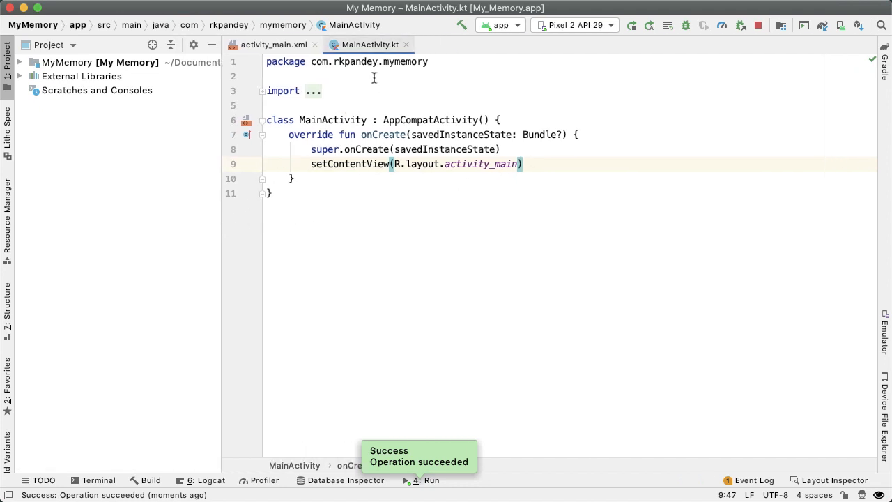
{"action": "mouse_move", "coordinate": [373, 81]}
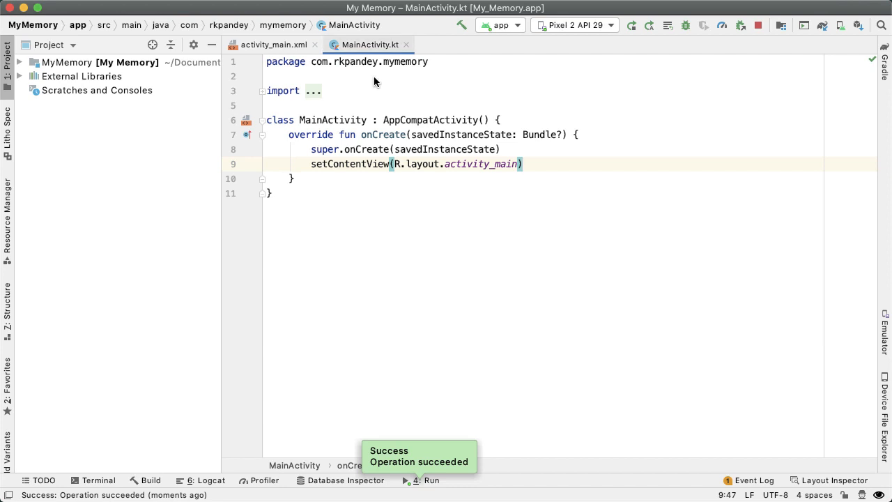
{"action": "mouse_move", "coordinate": [388, 127]}
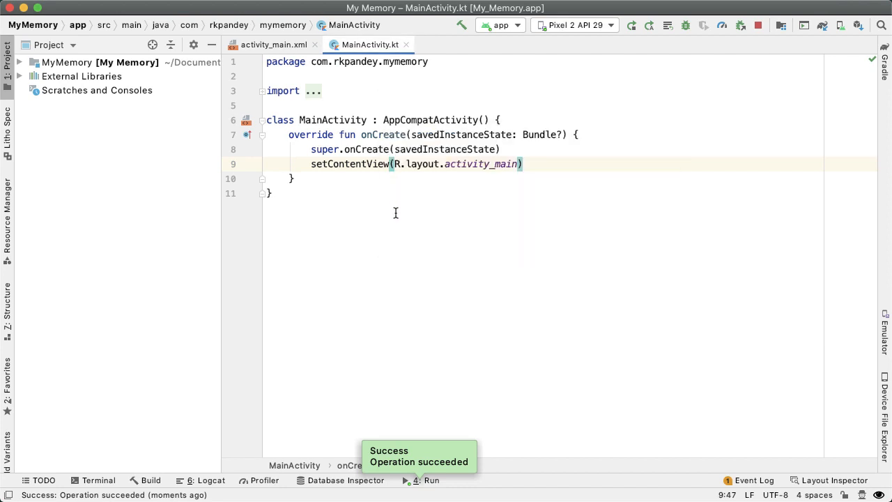
{"action": "left_click", "coordinate": [522, 165]}
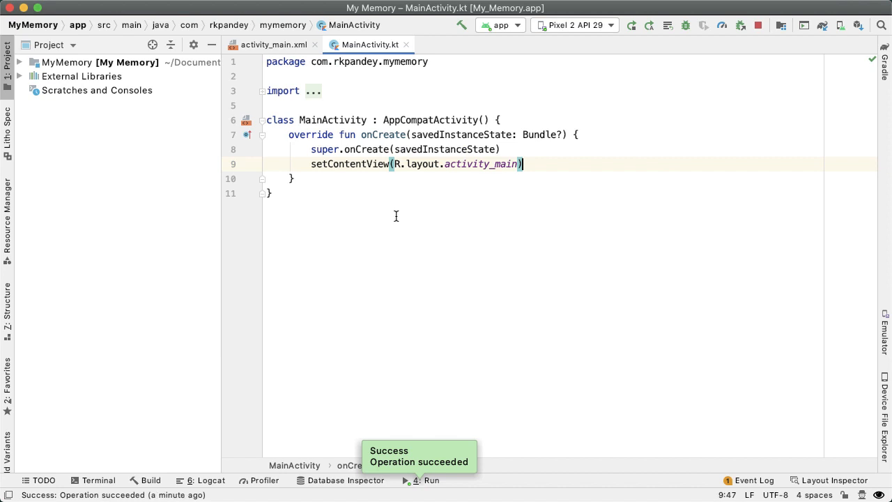
{"action": "mouse_move", "coordinate": [486, 178]}
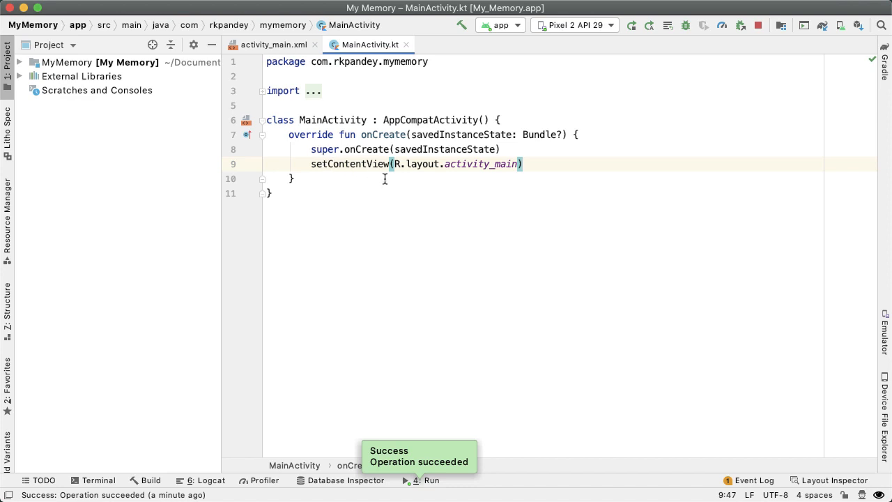
{"action": "mouse_move", "coordinate": [422, 190]}
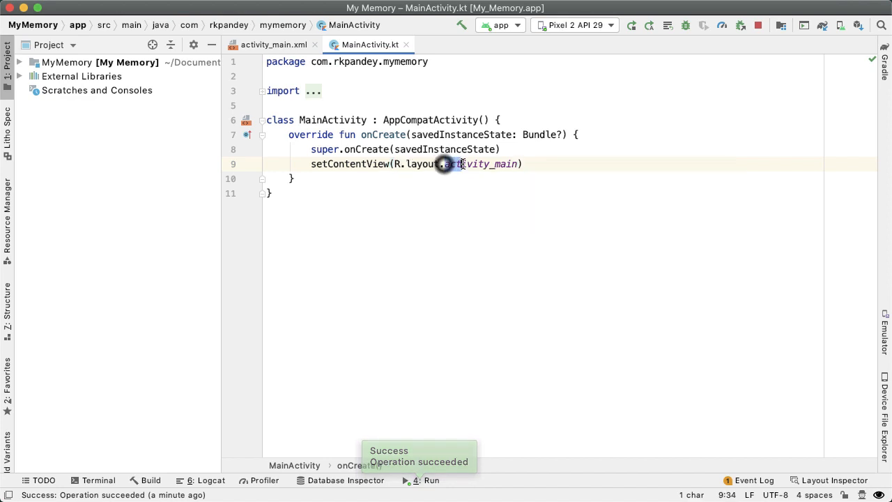
{"action": "double_click", "coordinate": [481, 164]}
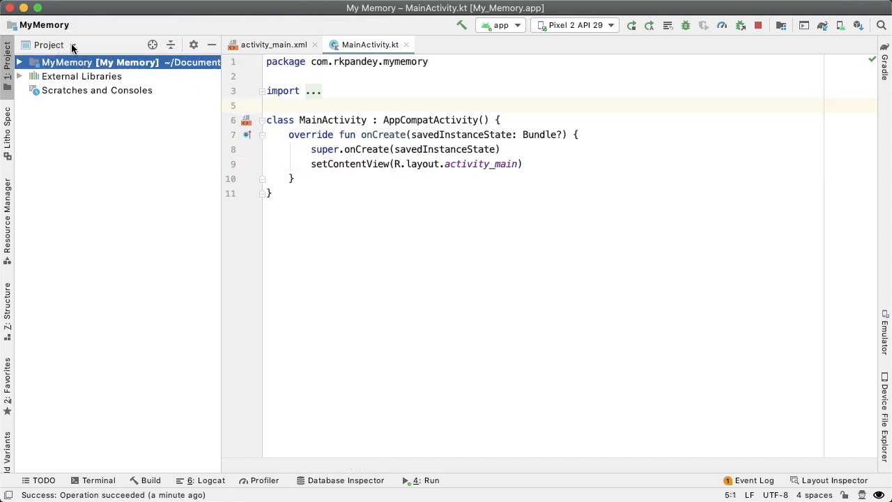
Switch the project tree to Android view and expand app > res > layout to reveal activity_main.xml.
{"action": "left_click", "coordinate": [49, 44]}
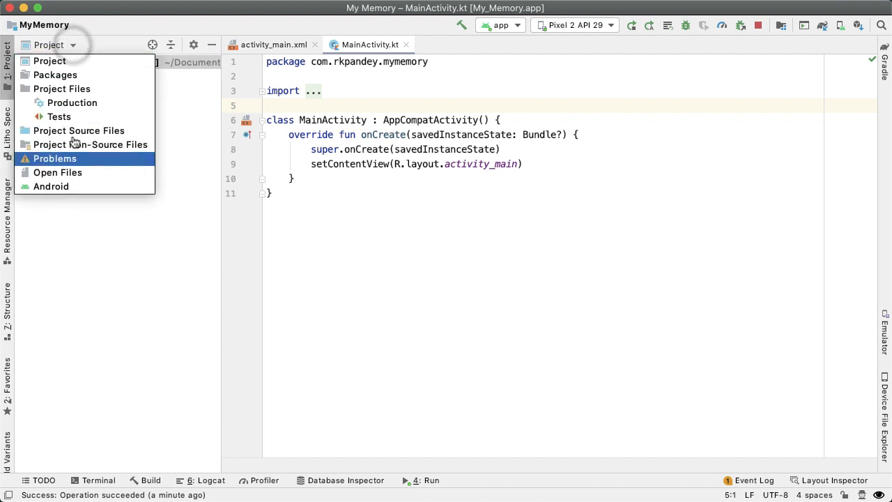
{"action": "left_click", "coordinate": [51, 187]}
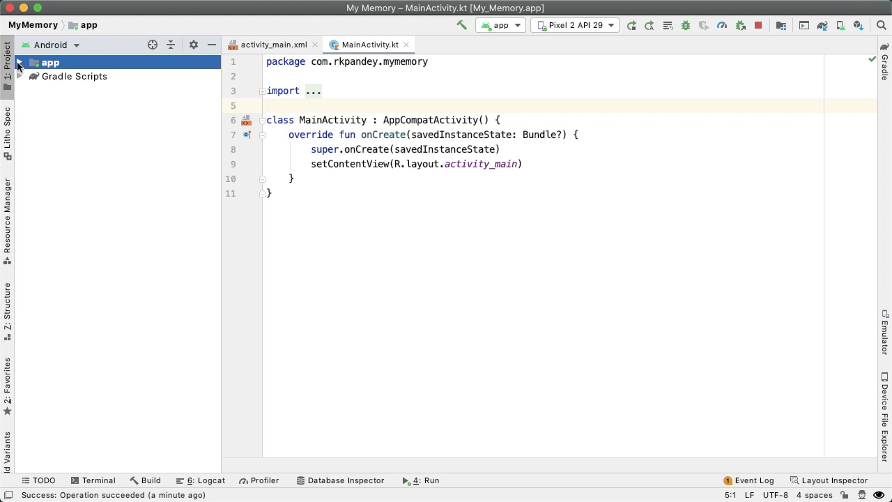
{"action": "left_click", "coordinate": [20, 61]}
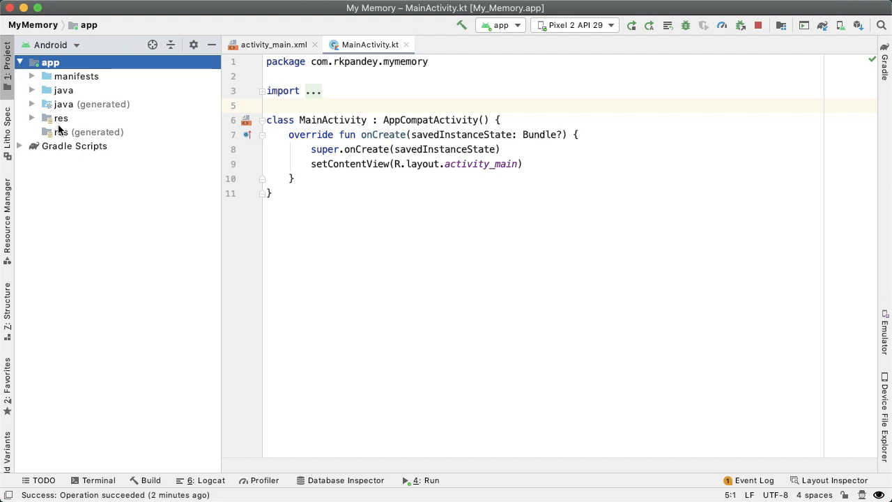
{"action": "mouse_move", "coordinate": [405, 170]}
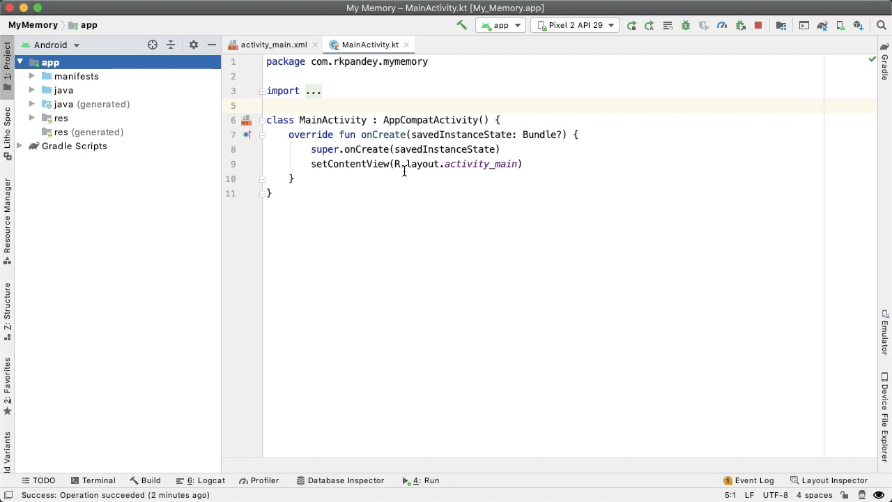
{"action": "left_click", "coordinate": [32, 117]}
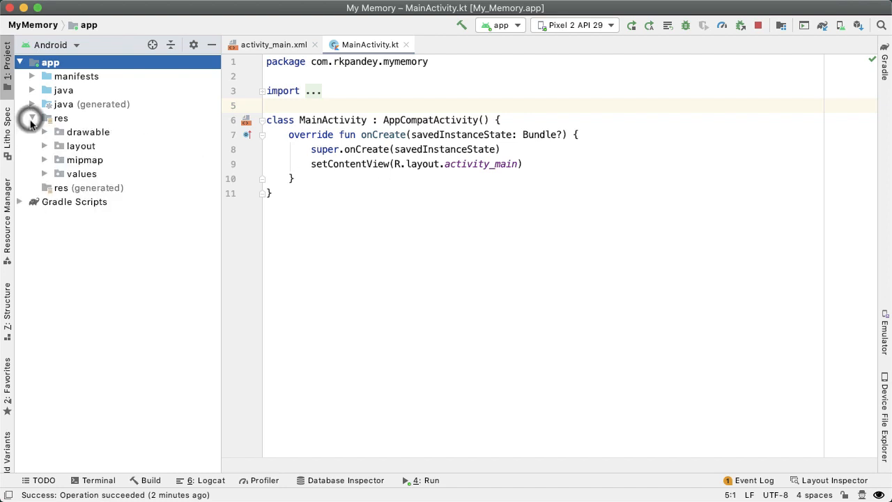
{"action": "left_click", "coordinate": [44, 146]}
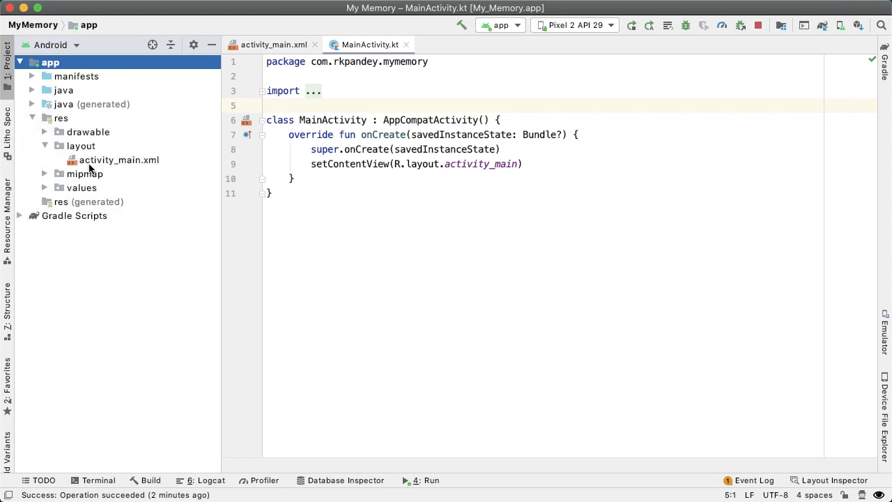
{"action": "mouse_move", "coordinate": [265, 165]}
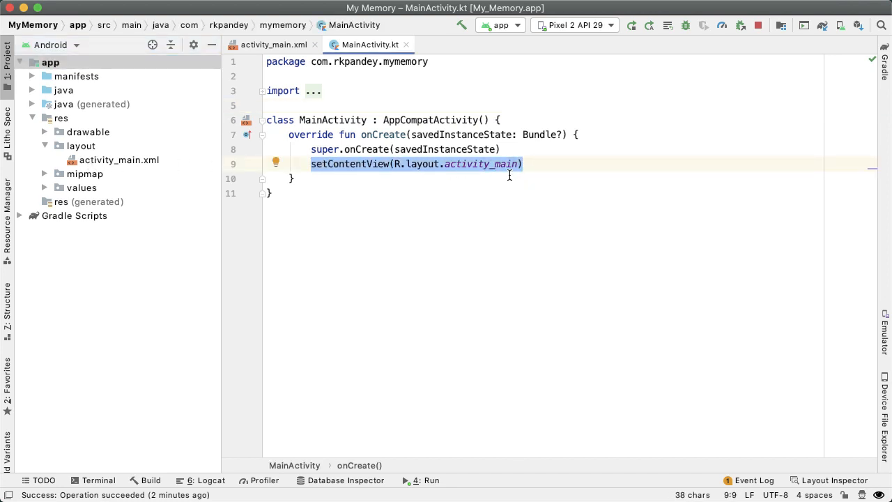
{"action": "mouse_move", "coordinate": [511, 180]}
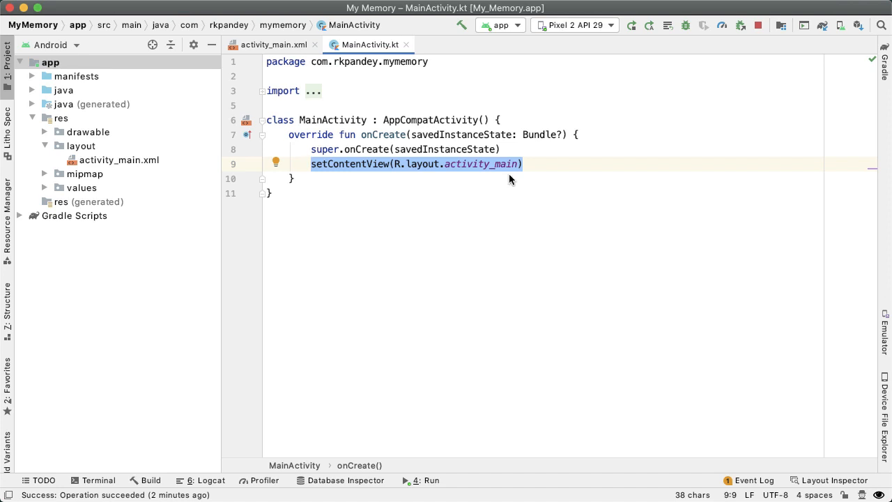
In activity_main.xml move xmlns:android onto its own line and compare with the running emulator app.
{"action": "left_click", "coordinate": [488, 165]}
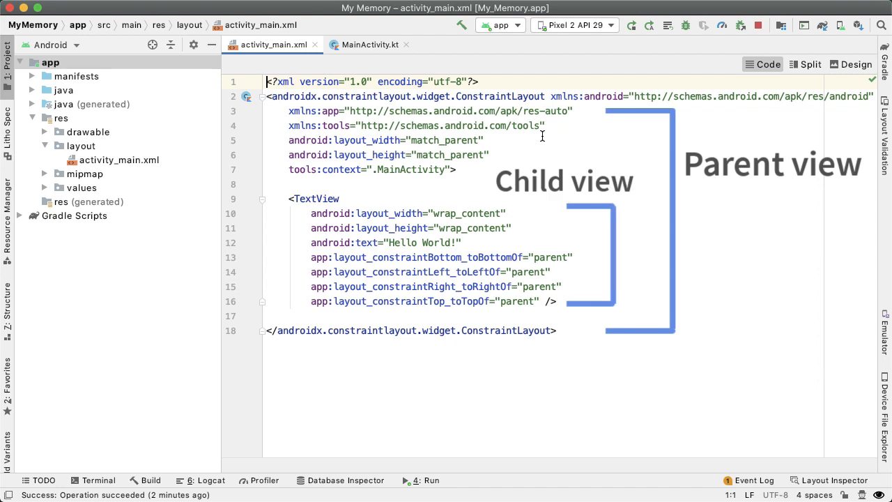
{"action": "mouse_move", "coordinate": [551, 97]}
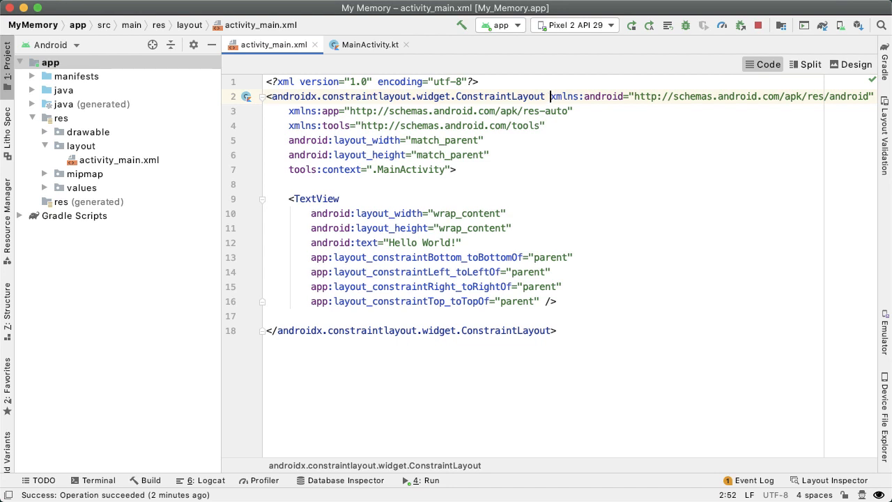
{"action": "key", "text": "Enter"}
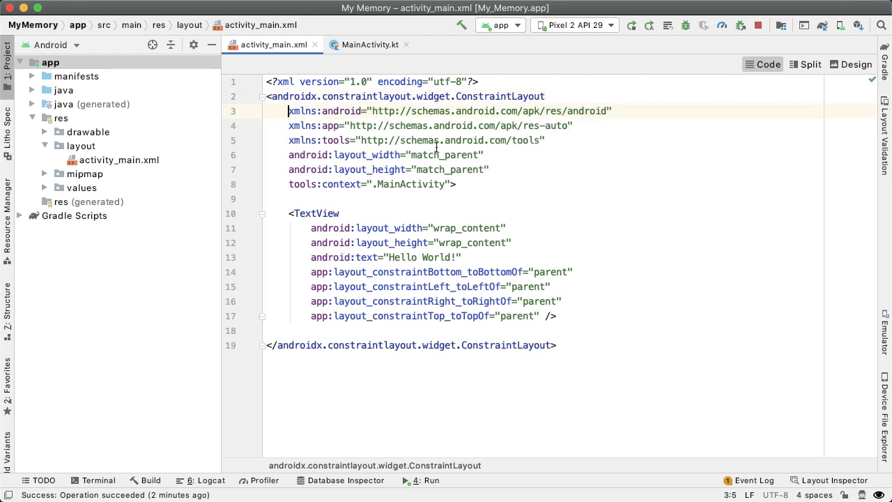
{"action": "left_click_drag", "start_coordinate": [289, 214], "coordinate": [563, 302]}
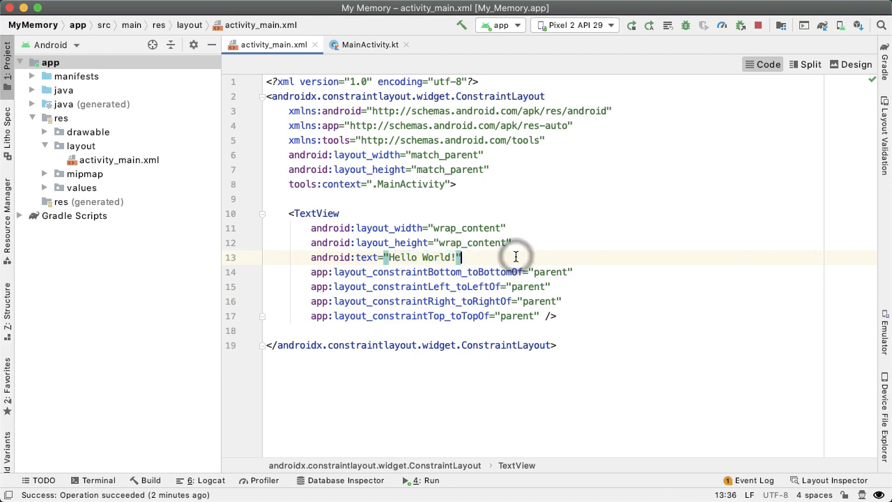
{"action": "left_click", "coordinate": [418, 479]}
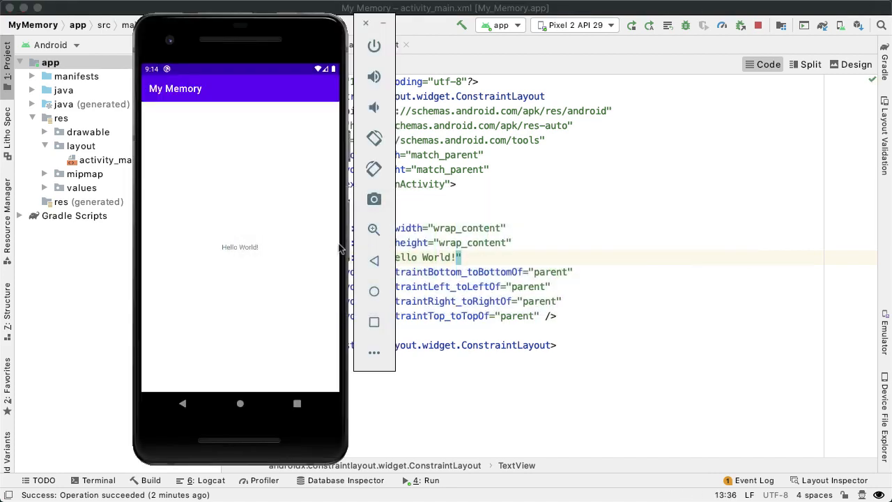
{"action": "mouse_move", "coordinate": [257, 242]}
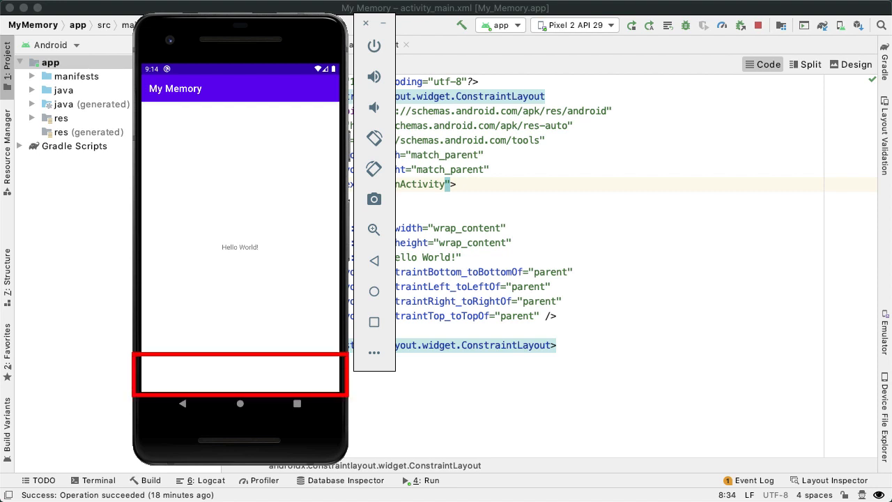
{"action": "mouse_move", "coordinate": [369, 389]}
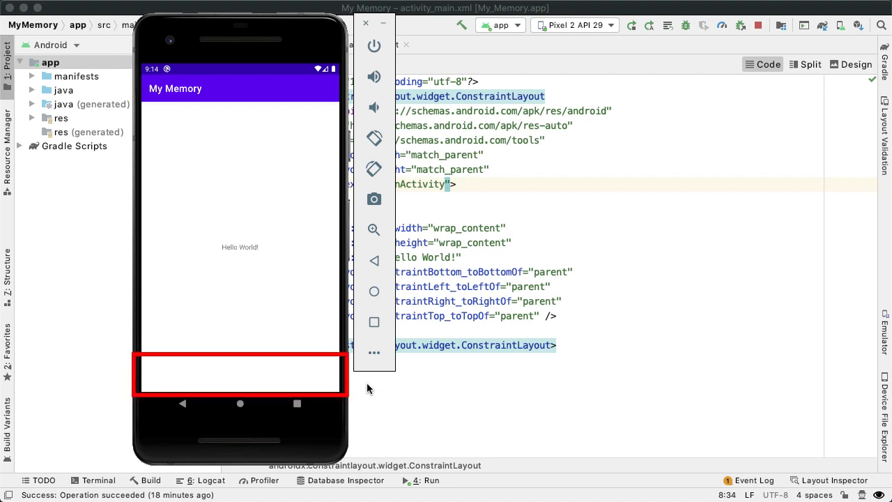
{"action": "mouse_move", "coordinate": [220, 376]}
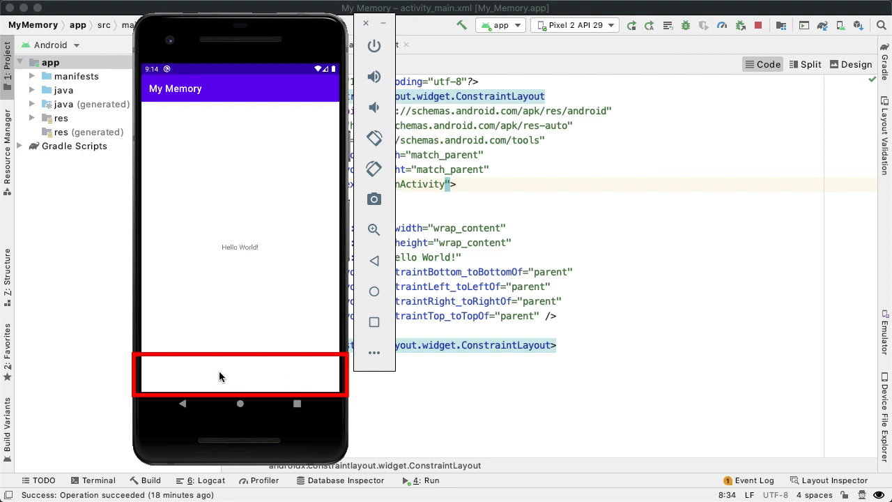
{"action": "mouse_move", "coordinate": [294, 380]}
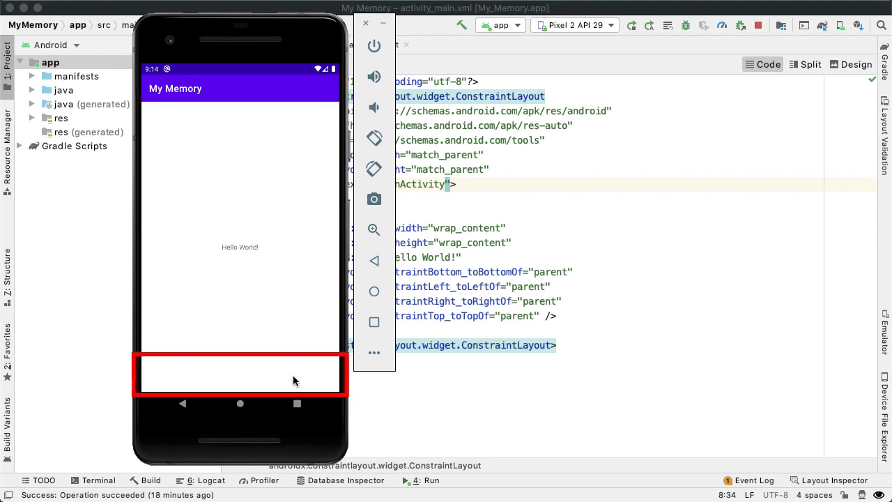
{"action": "left_click", "coordinate": [365, 22]}
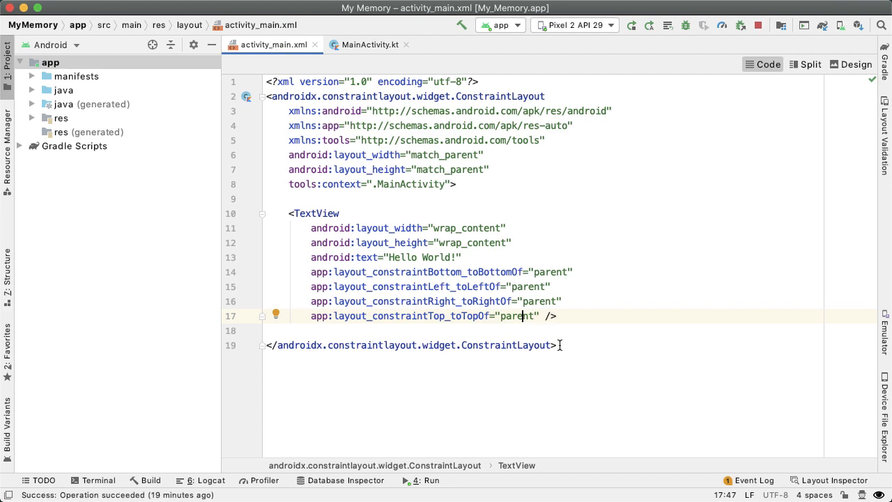
Show activity_main.xml in Split view, then the visual Design editor.
{"action": "left_click", "coordinate": [806, 64]}
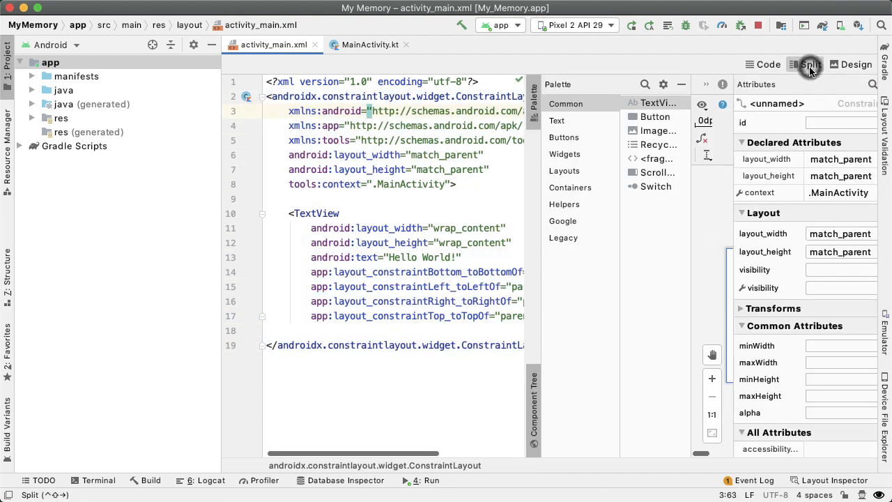
{"action": "left_click", "coordinate": [851, 64]}
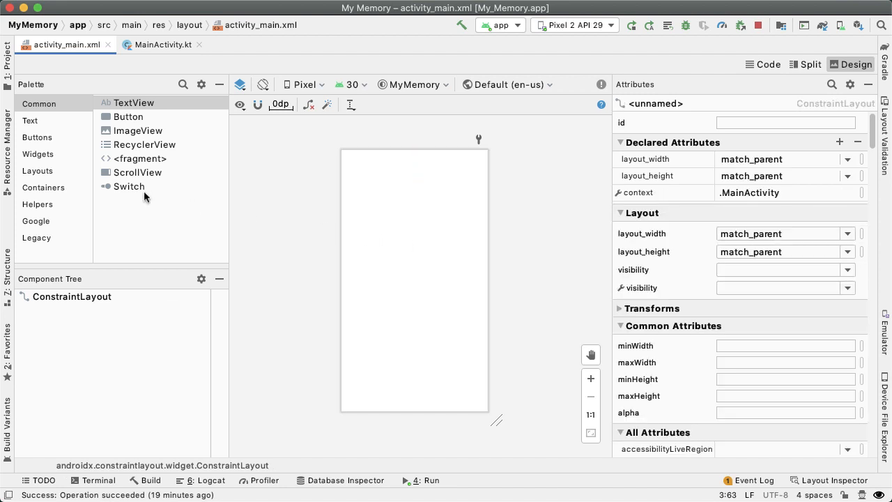
Add a horizontal LinearLayout with 0dp width constrained to the parent's start and end.
{"action": "left_click", "coordinate": [36, 170]}
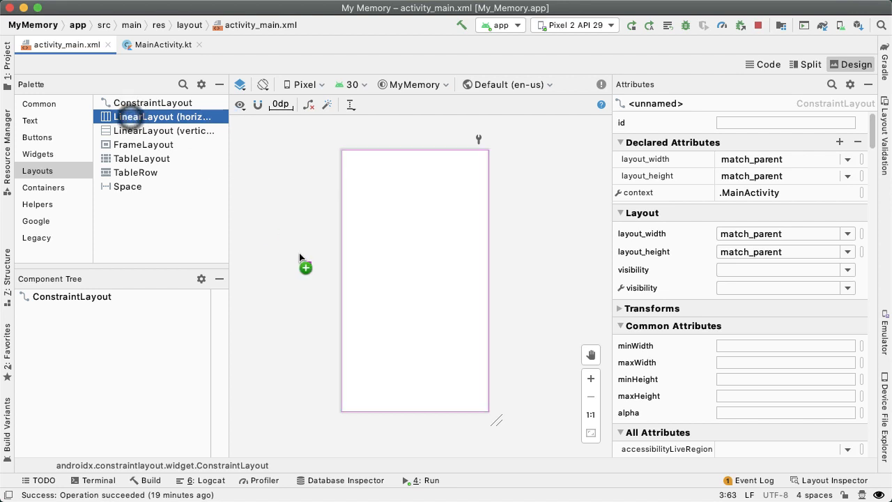
{"action": "left_click_drag", "start_coordinate": [164, 117], "coordinate": [416, 278]}
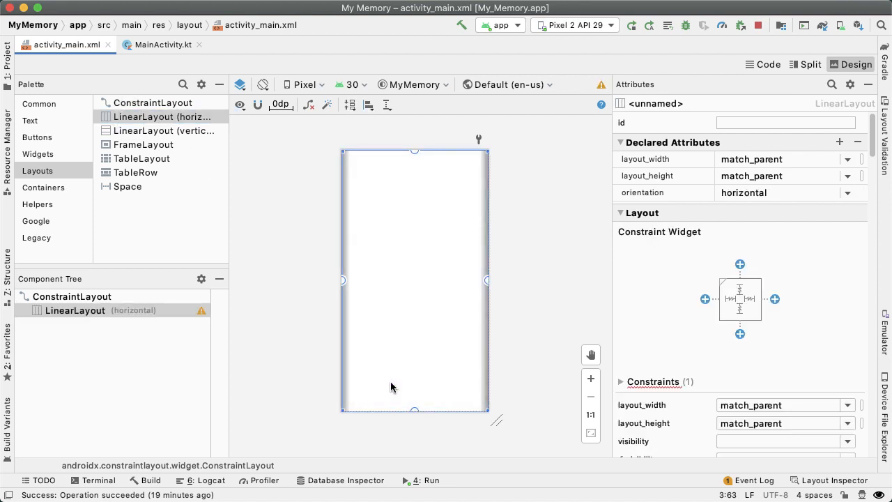
{"action": "mouse_move", "coordinate": [411, 332]}
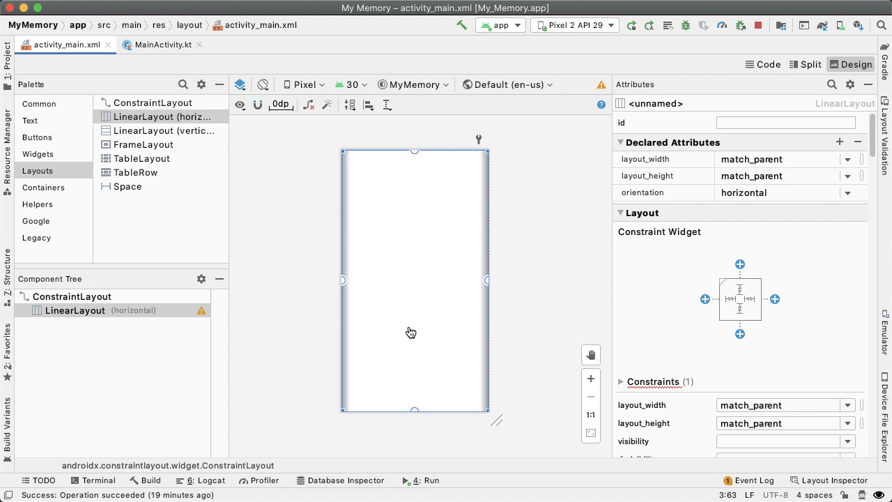
{"action": "mouse_move", "coordinate": [794, 230]}
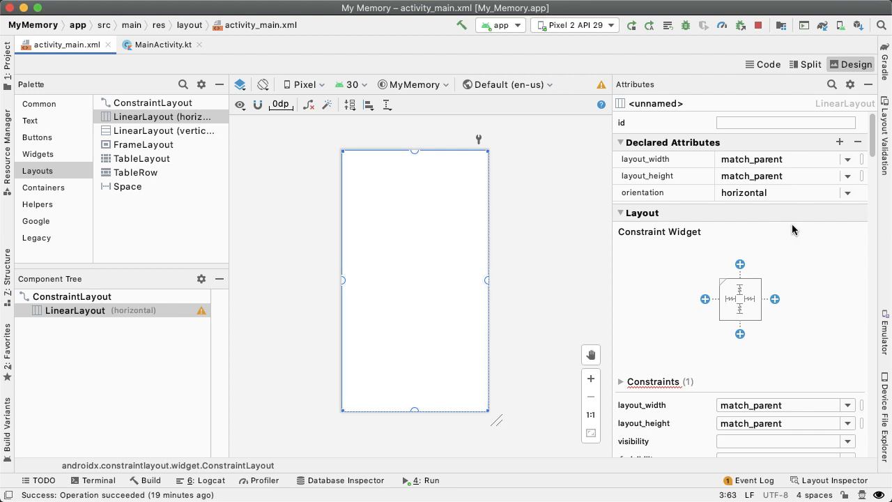
{"action": "left_click", "coordinate": [848, 158]}
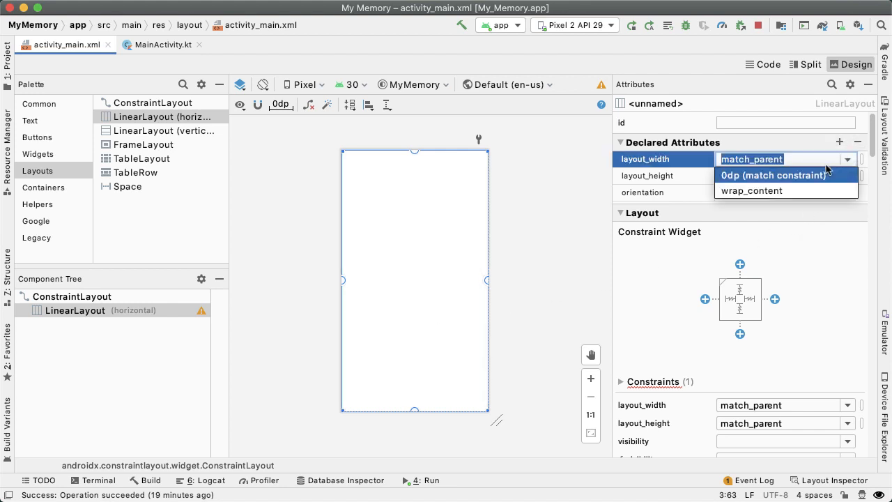
{"action": "left_click", "coordinate": [773, 176]}
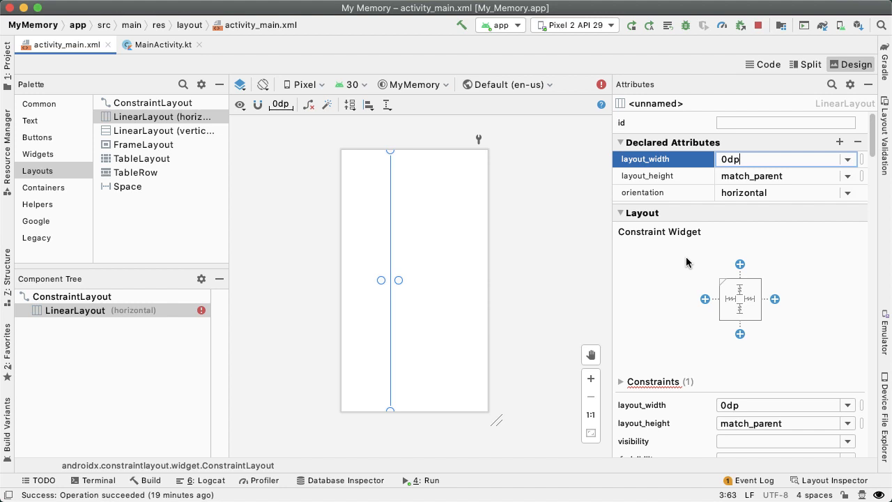
{"action": "left_click", "coordinate": [706, 298]}
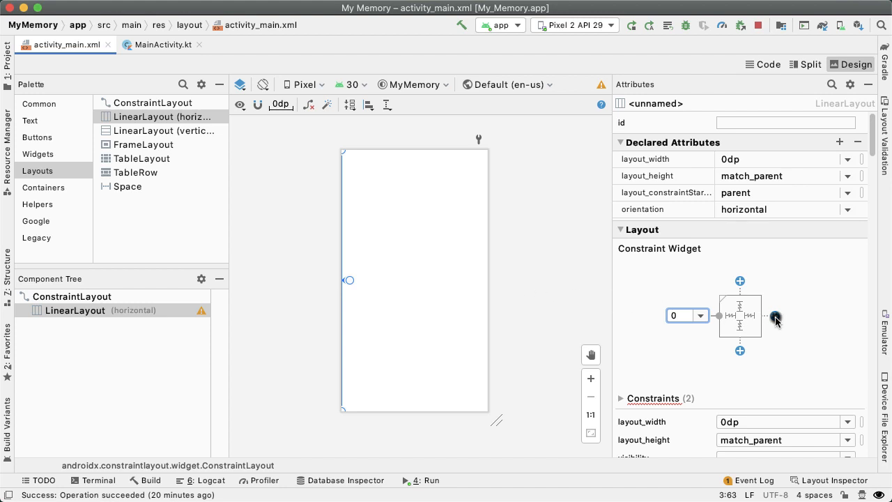
{"action": "left_click", "coordinate": [775, 315]}
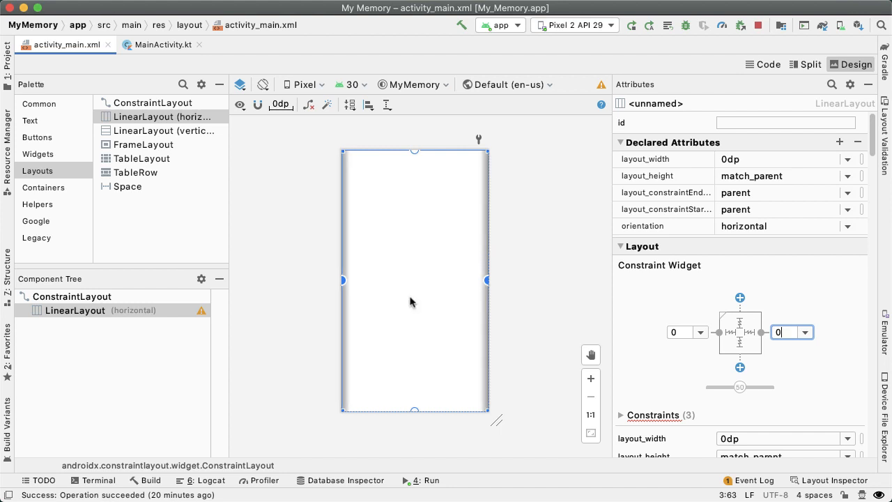
{"action": "mouse_move", "coordinate": [537, 258]}
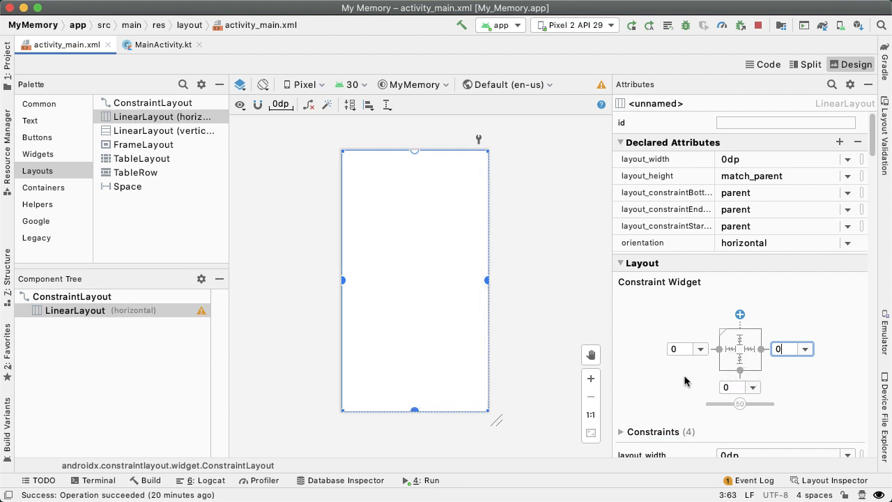
{"action": "mouse_move", "coordinate": [597, 336]}
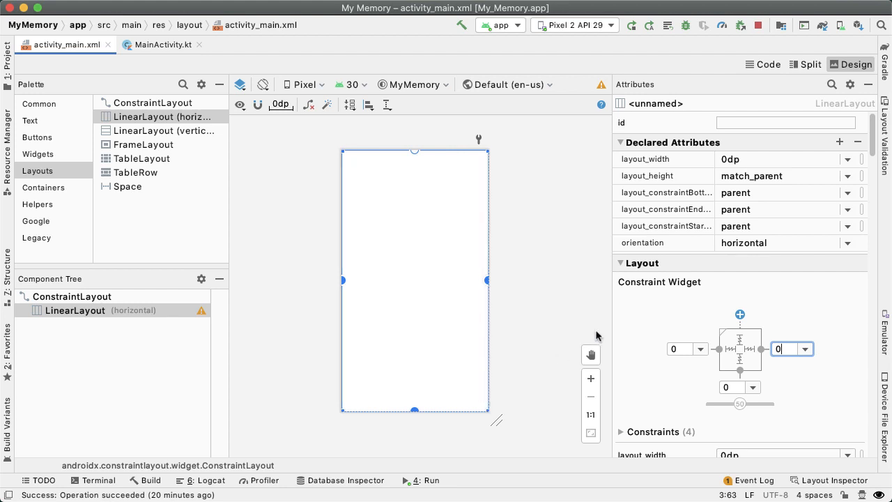
Set the LinearLayout's layout_height to wrap_content.
{"action": "left_click", "coordinate": [848, 175]}
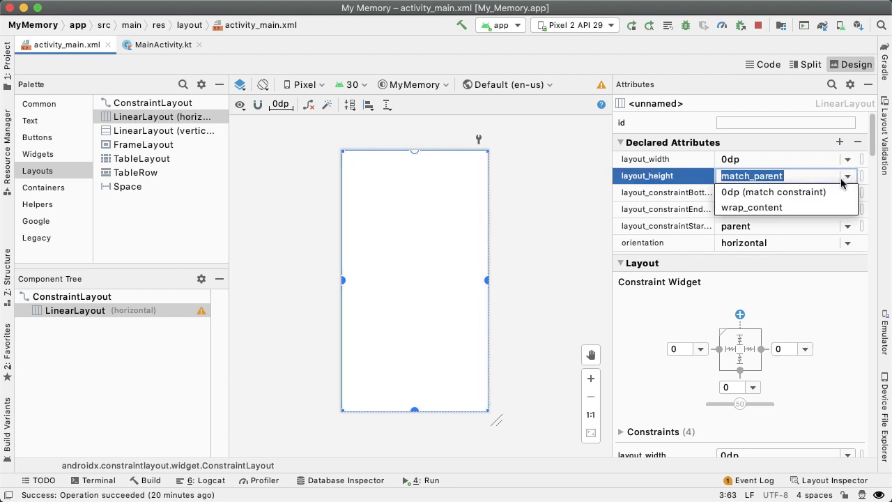
{"action": "left_click", "coordinate": [751, 206]}
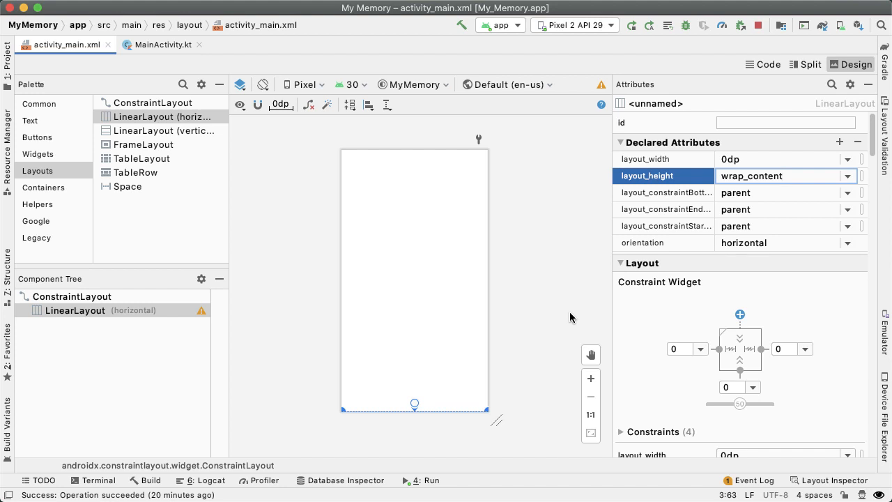
Place a CardView inside the LinearLayout with cardCornerRadius 8dp.
{"action": "left_click", "coordinate": [45, 187]}
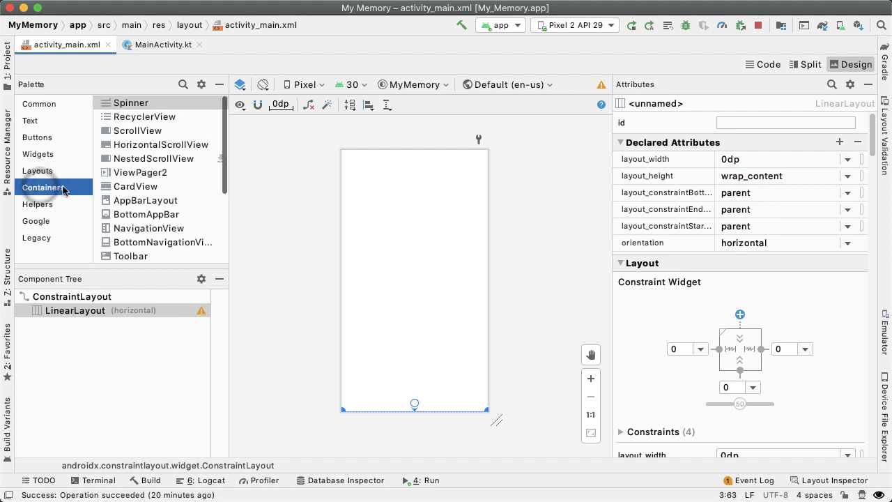
{"action": "left_click", "coordinate": [134, 186]}
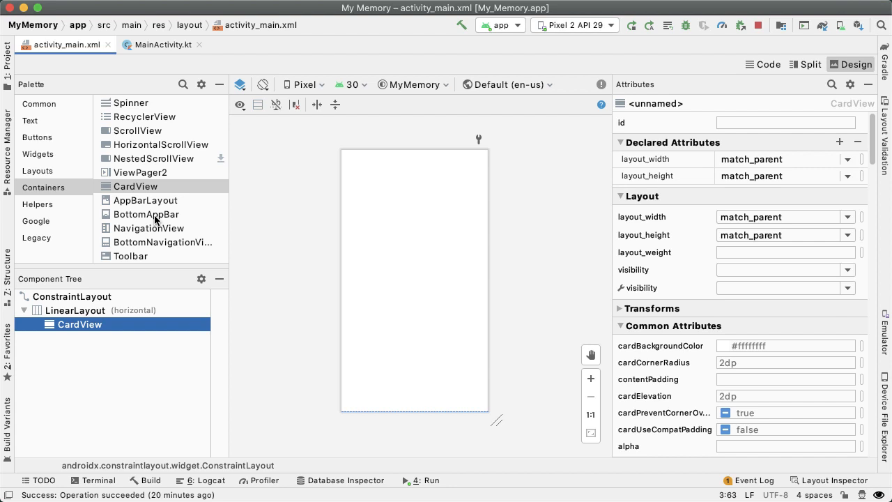
{"action": "mouse_move", "coordinate": [120, 293]}
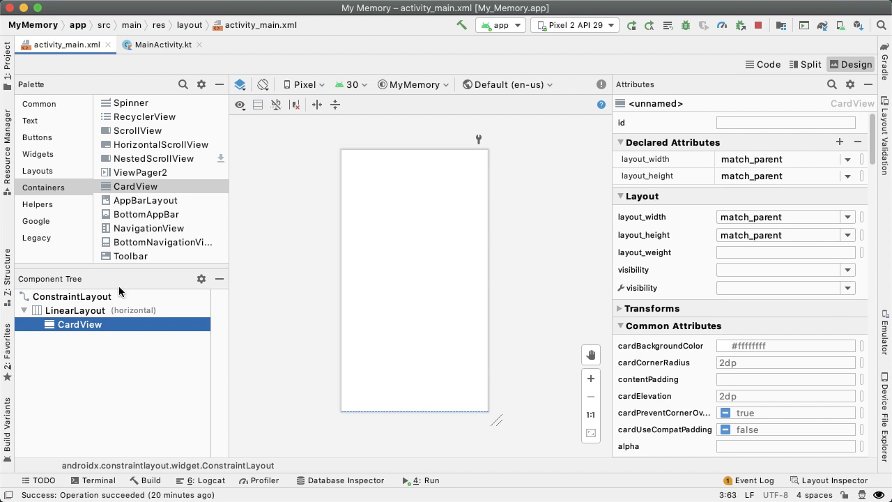
{"action": "left_click", "coordinate": [786, 363]}
{"action": "type", "text": "8dp"}
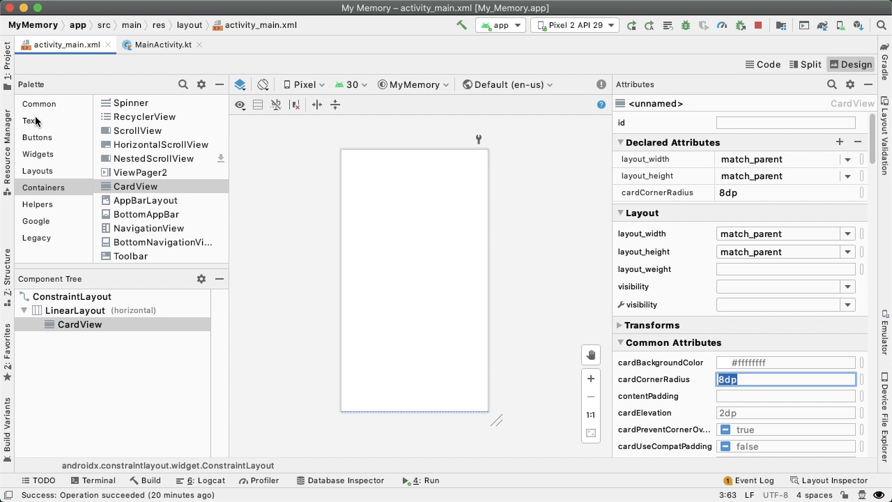
{"action": "left_click", "coordinate": [30, 120]}
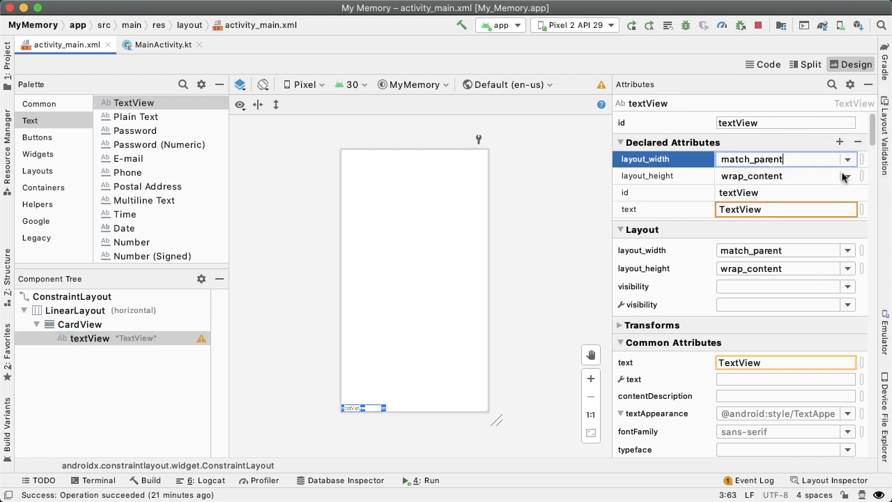
Make the card's TextView match_parent, Large textAppearance, reading "Moves: 0".
{"action": "left_click", "coordinate": [778, 176]}
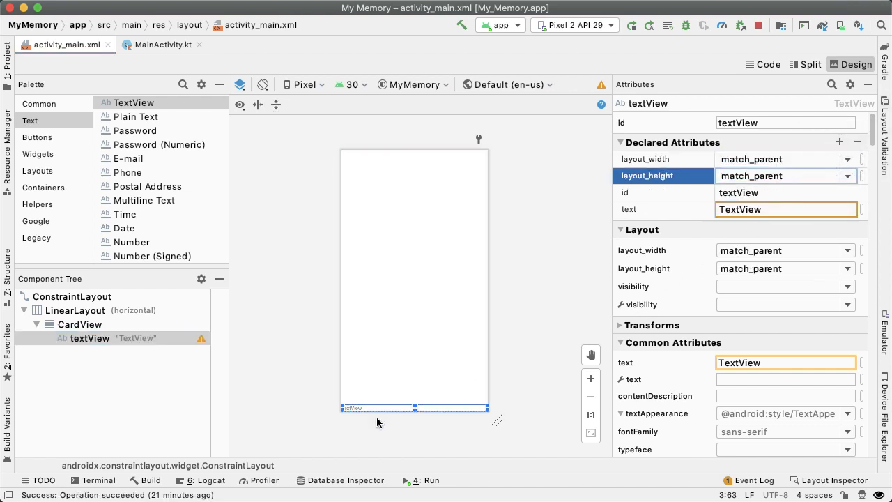
{"action": "left_click", "coordinate": [781, 176]}
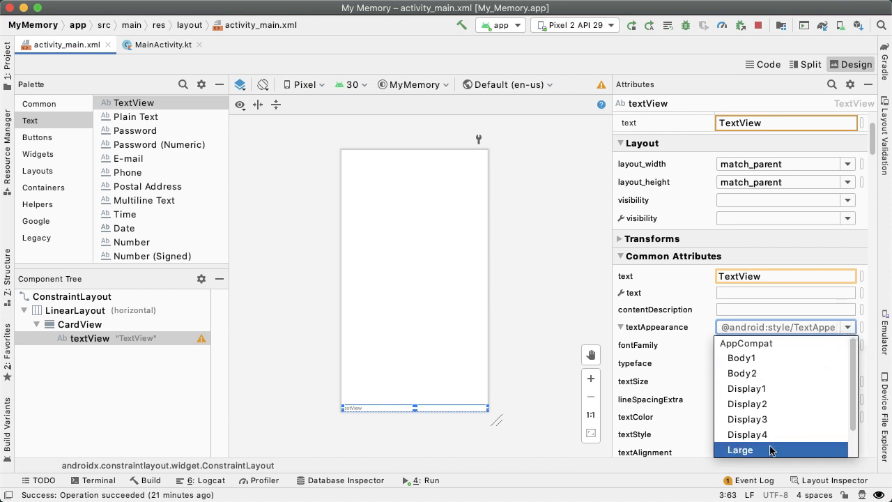
{"action": "left_click", "coordinate": [739, 449]}
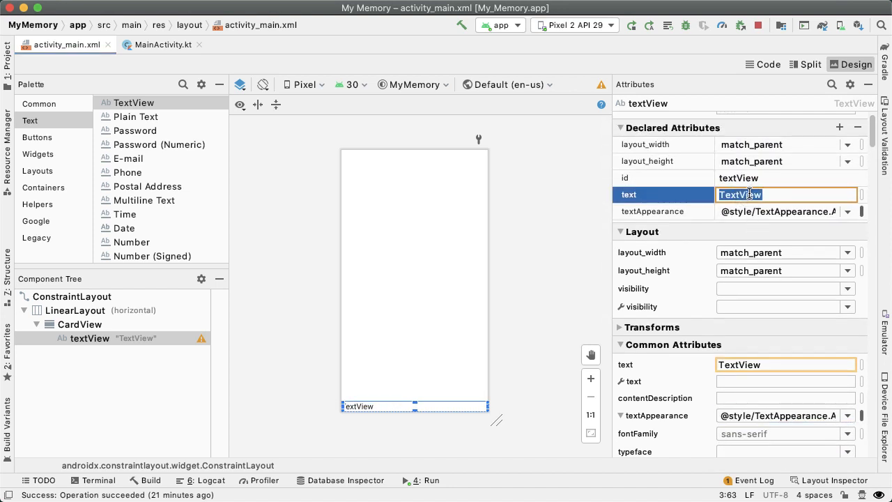
{"action": "type", "text": "Moves:"}
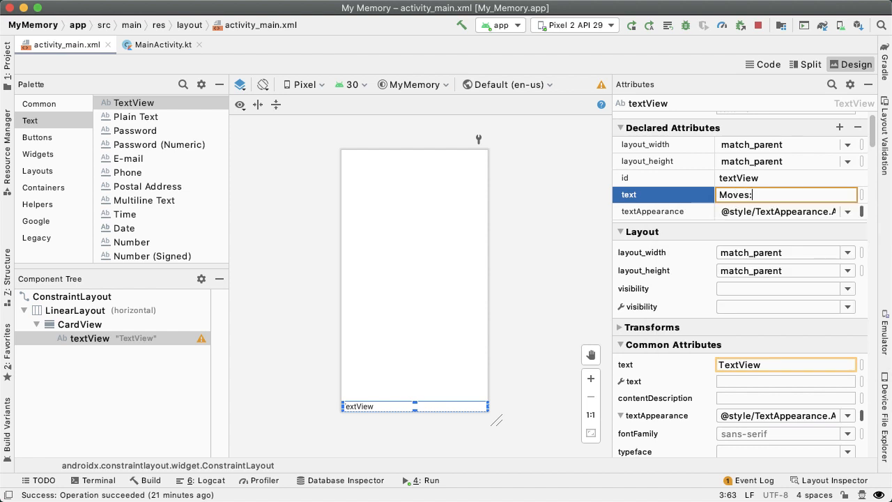
{"action": "type", "text": "0"}
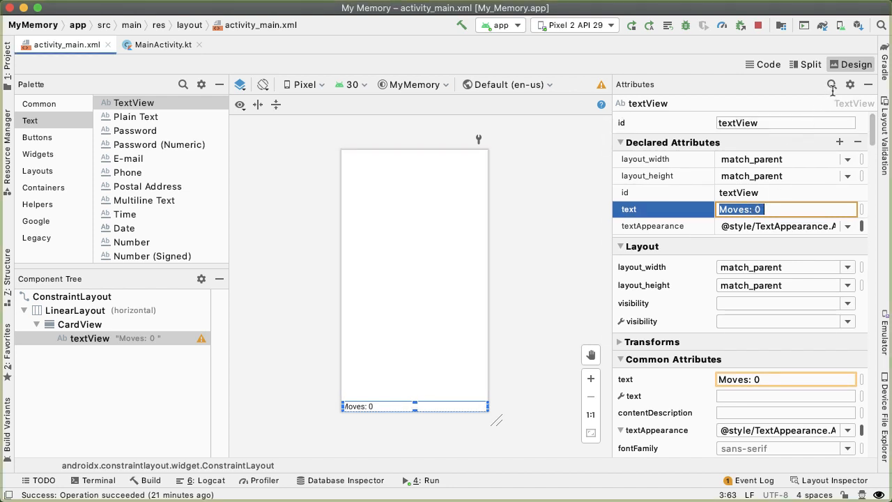
Set 8dp padding on the Moves: 0 TextView via the attribute search.
{"action": "left_click", "coordinate": [831, 85]}
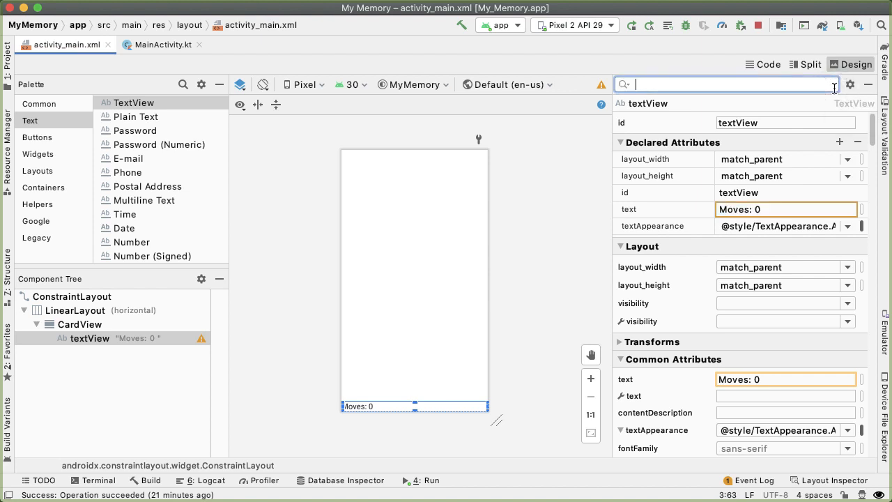
{"action": "type", "text": "paddi"}
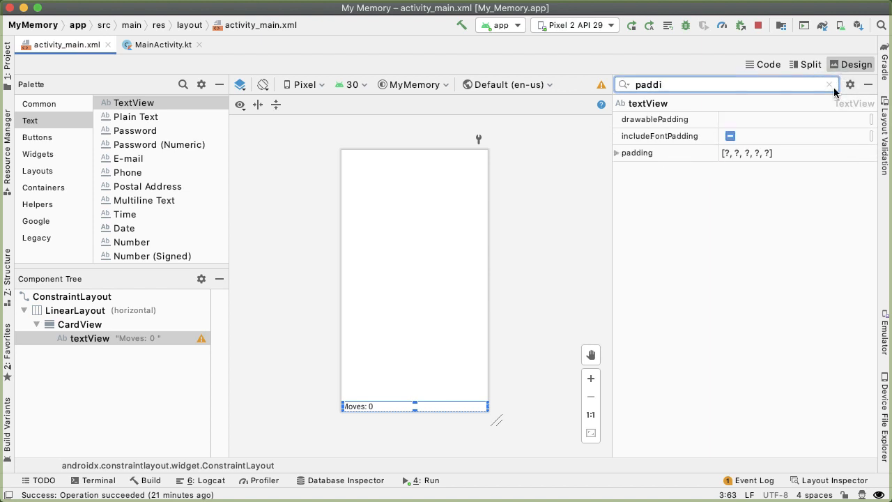
{"action": "left_click", "coordinate": [616, 152]}
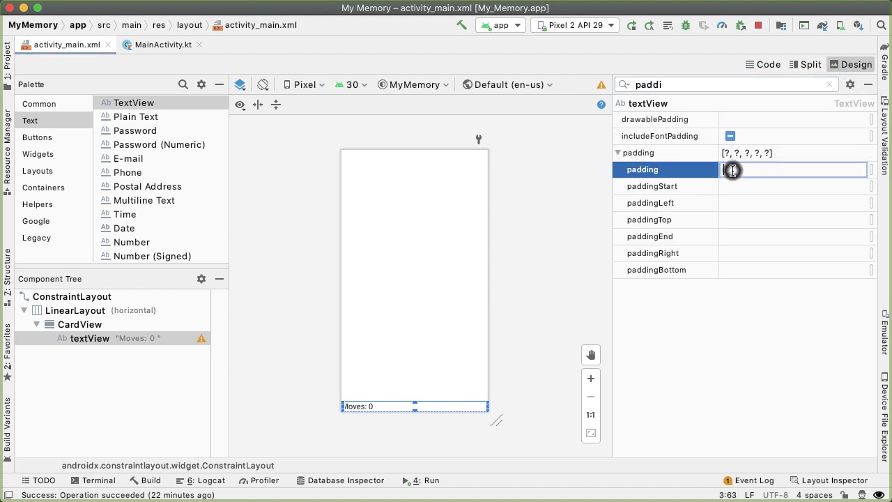
{"action": "type", "text": "8dp"}
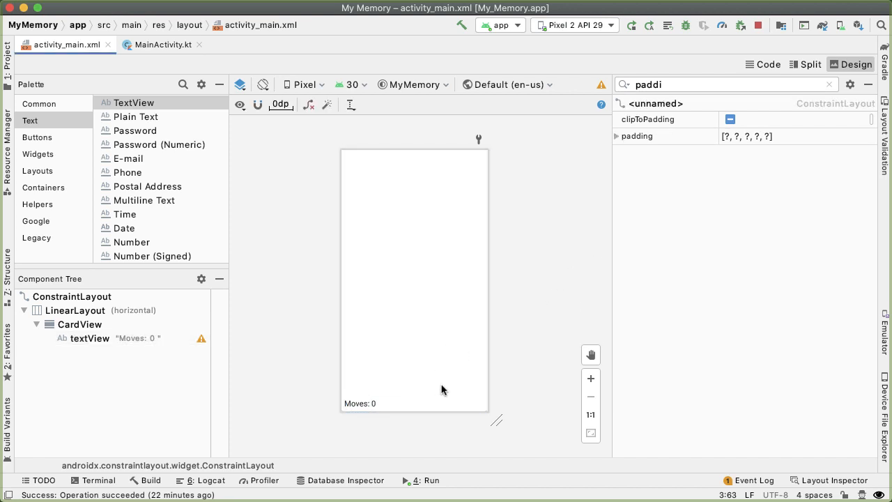
{"action": "left_click", "coordinate": [591, 379]}
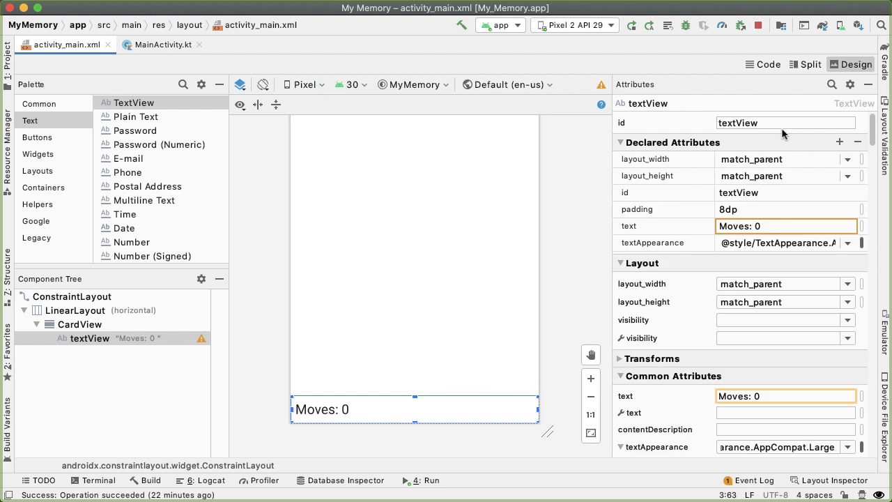
{"action": "mouse_move", "coordinate": [833, 85]}
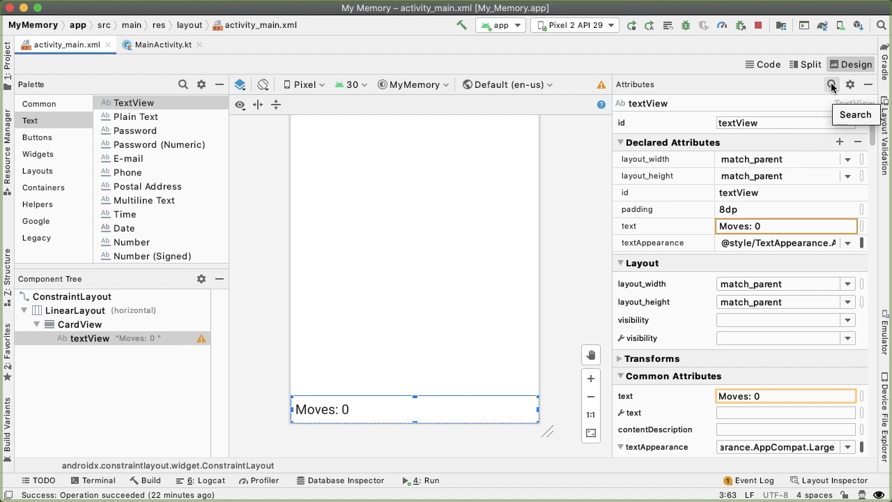
Set the Moves: 0 TextView's gravity to center, then clear the attribute search.
{"action": "left_click", "coordinate": [834, 85]}
{"action": "type", "text": "gravi"}
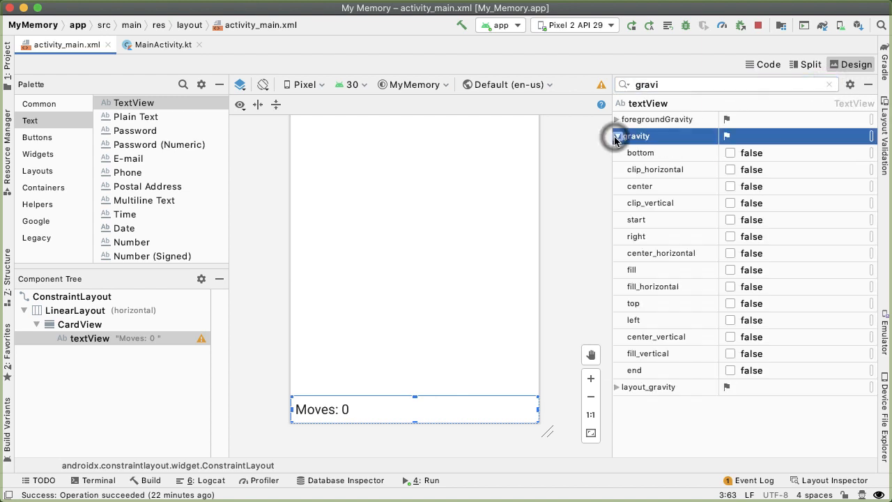
{"action": "left_click", "coordinate": [731, 187]}
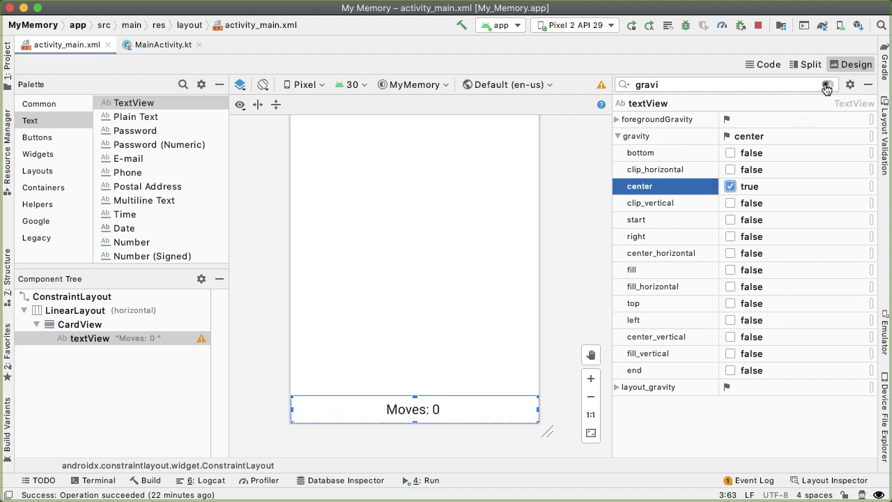
{"action": "left_click", "coordinate": [81, 323]}
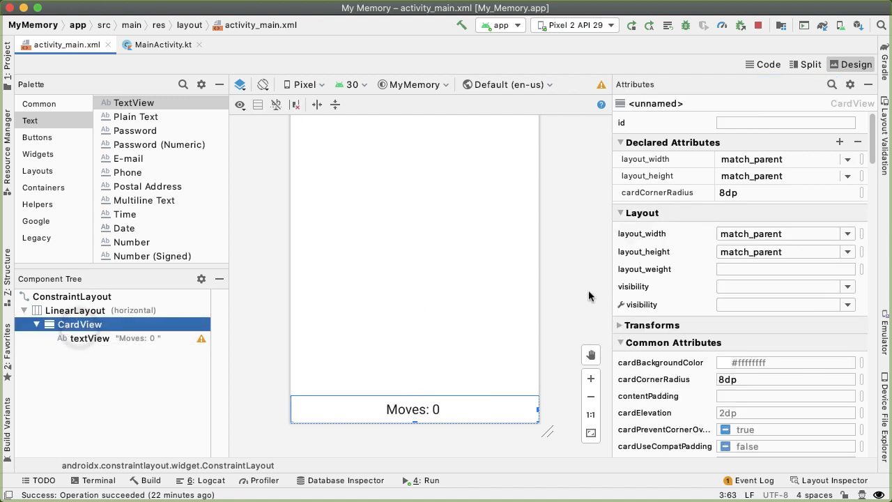
{"action": "mouse_move", "coordinate": [778, 279]}
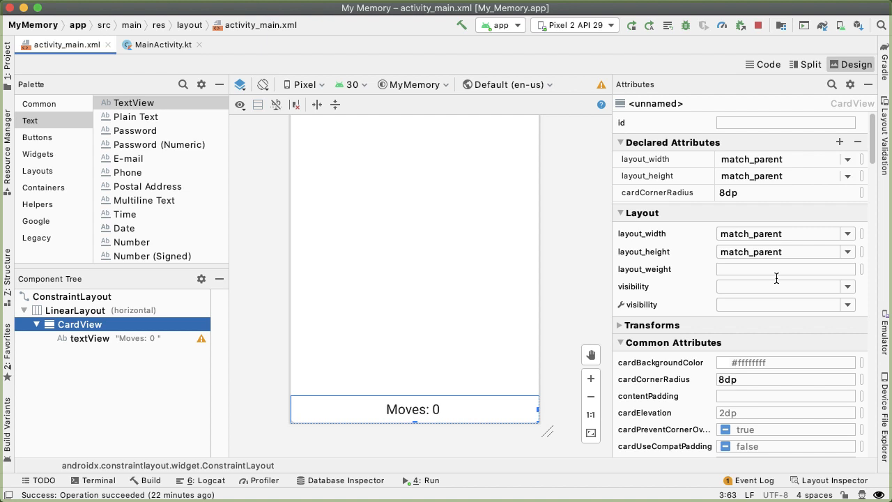
{"action": "mouse_move", "coordinate": [781, 268]}
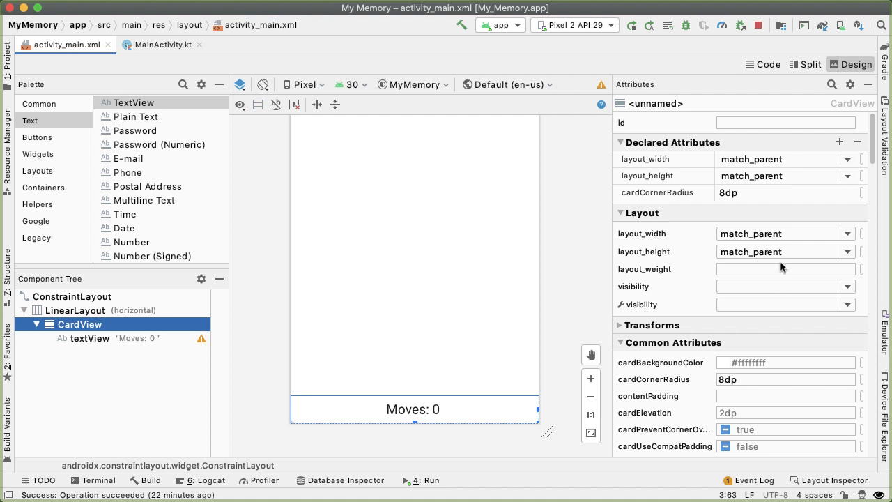
Set layout_margin 10dp on the CardView holding the Moves: 0 label.
{"action": "type", "text": "margin"}
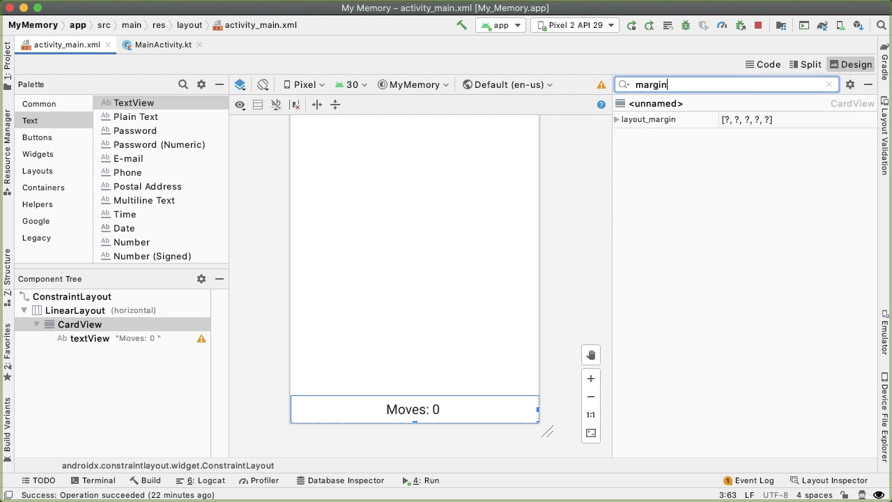
{"action": "left_click", "coordinate": [618, 120]}
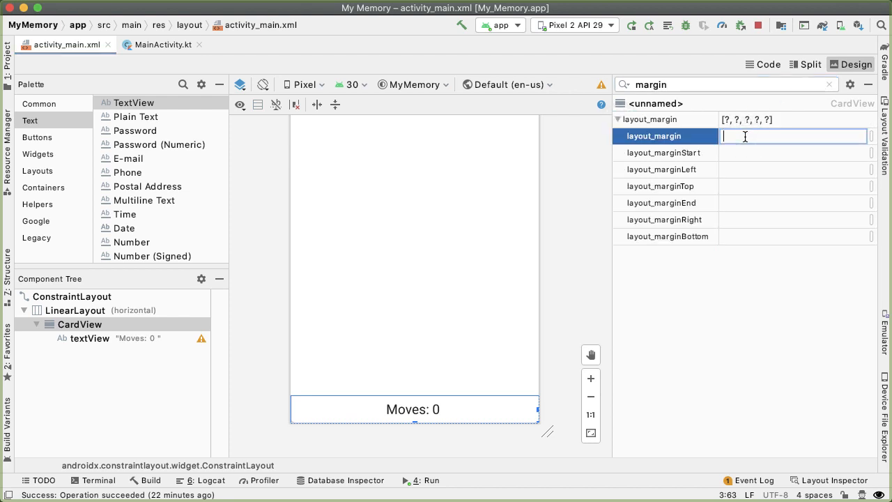
{"action": "type", "text": "10dp"}
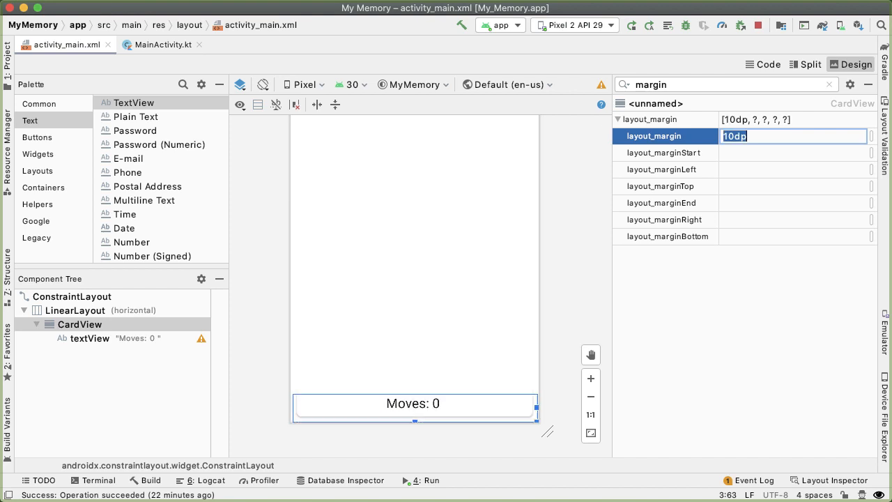
{"action": "left_click", "coordinate": [72, 295]}
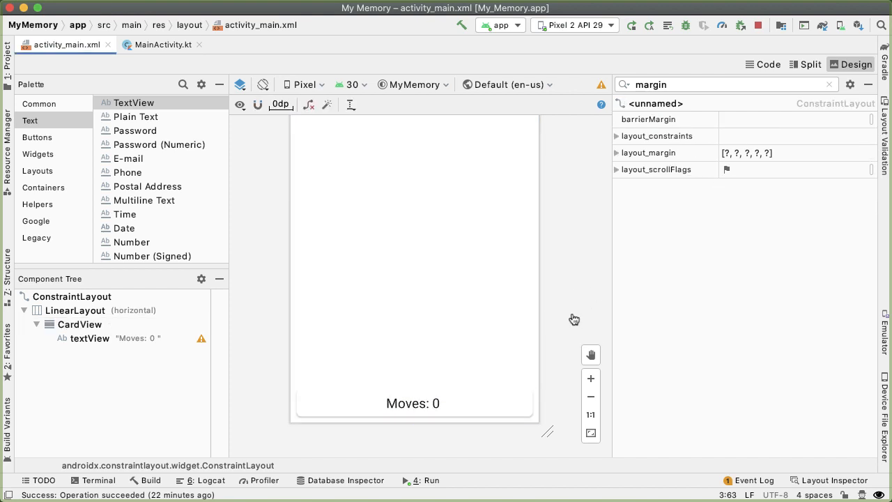
{"action": "mouse_move", "coordinate": [598, 314]}
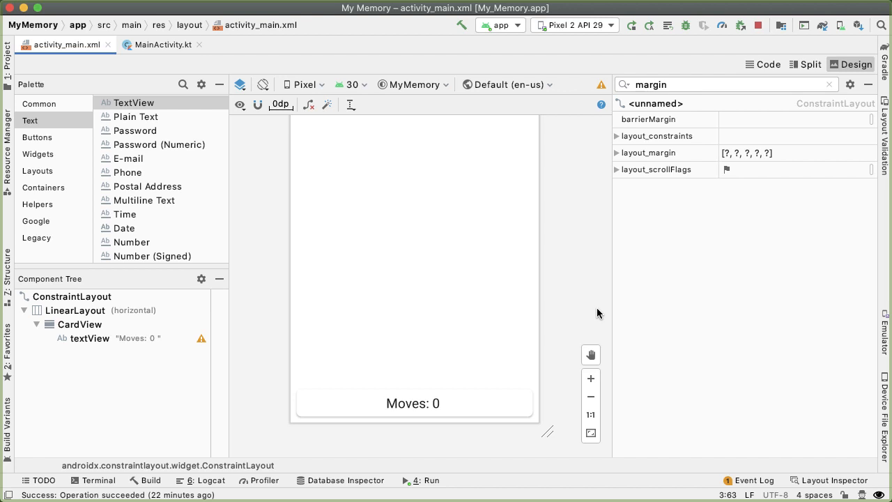
{"action": "mouse_move", "coordinate": [504, 316]}
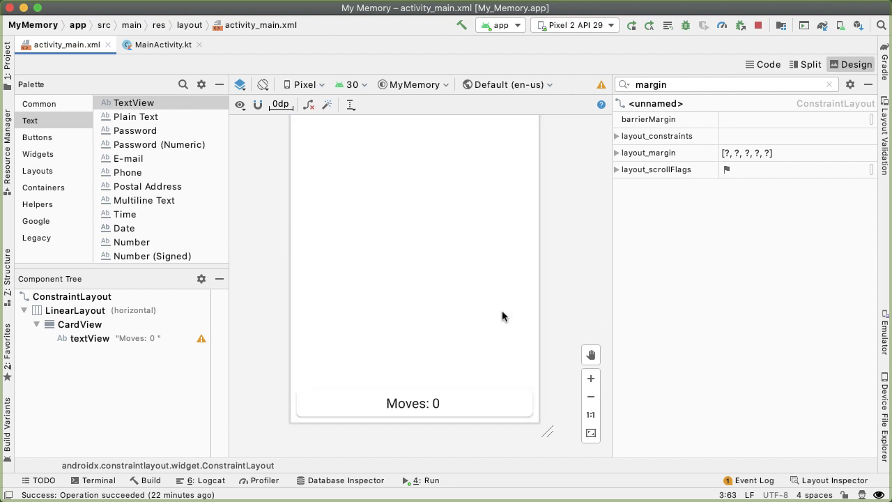
Copy and paste the Moves CardView in the Component Tree to get a second card.
{"action": "left_click", "coordinate": [89, 323]}
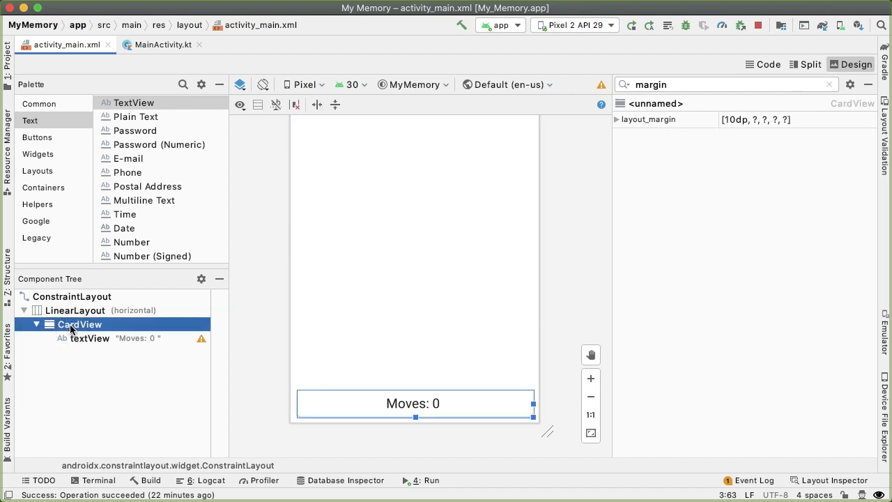
{"action": "left_click", "coordinate": [75, 309]}
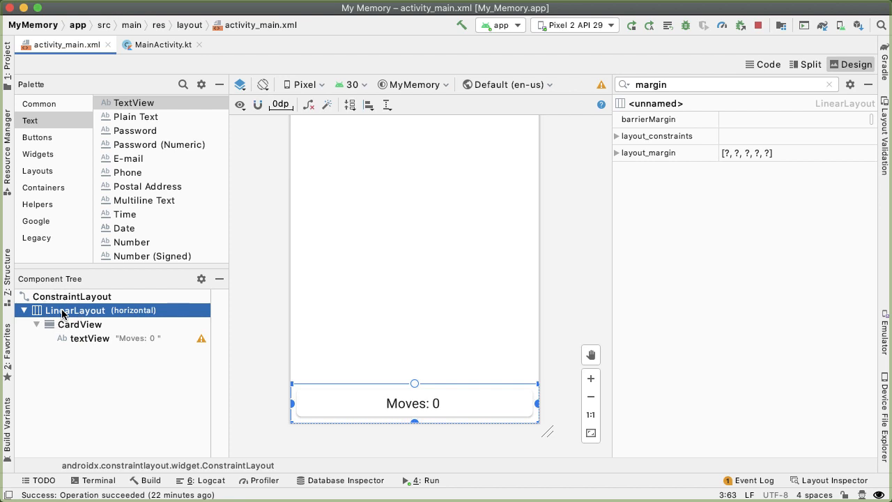
{"action": "left_click", "coordinate": [89, 324]}
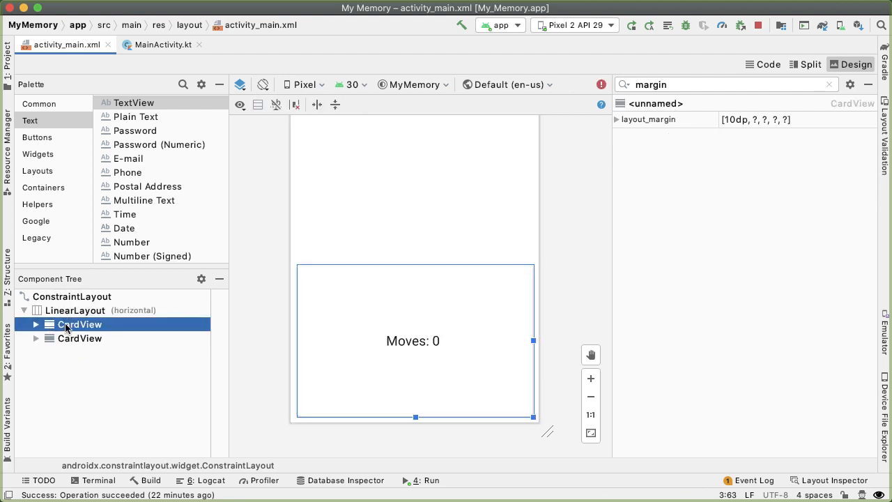
{"action": "mouse_move", "coordinate": [270, 344]}
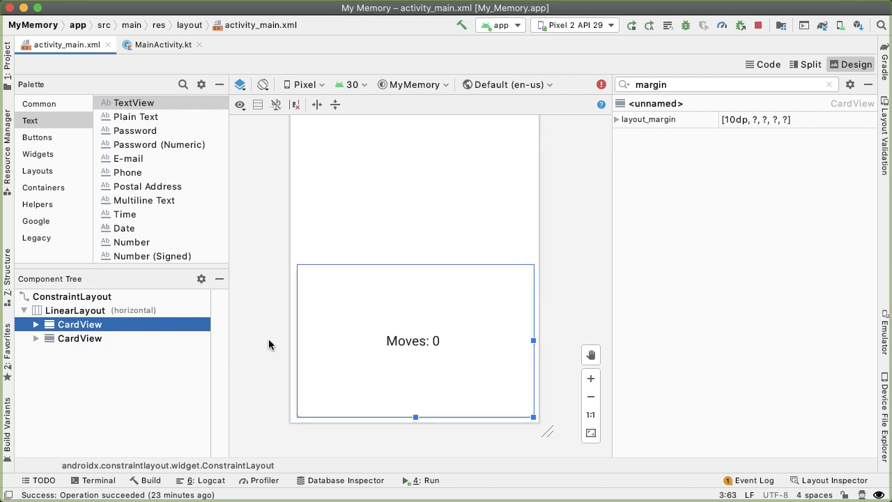
{"action": "mouse_move", "coordinate": [81, 328]}
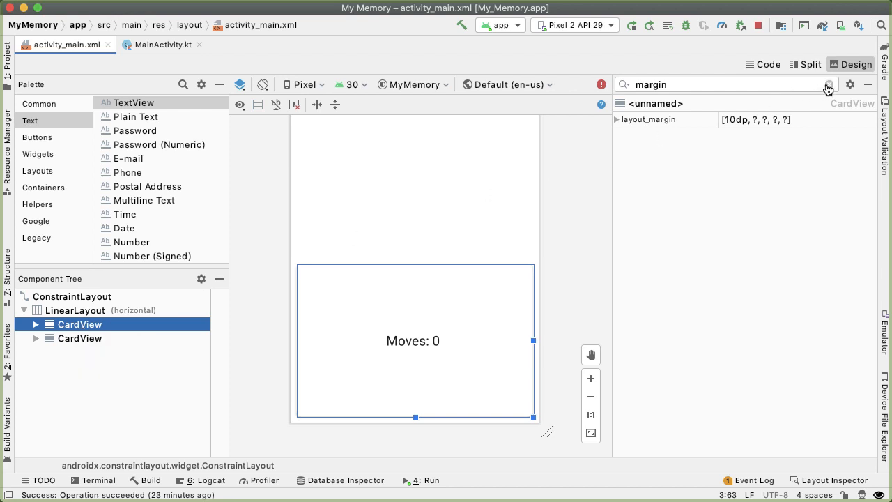
{"action": "left_click", "coordinate": [830, 85]}
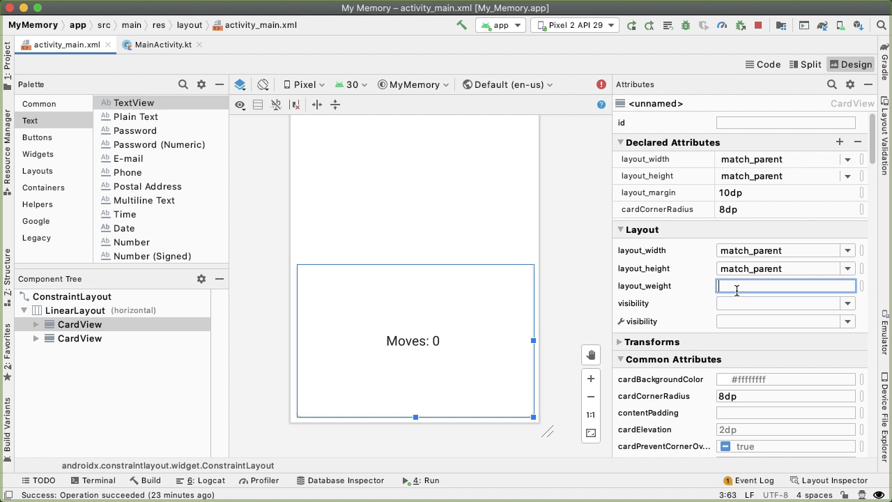
Set layout_weight 1 on both CardViews so they share the bar equally.
{"action": "type", "text": "1"}
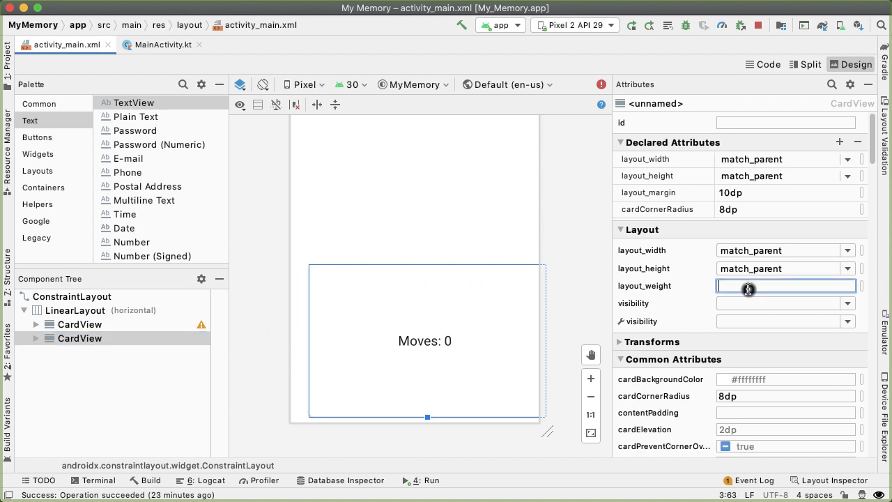
{"action": "type", "text": "1"}
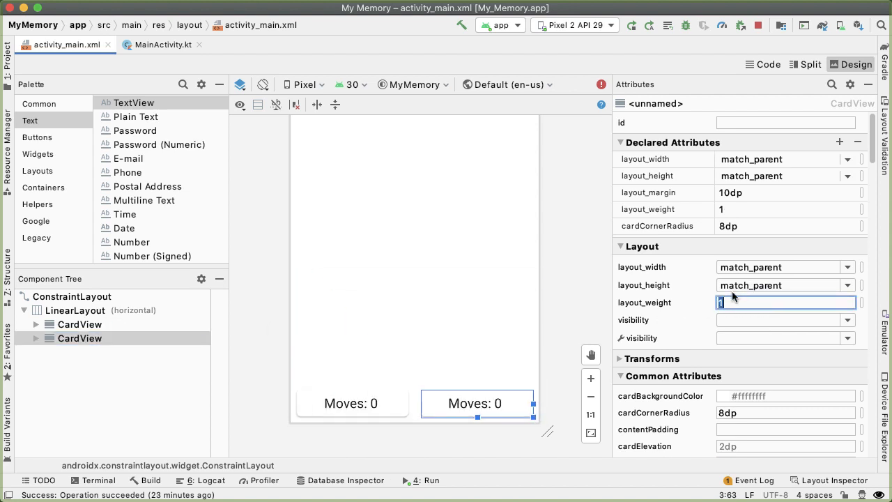
{"action": "left_click", "coordinate": [73, 296]}
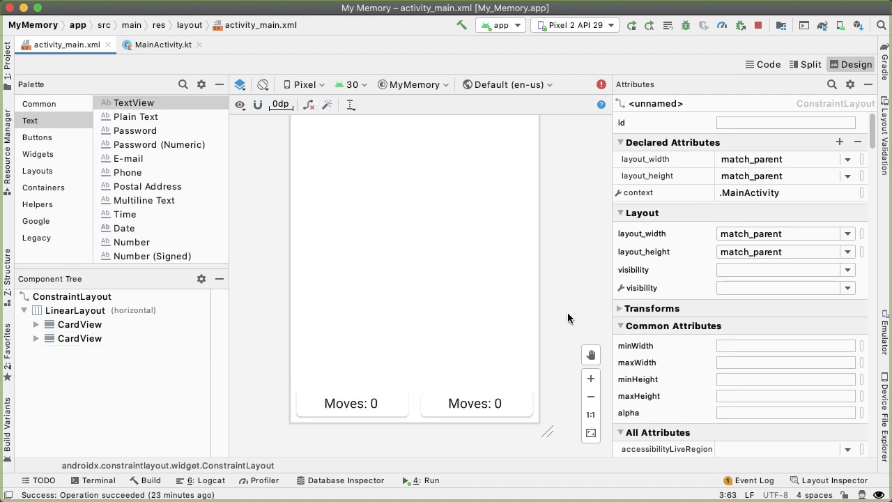
{"action": "left_click", "coordinate": [81, 339]}
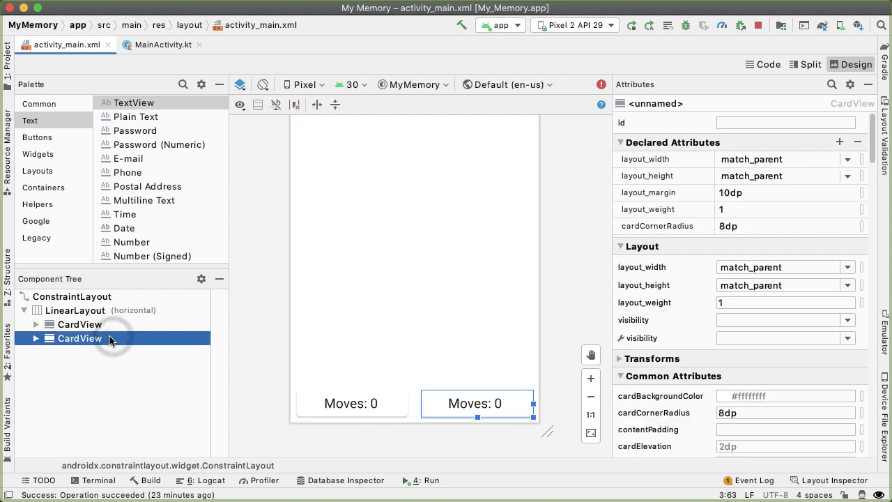
Replace the second card's label text with 'Pairs: 0 / 4'.
{"action": "left_click", "coordinate": [36, 339]}
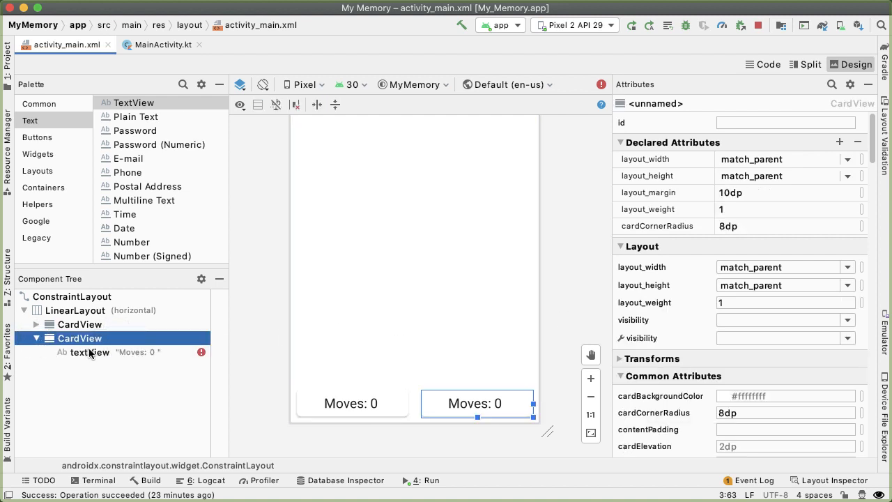
{"action": "left_click", "coordinate": [92, 351]}
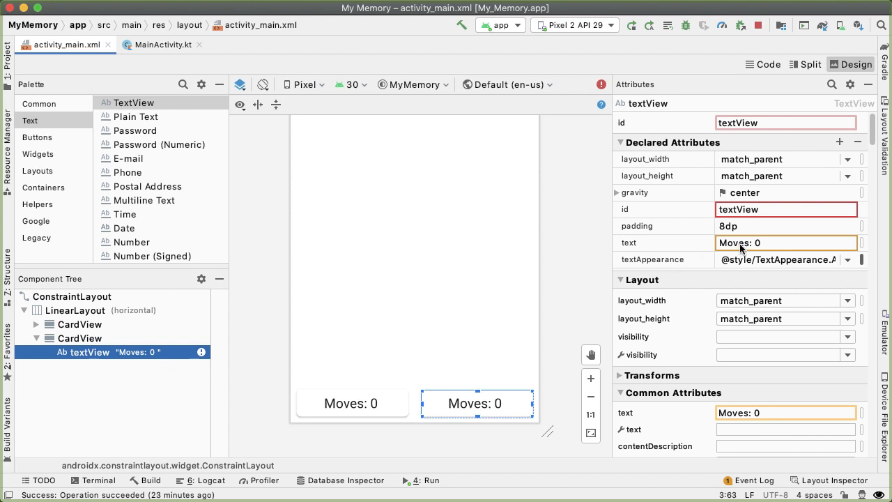
{"action": "left_click", "coordinate": [781, 242]}
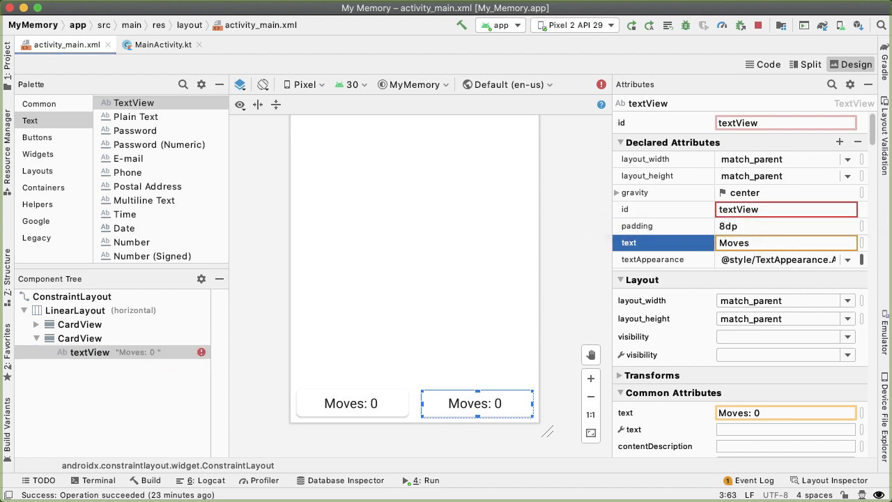
{"action": "triple_click", "coordinate": [787, 242]}
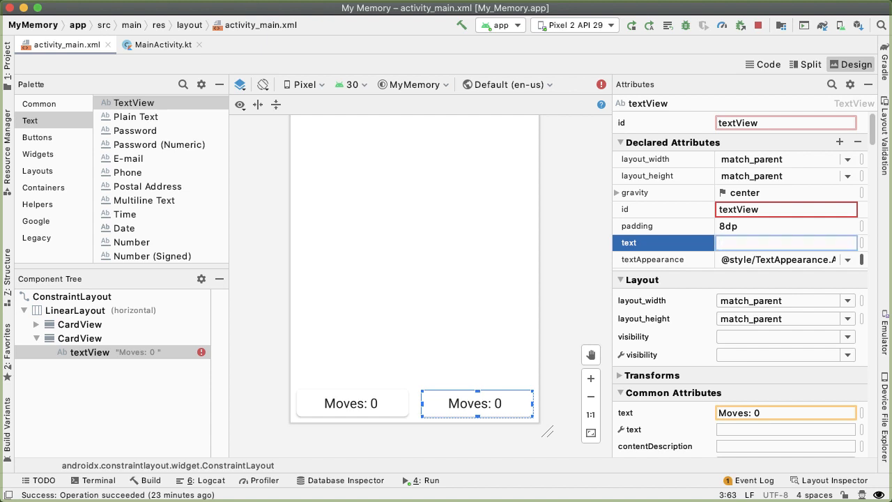
{"action": "type", "text": "Pairs:"}
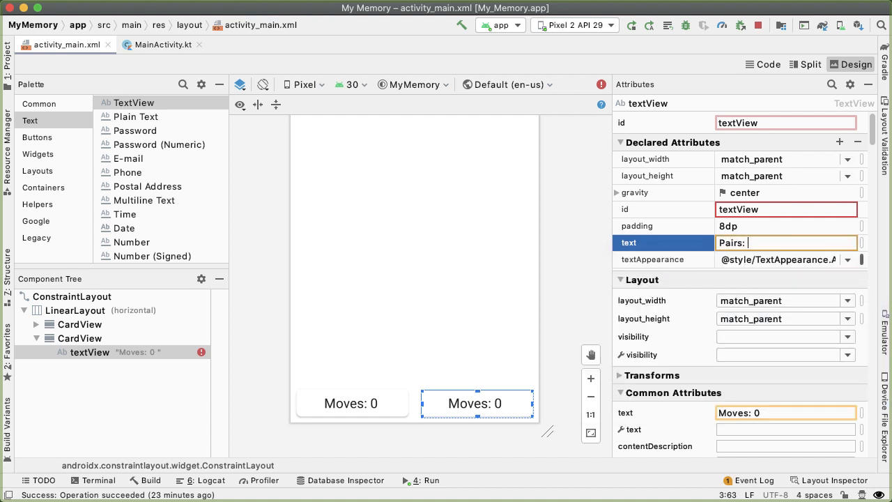
{"action": "type", "text": "0 / 4"}
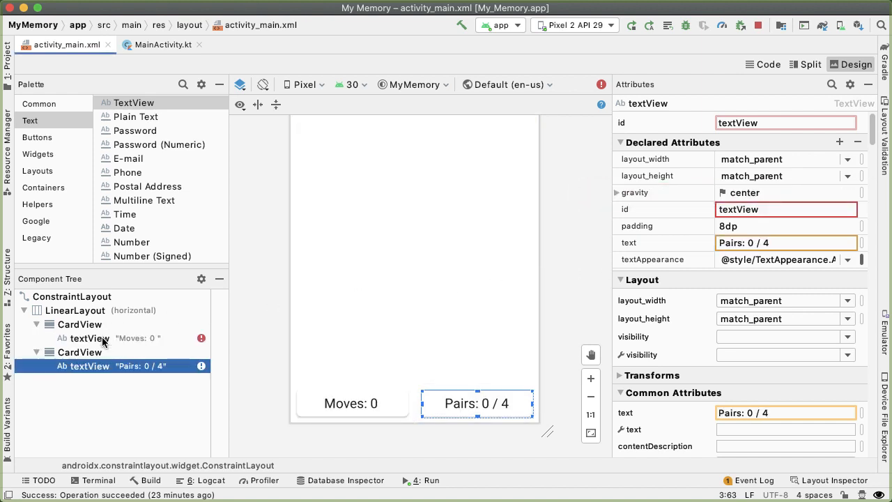
{"action": "left_click", "coordinate": [84, 339]}
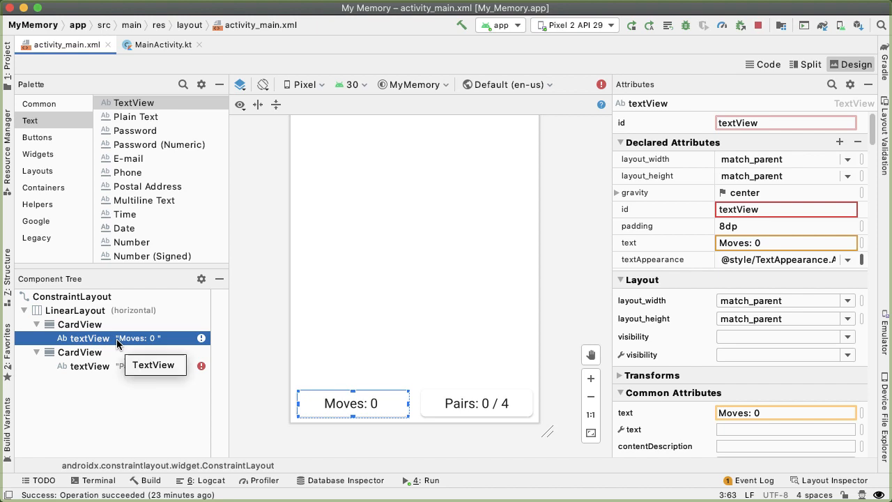
In the XML source, rename the first TextView's id to tvNumMoves.
{"action": "left_click", "coordinate": [763, 64]}
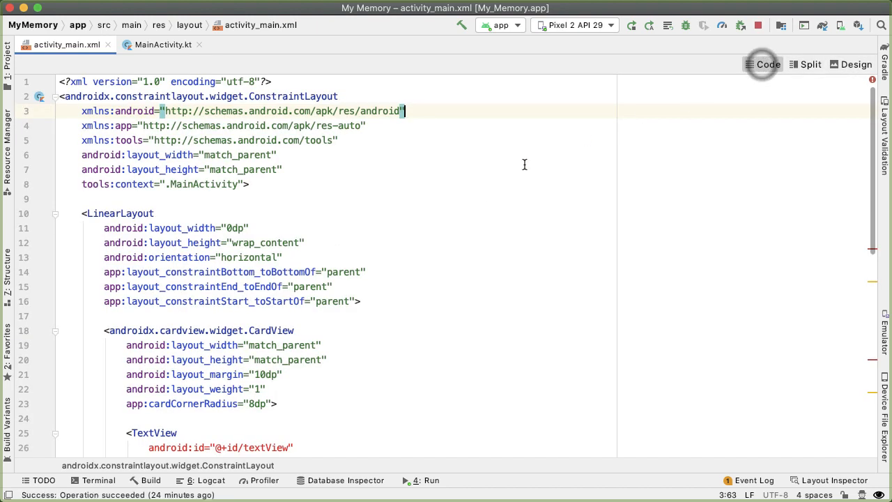
{"action": "scroll", "scroll_direction": "down", "scroll_amount": 3}
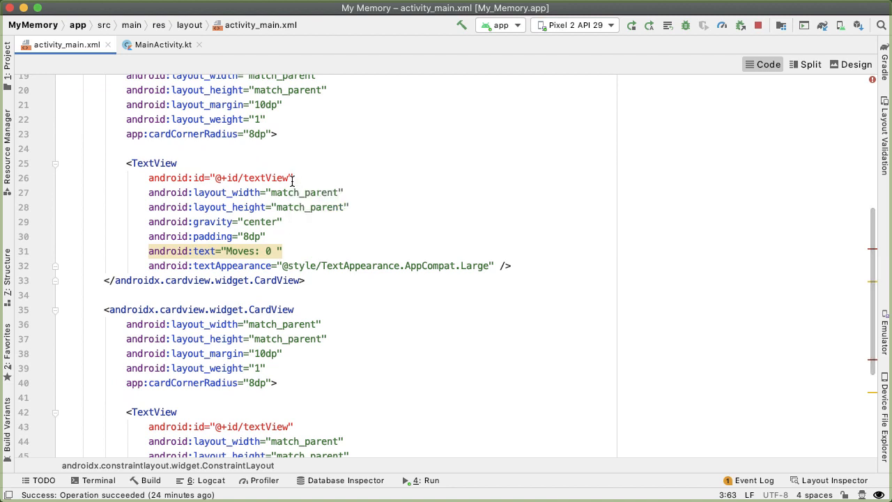
{"action": "left_click", "coordinate": [856, 64]}
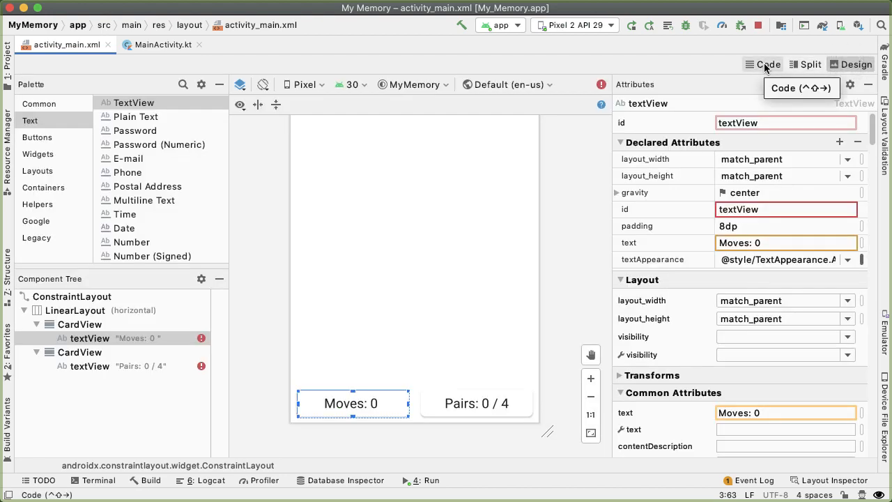
{"action": "left_click", "coordinate": [770, 64]}
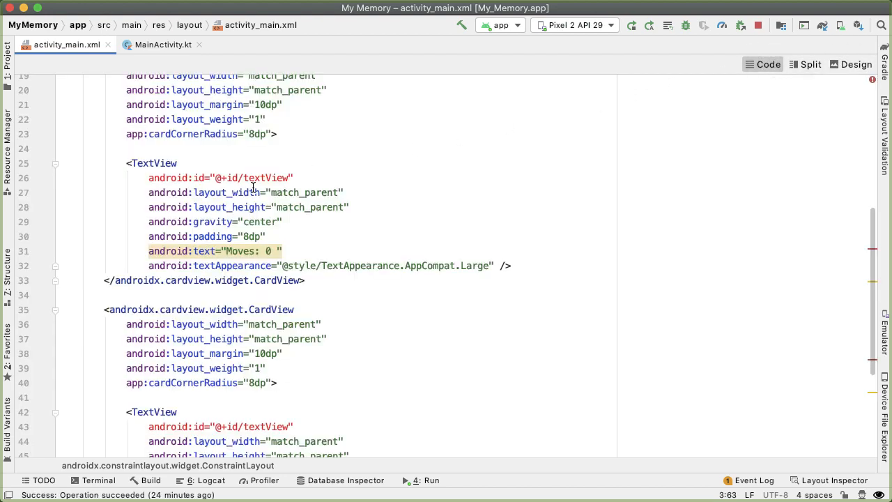
{"action": "scroll", "scroll_direction": "up", "scroll_amount": 3}
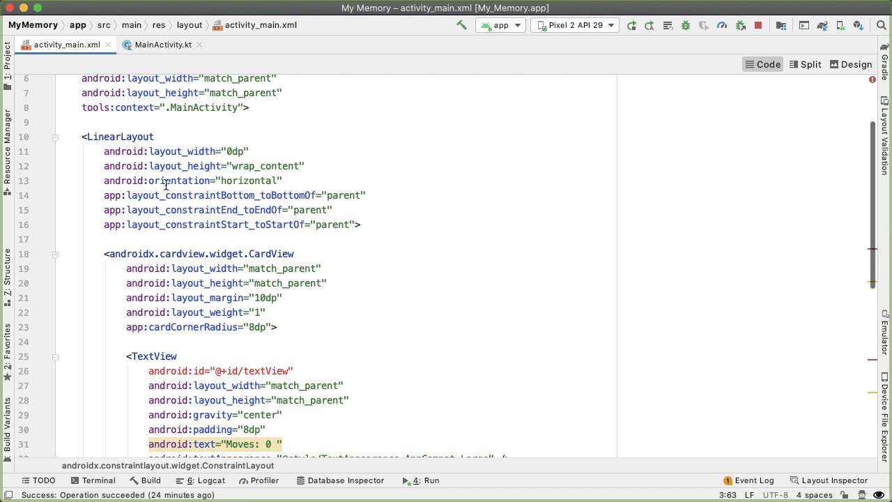
{"action": "scroll", "scroll_direction": "down", "scroll_amount": 3}
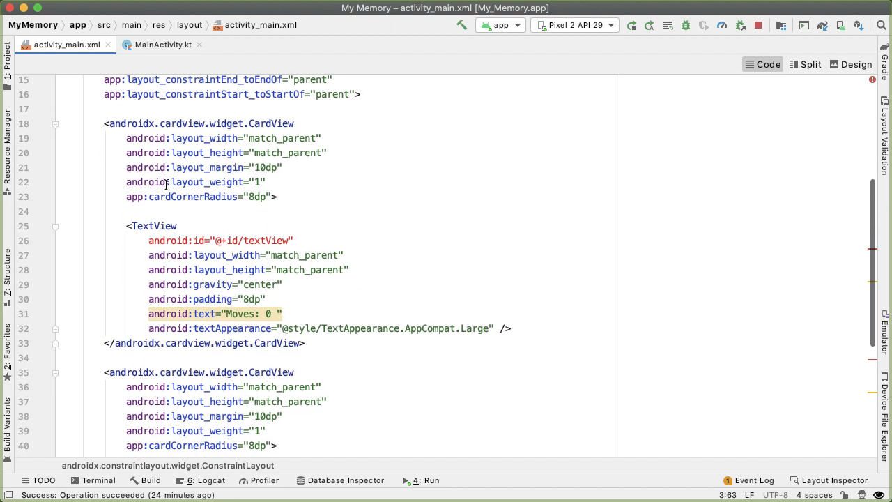
{"action": "scroll", "scroll_direction": "down", "scroll_amount": 3}
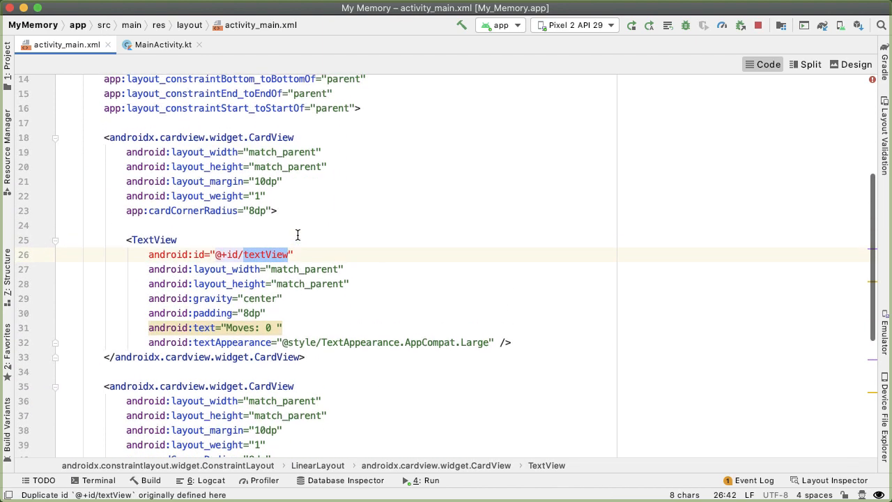
{"action": "type", "text": "tvNum"}
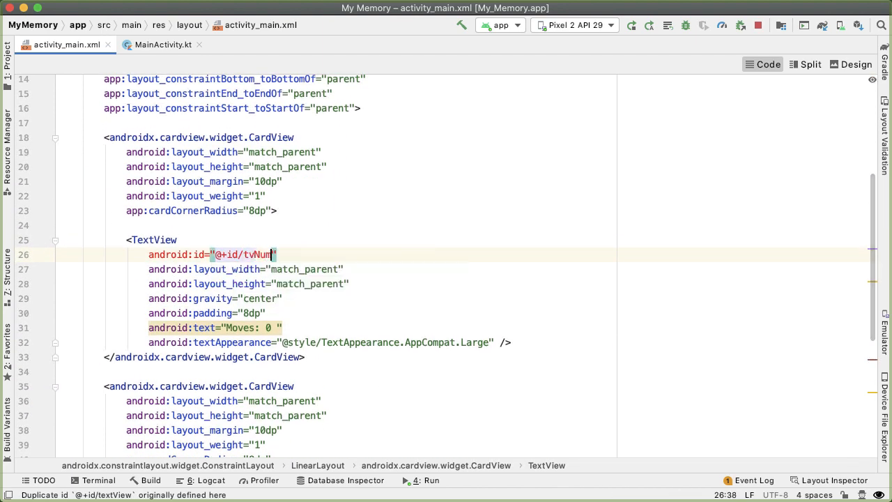
{"action": "type", "text": "Moves"}
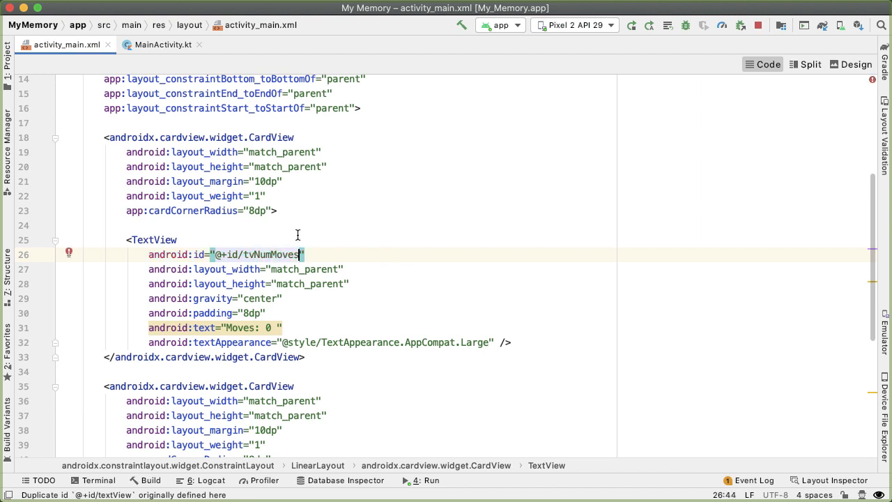
Rename the second TextView's id to tvNumPairs.
{"action": "scroll", "scroll_direction": "down", "scroll_amount": 3}
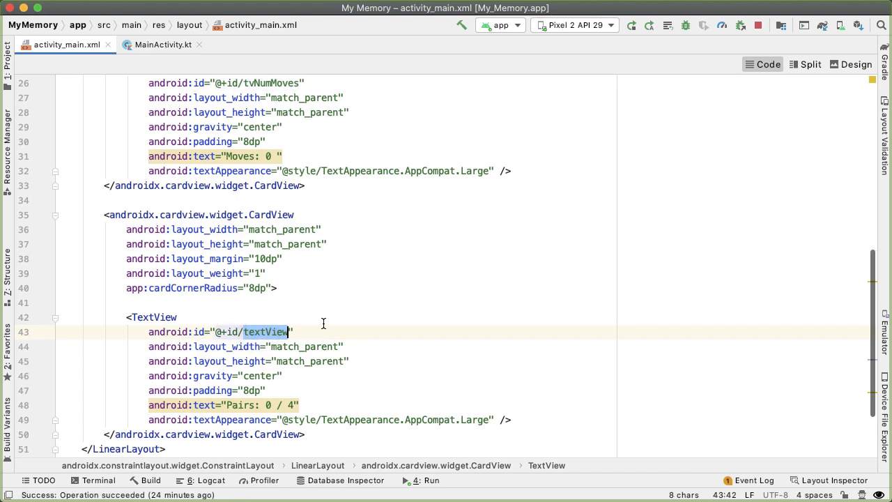
{"action": "type", "text": "tvNumPairs"}
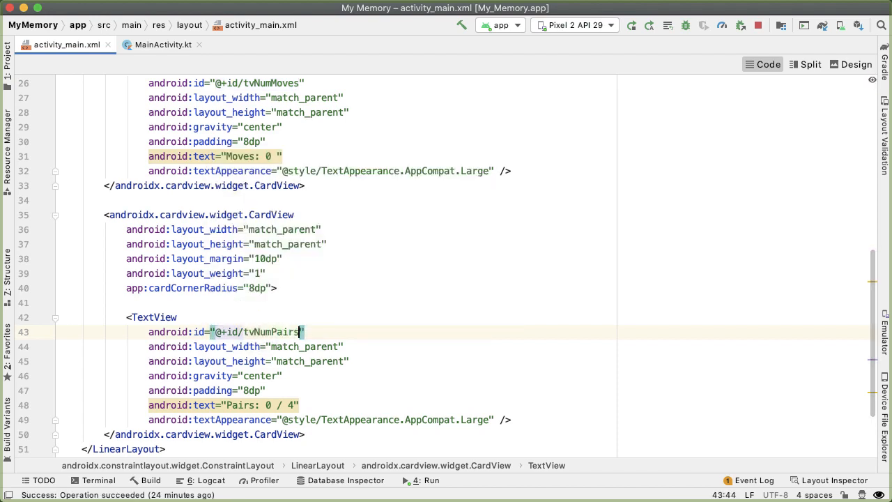
{"action": "scroll", "scroll_direction": "up", "scroll_amount": 3}
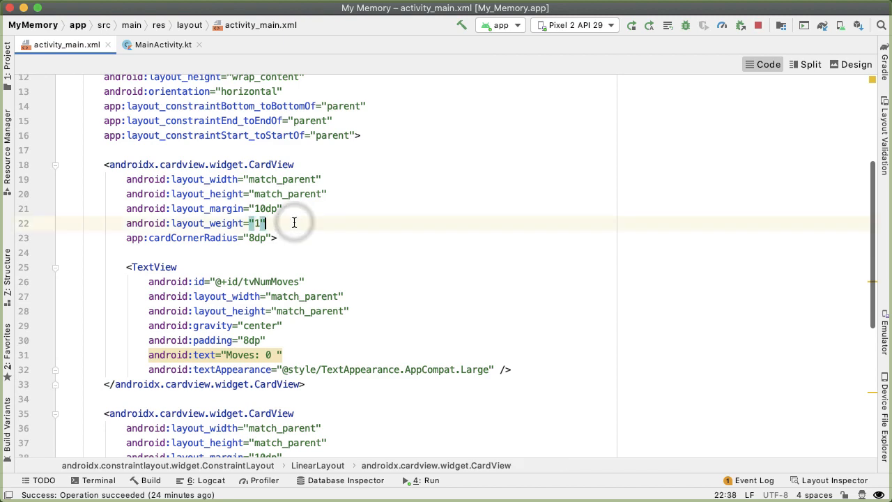
Add android:background="?attr/colorSecondaryVariant" to the game info LinearLayout via autocomplete.
{"action": "scroll", "scroll_direction": "up", "scroll_amount": 3}
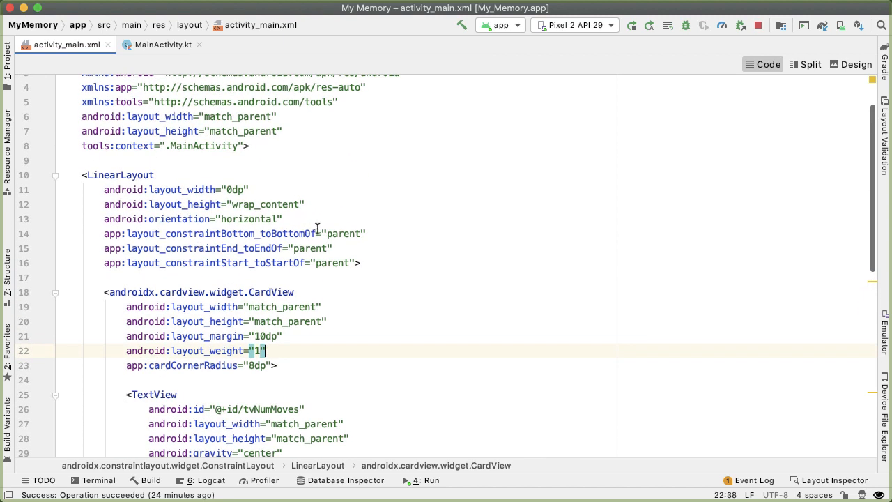
{"action": "key", "text": "enter"}
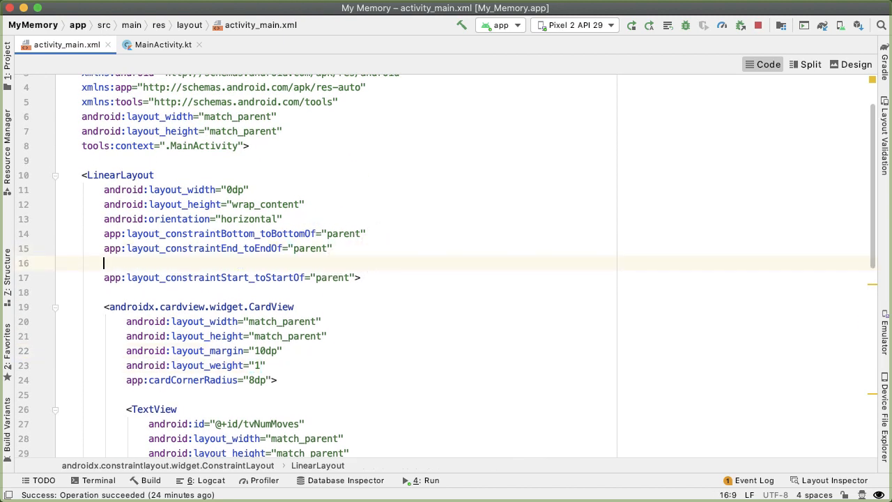
{"action": "type", "text": "back"}
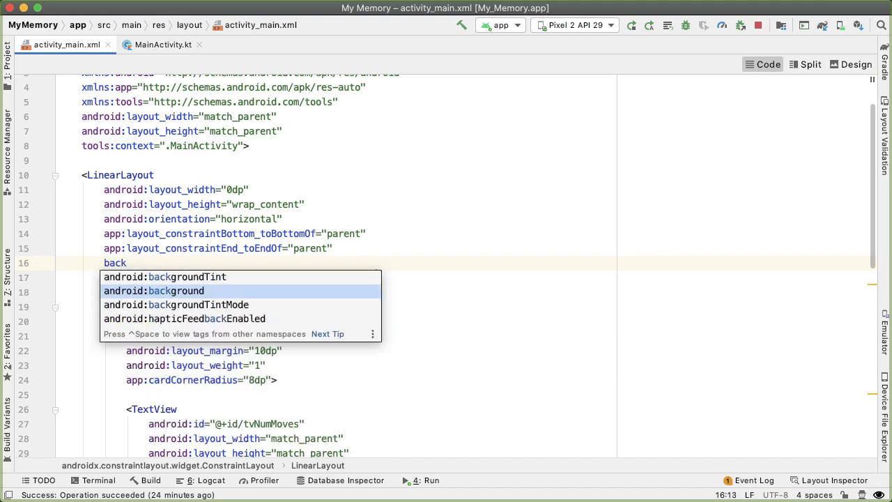
{"action": "left_click", "coordinate": [173, 292]}
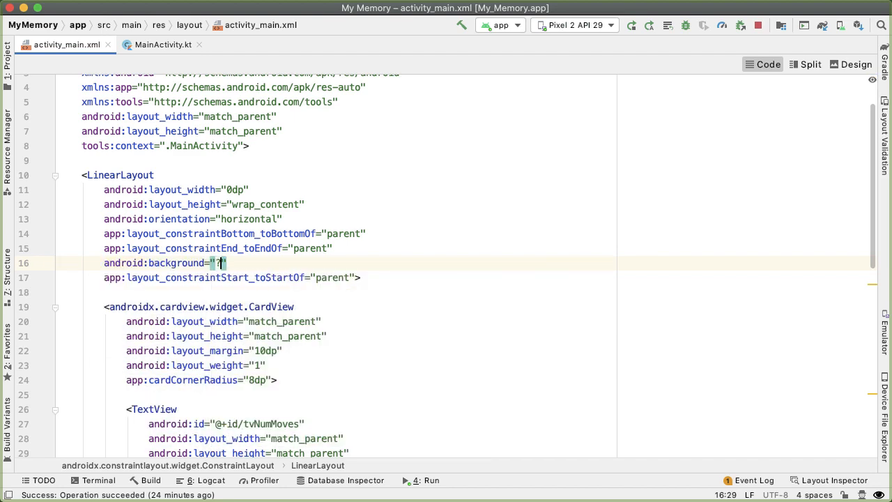
{"action": "type", "text": "?"}
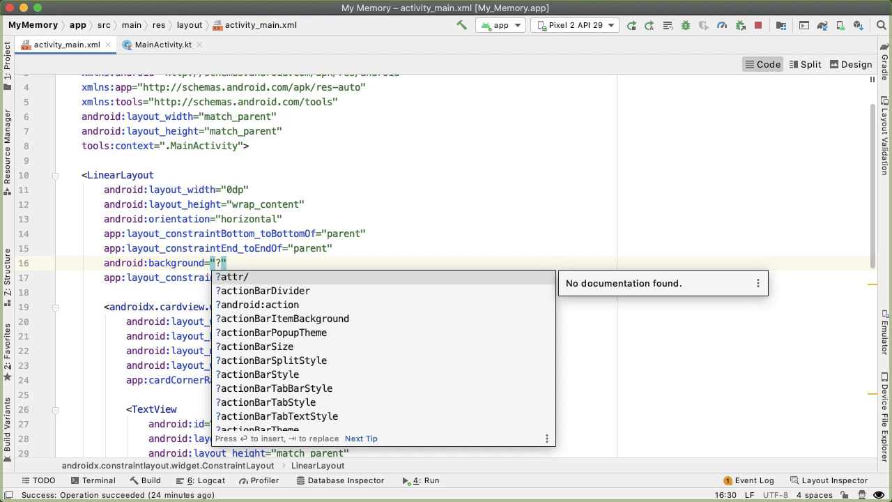
{"action": "type", "text": "attr/co"}
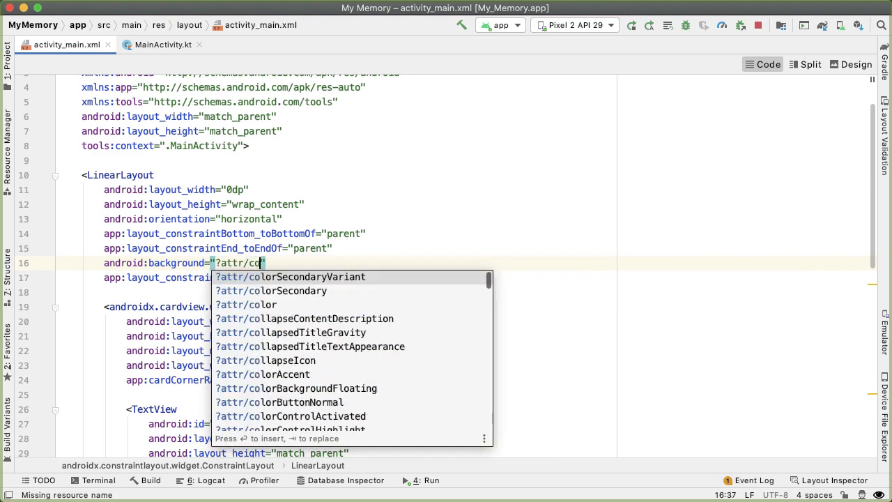
{"action": "left_click", "coordinate": [290, 277]}
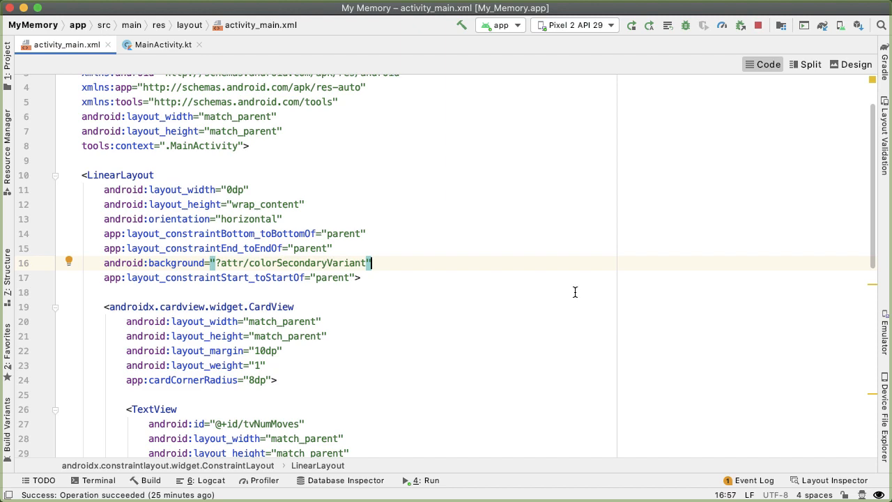
{"action": "left_click", "coordinate": [856, 65]}
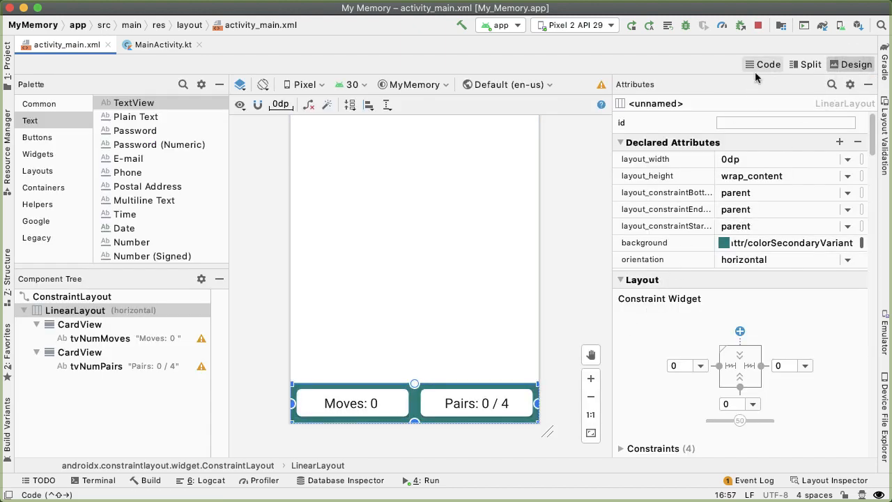
Return to the layout's XML code and run the app on the emulator.
{"action": "left_click", "coordinate": [762, 65]}
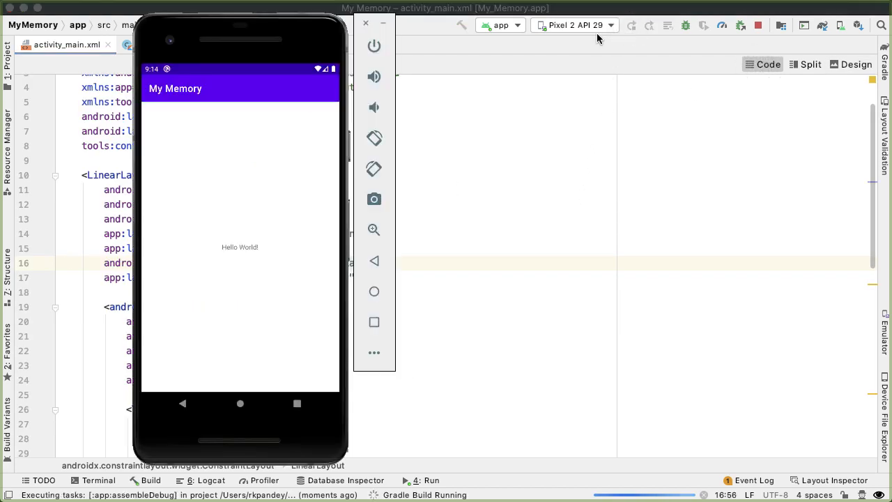
{"action": "left_click", "coordinate": [239, 403]}
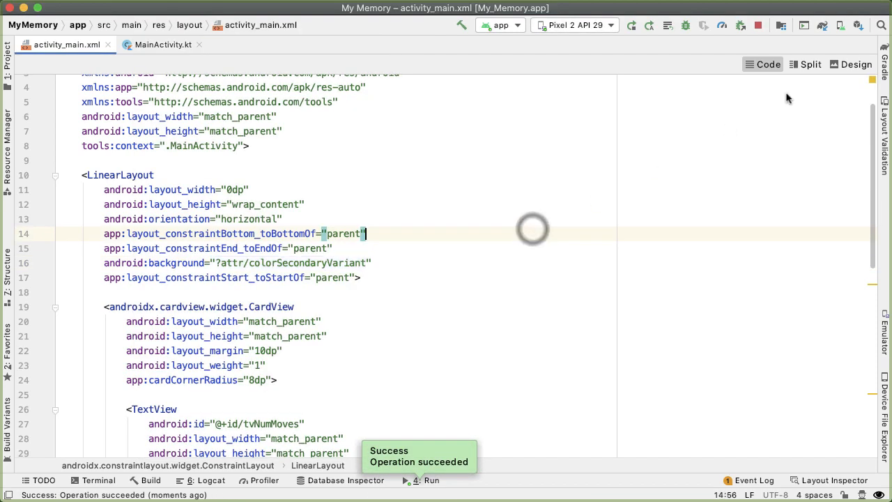
Constrain the RecyclerView start, end and top to parent, bottom to the bar, with 0dp width and height.
{"action": "left_click", "coordinate": [856, 64]}
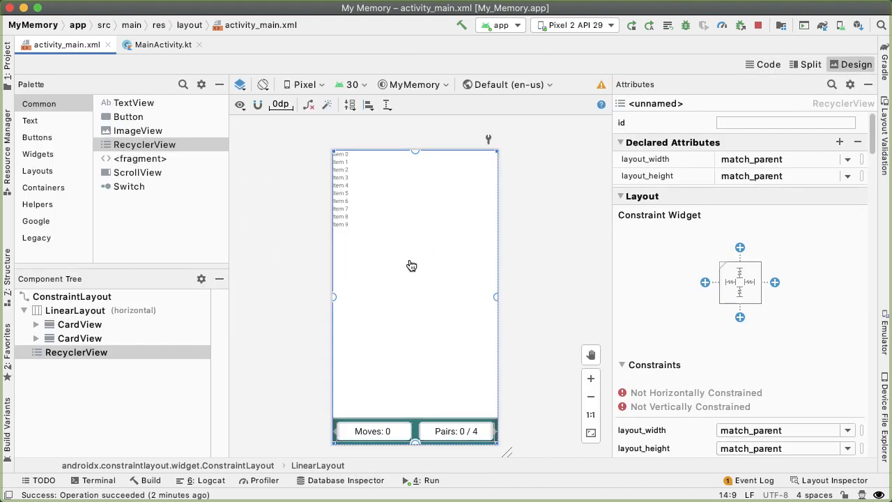
{"action": "mouse_move", "coordinate": [416, 293]}
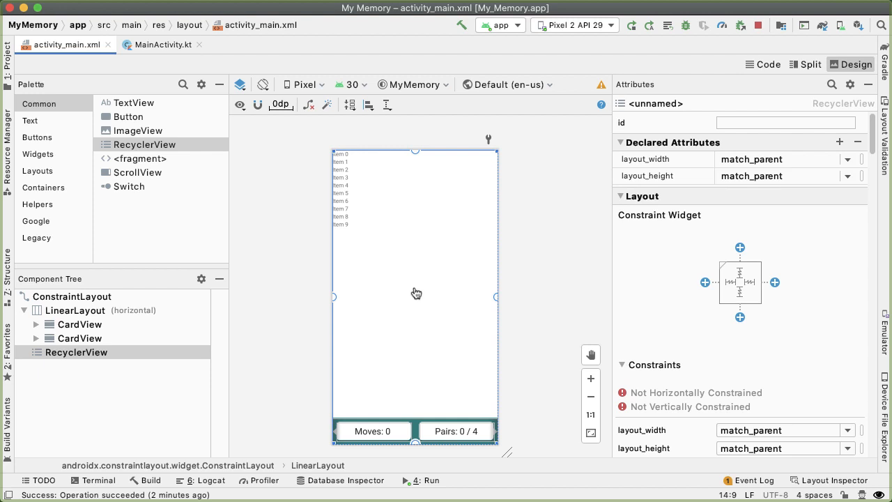
{"action": "mouse_move", "coordinate": [608, 343]}
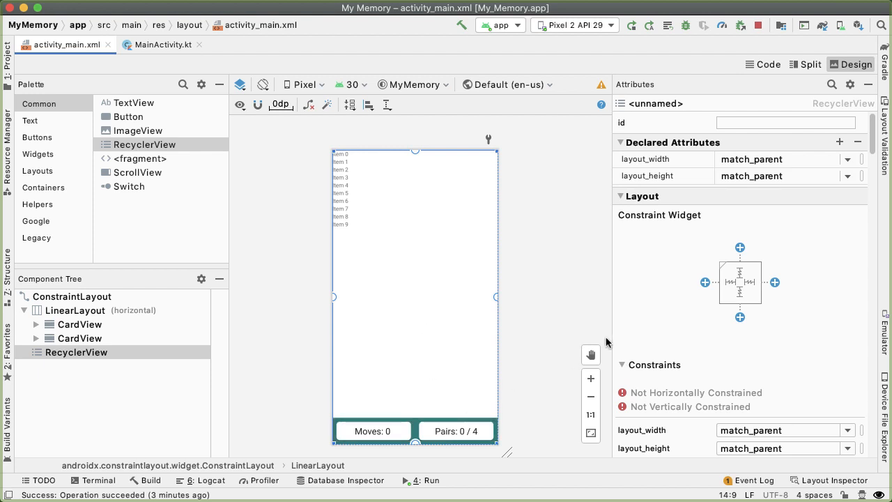
{"action": "left_click", "coordinate": [706, 282]}
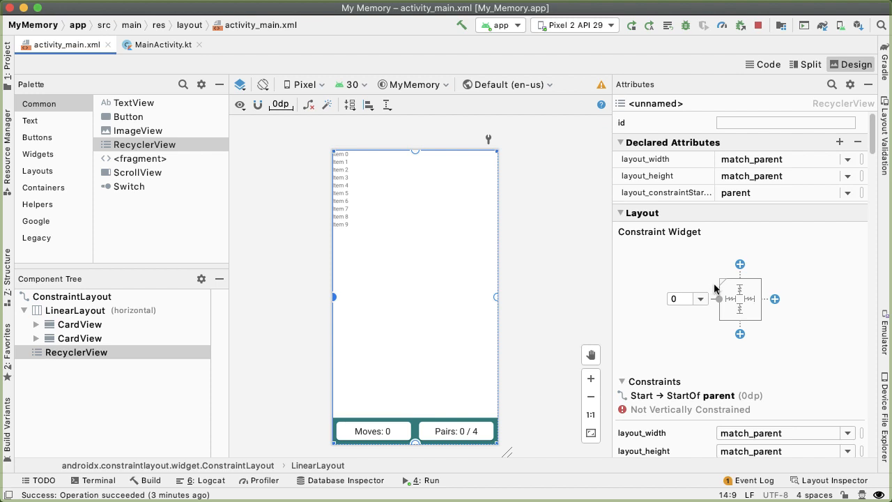
{"action": "left_click", "coordinate": [775, 299]}
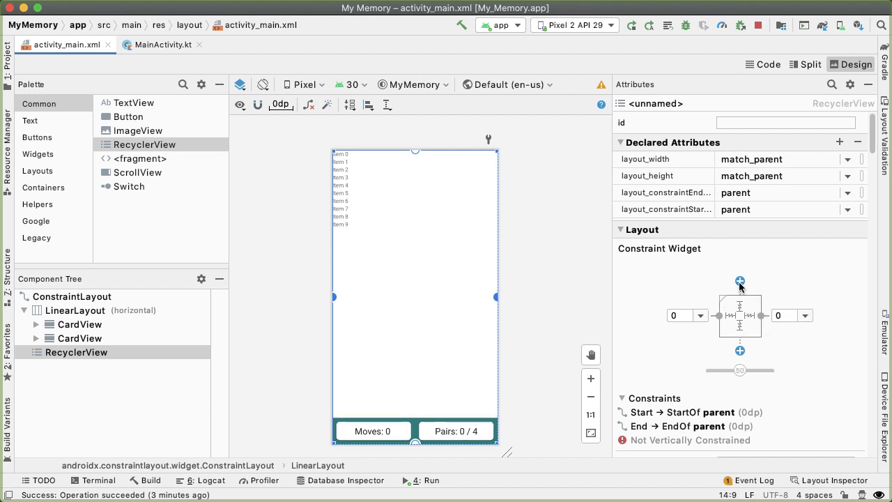
{"action": "left_click", "coordinate": [740, 282]}
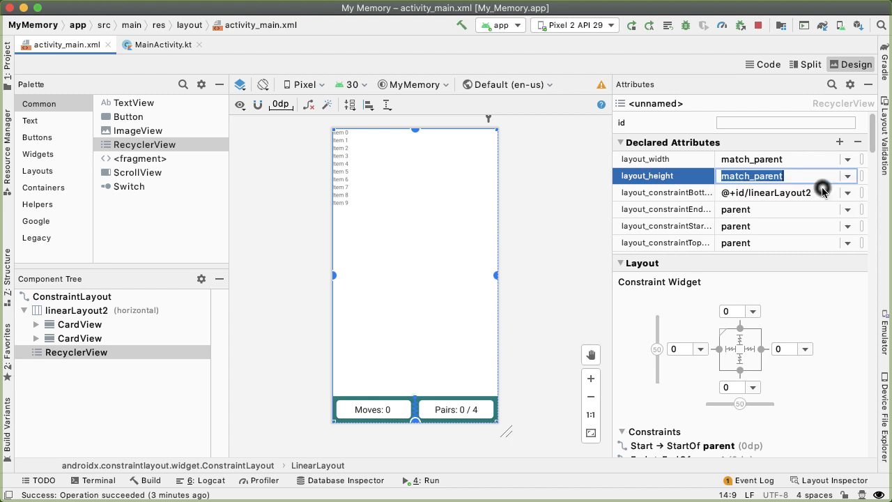
{"action": "type", "text": "0dp"}
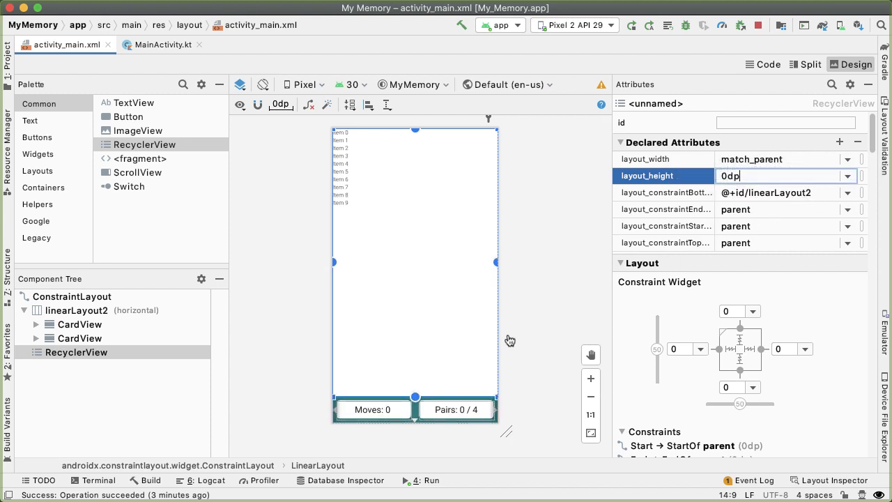
{"action": "mouse_move", "coordinate": [488, 351]}
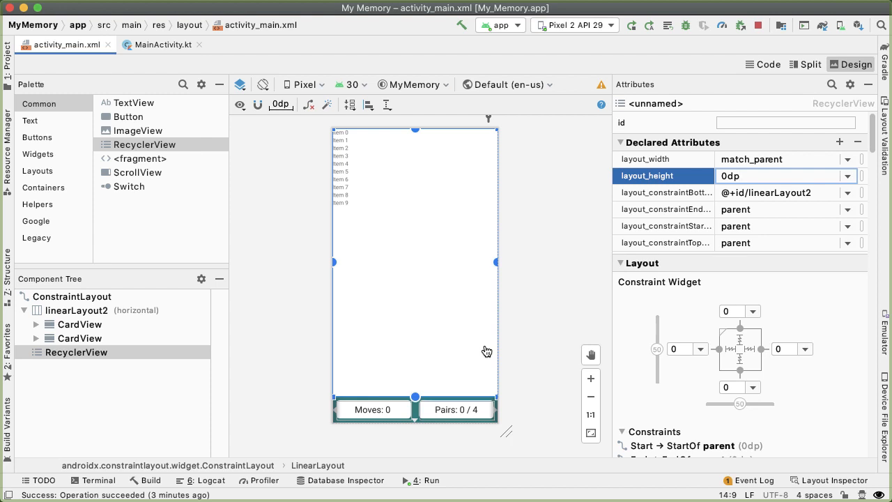
{"action": "mouse_move", "coordinate": [491, 414]}
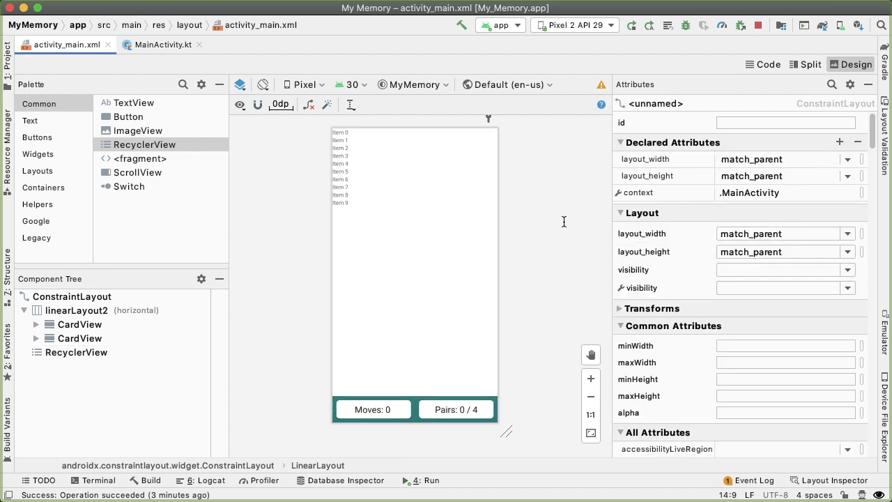
{"action": "left_click", "coordinate": [77, 352]}
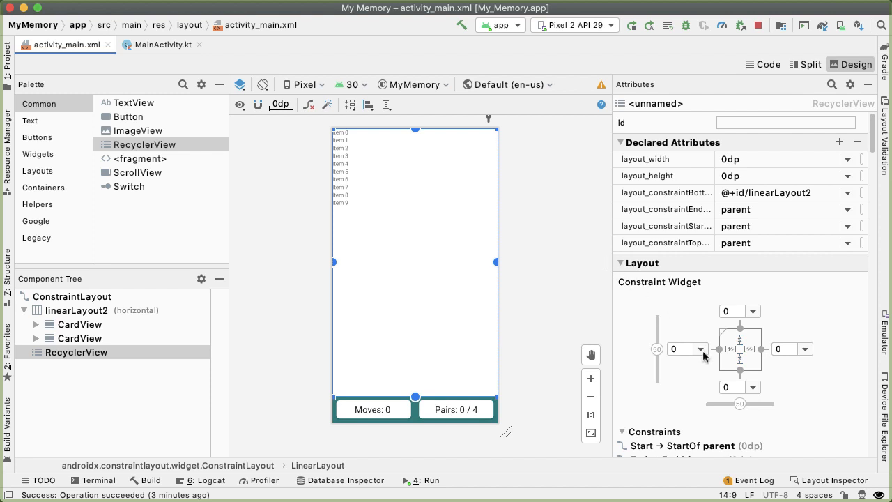
{"action": "mouse_move", "coordinate": [769, 351]}
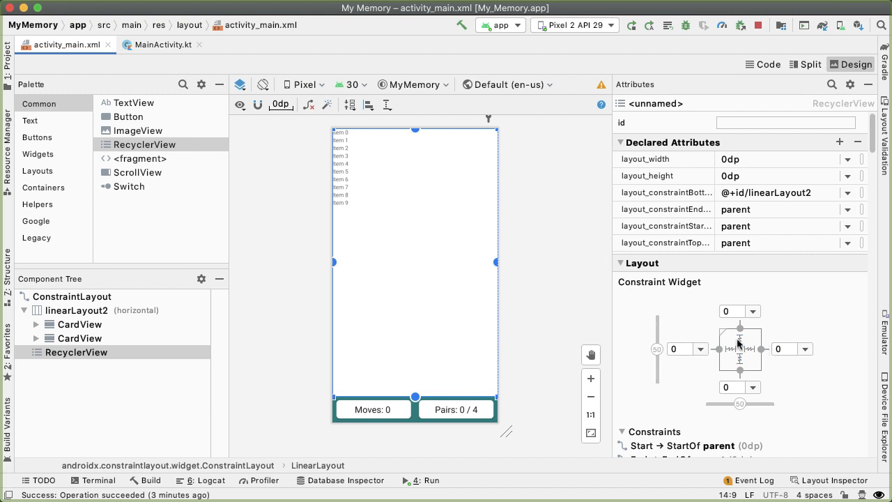
{"action": "mouse_move", "coordinate": [558, 193]}
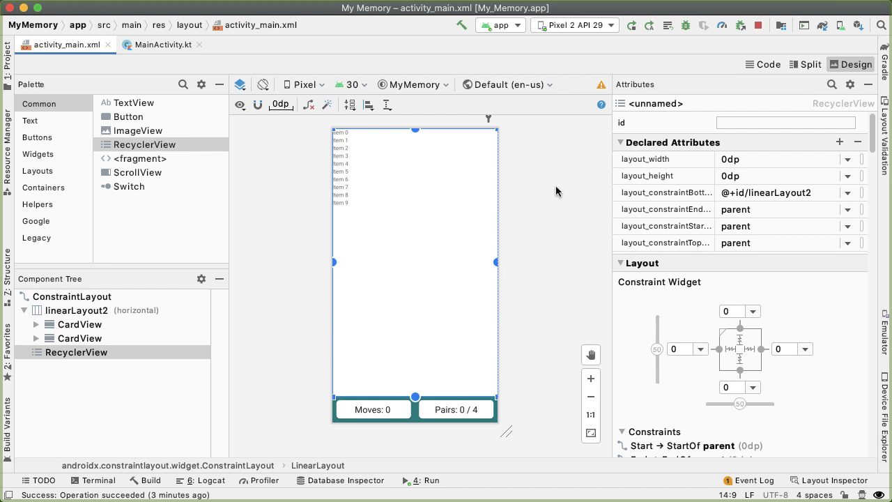
{"action": "mouse_move", "coordinate": [555, 259]}
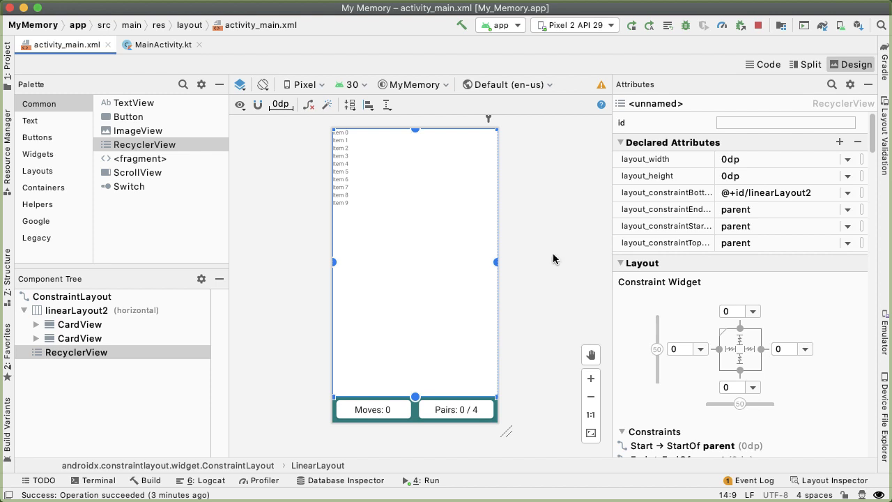
{"action": "mouse_move", "coordinate": [162, 44]}
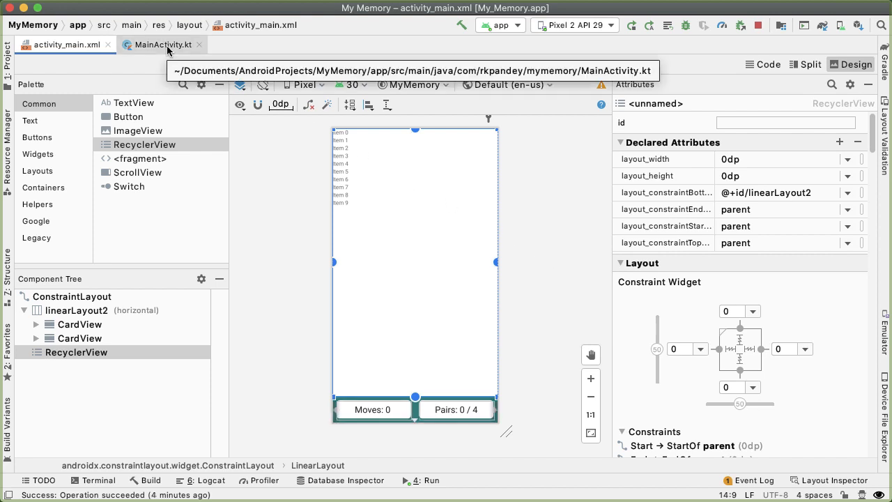
Refactor-rename the RecyclerView's id to rvBoard.
{"action": "left_click", "coordinate": [161, 44]}
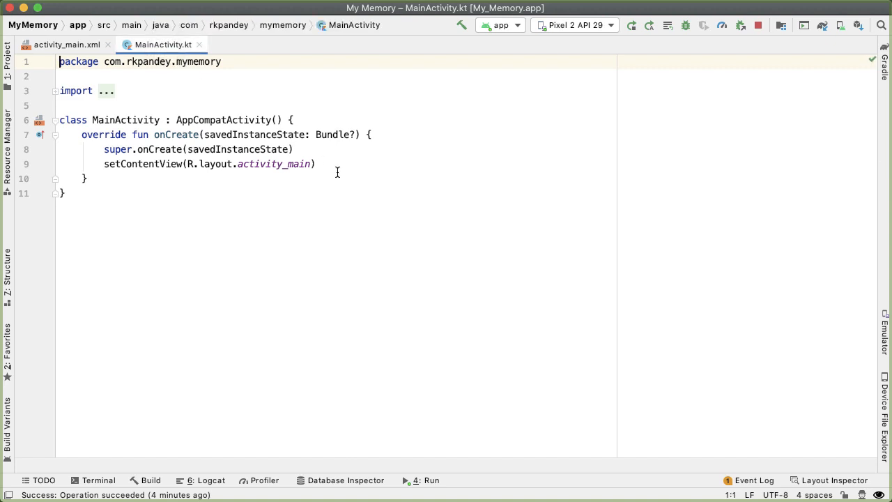
{"action": "left_click", "coordinate": [65, 44]}
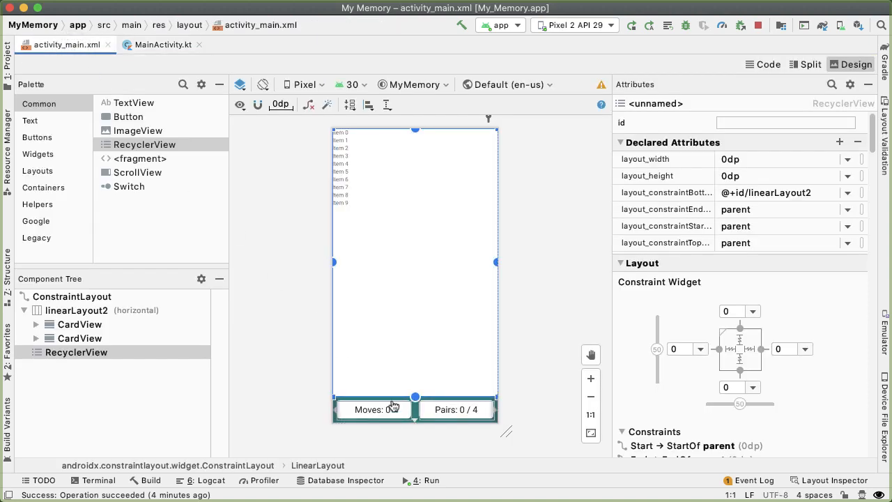
{"action": "mouse_move", "coordinate": [399, 412]}
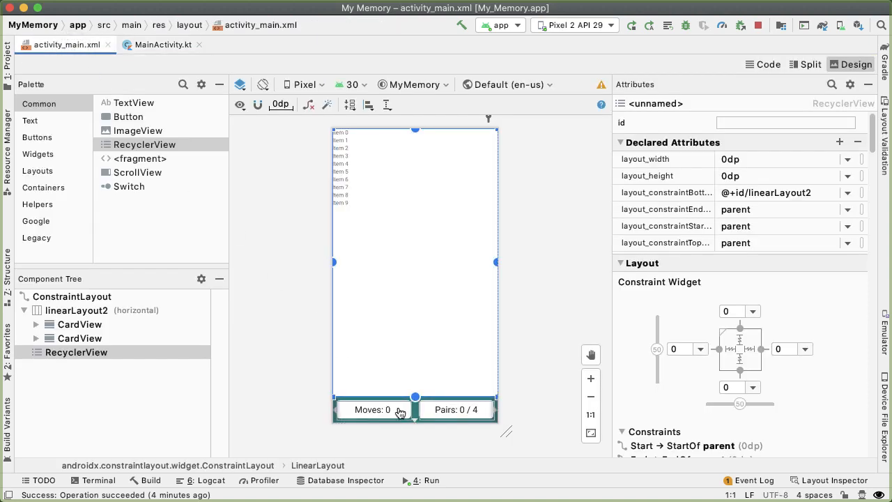
{"action": "mouse_move", "coordinate": [519, 411]}
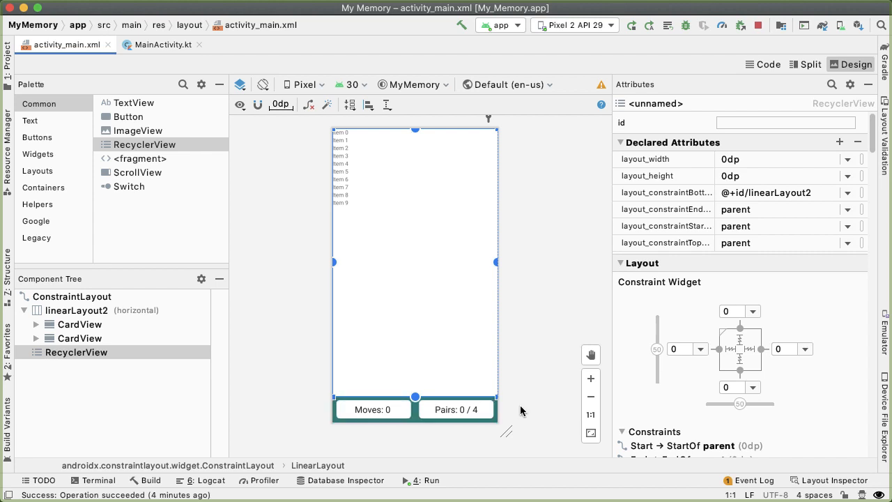
{"action": "left_click", "coordinate": [456, 410]}
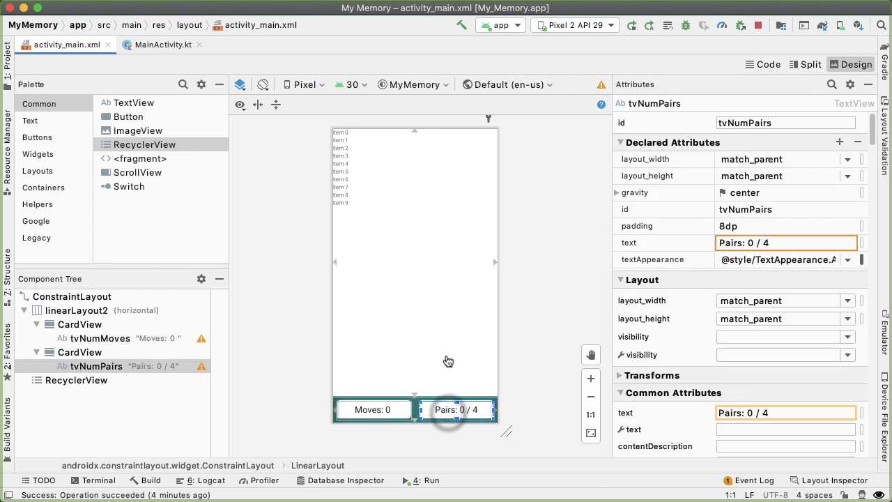
{"action": "left_click", "coordinate": [77, 379]}
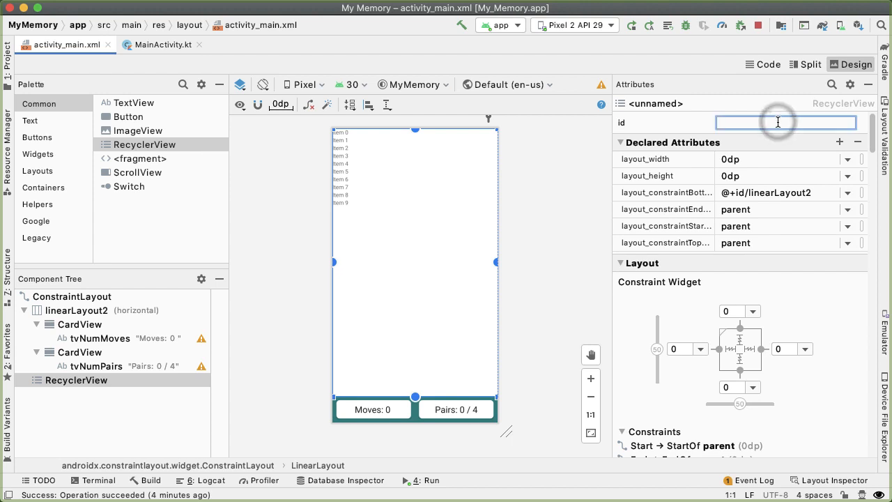
{"action": "type", "text": "rvBoard"}
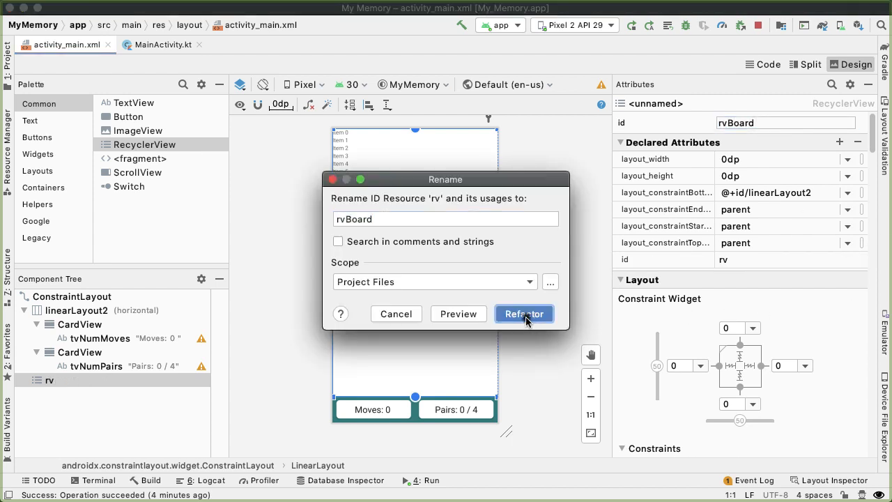
{"action": "left_click", "coordinate": [525, 312]}
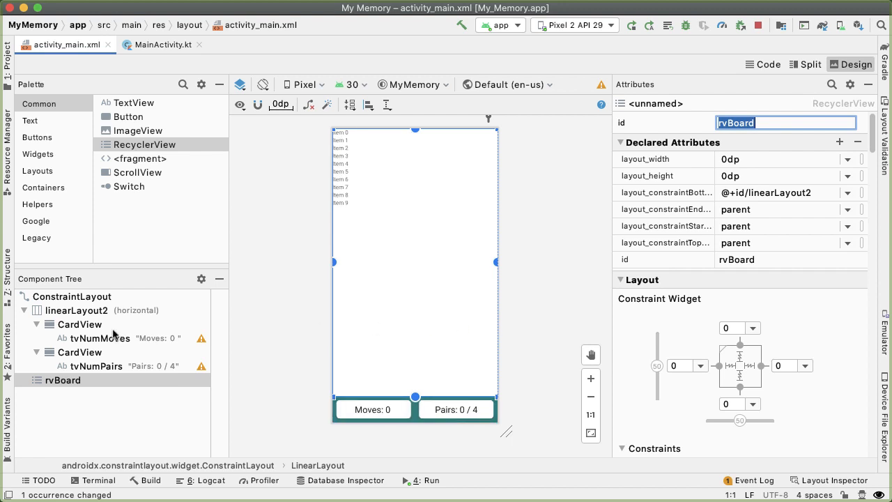
Refactor-rename the bottom game info LinearLayout's id to llGameInfo.
{"action": "left_click", "coordinate": [76, 310]}
{"action": "type", "text": "llGameInfo"}
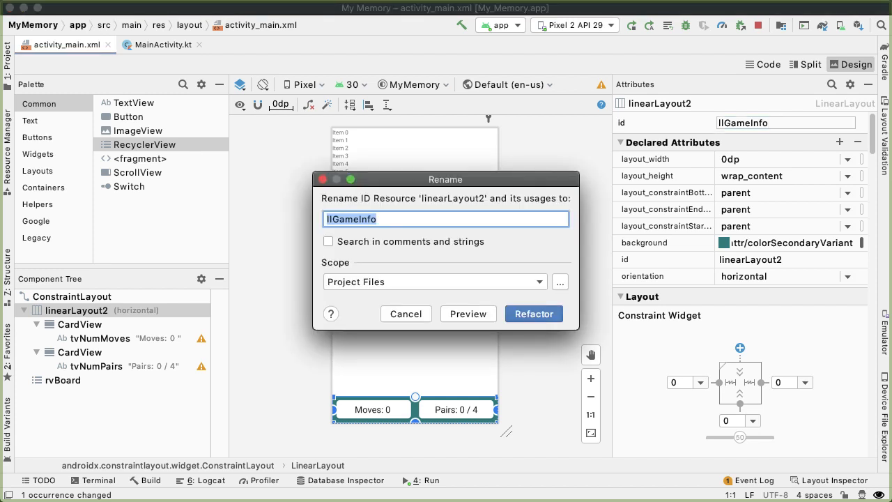
{"action": "mouse_move", "coordinate": [519, 312]}
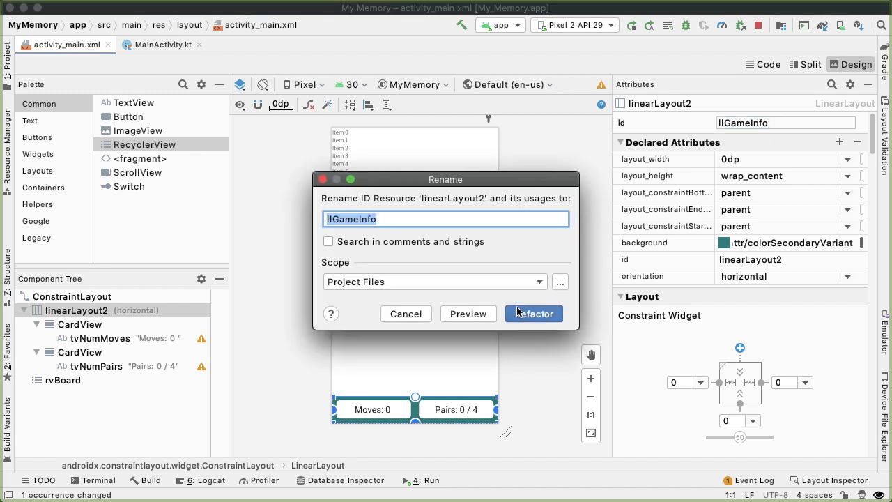
{"action": "left_click", "coordinate": [534, 312]}
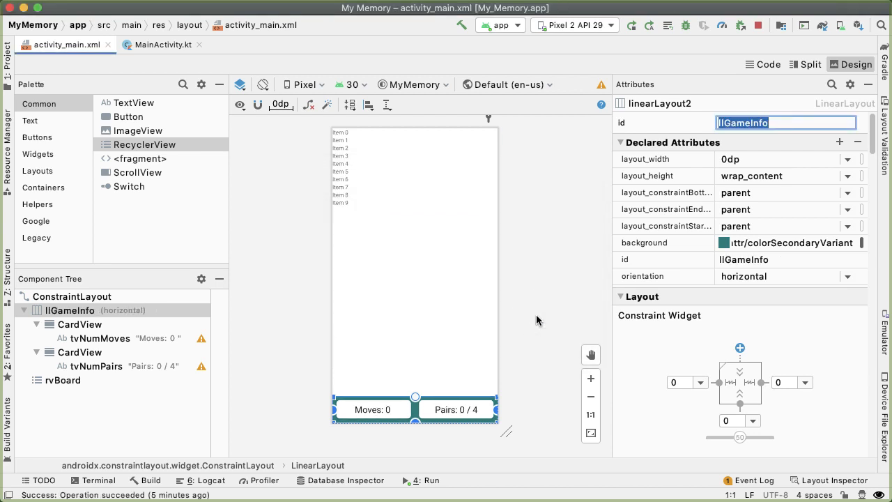
{"action": "mouse_move", "coordinate": [471, 272]}
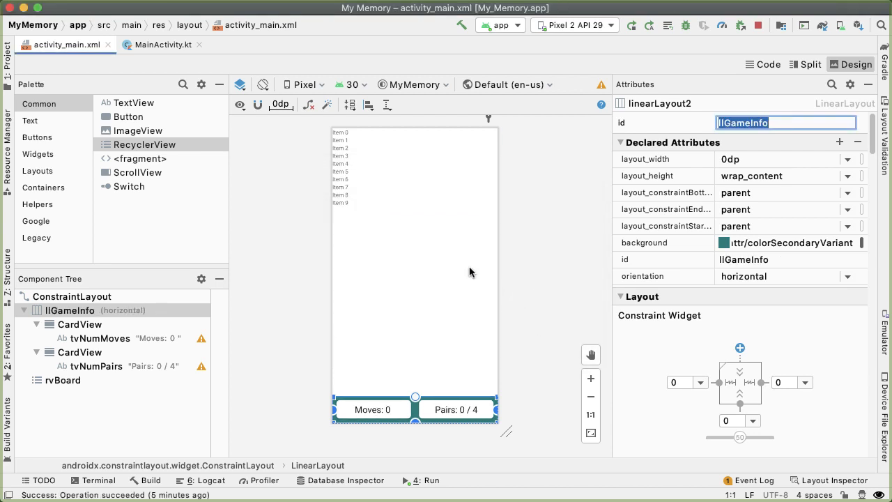
In MainActivity.kt, declare private lateinit var rvBoard: RecyclerView above onCreate.
{"action": "left_click", "coordinate": [162, 45]}
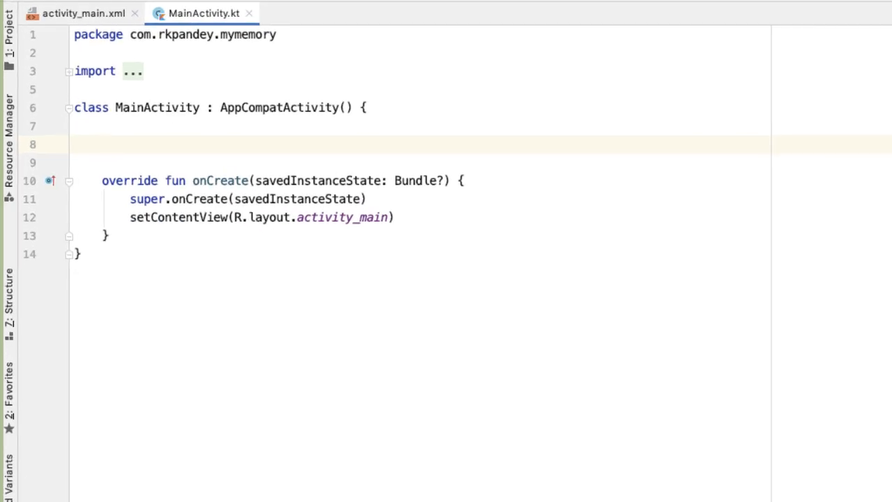
{"action": "type", "text": "private lateinit va"}
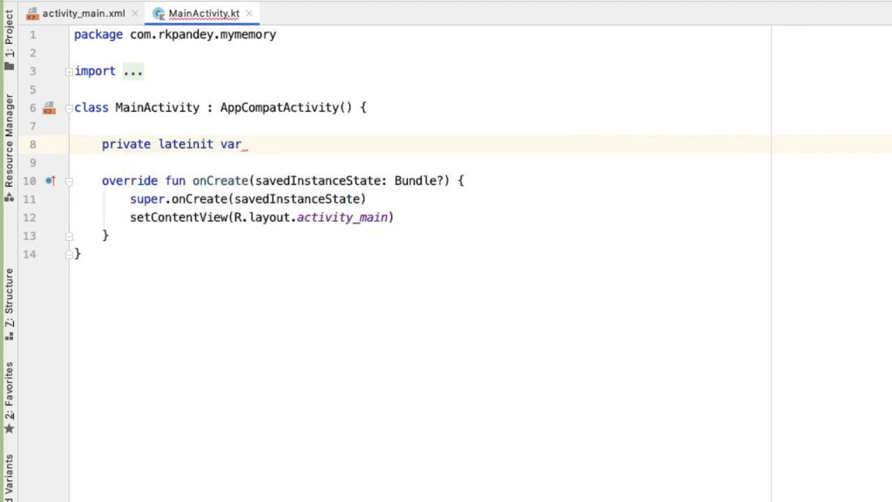
{"action": "type", "text": "rvBoard"}
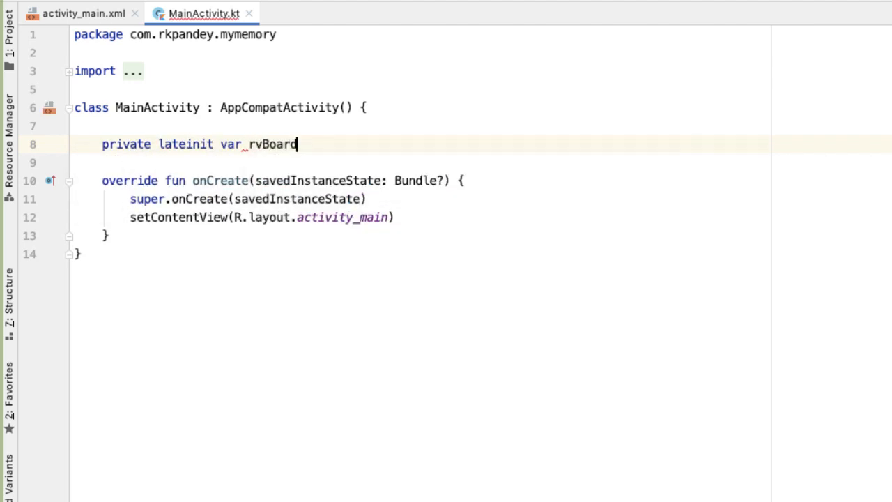
{"action": "type", "text": ": RecyclerView"}
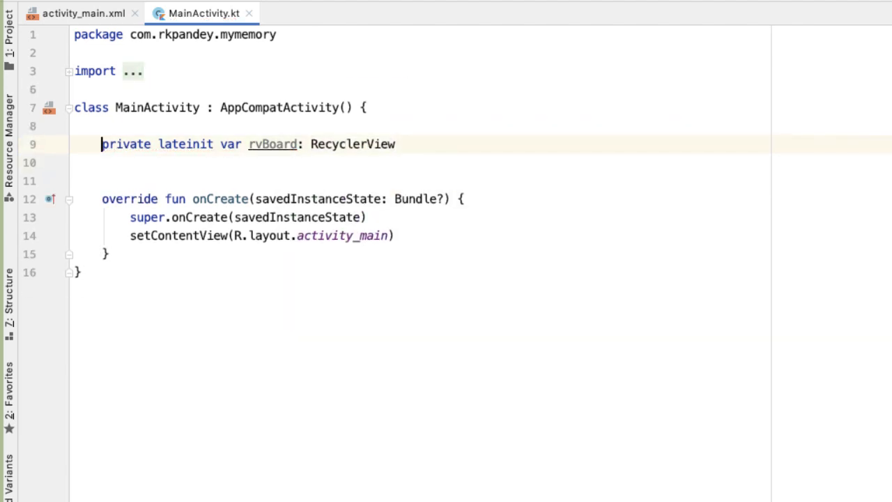
Declare private lateinit vars tvNumMoves and tvNumPairs as TextViews, then review the declarations.
{"action": "type", "text": "private lateinit var t: RecyclerView"}
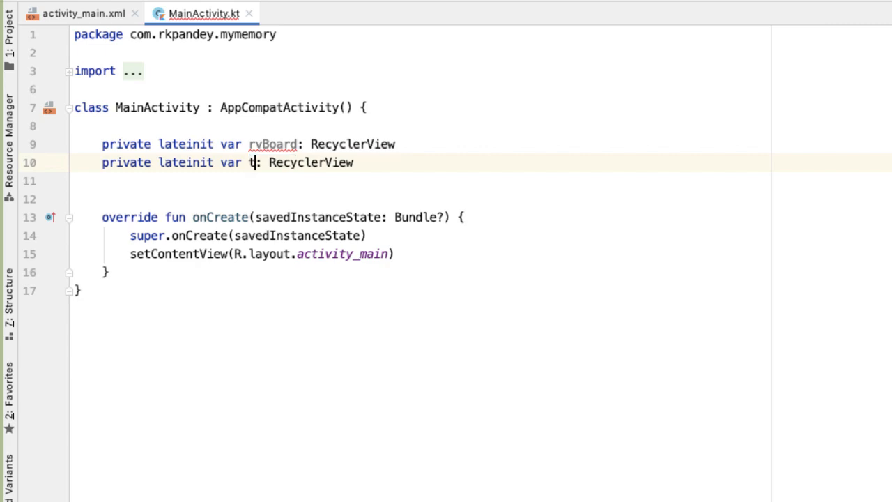
{"action": "type", "text": "vNumMoves"}
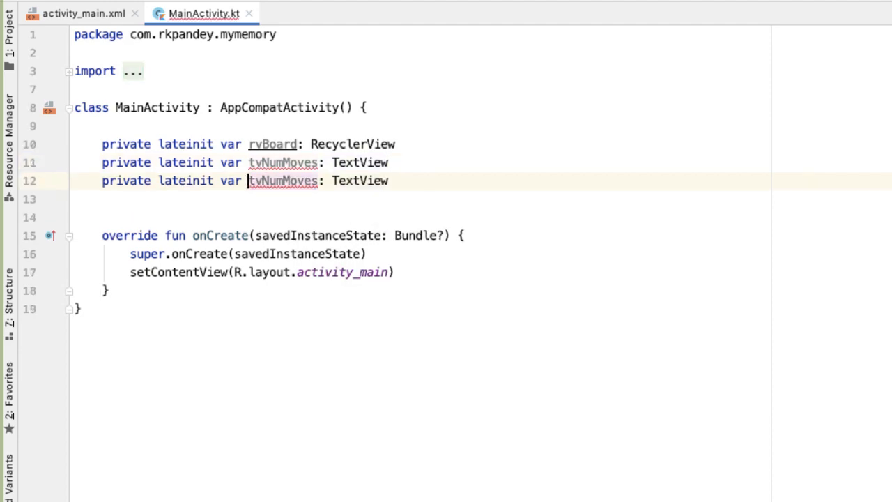
{"action": "type", "text": "tvNumP"}
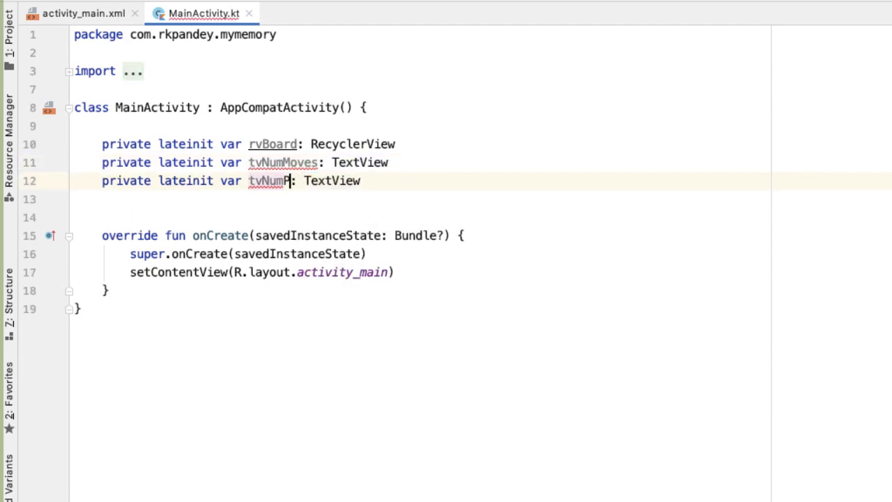
{"action": "type", "text": "airs"}
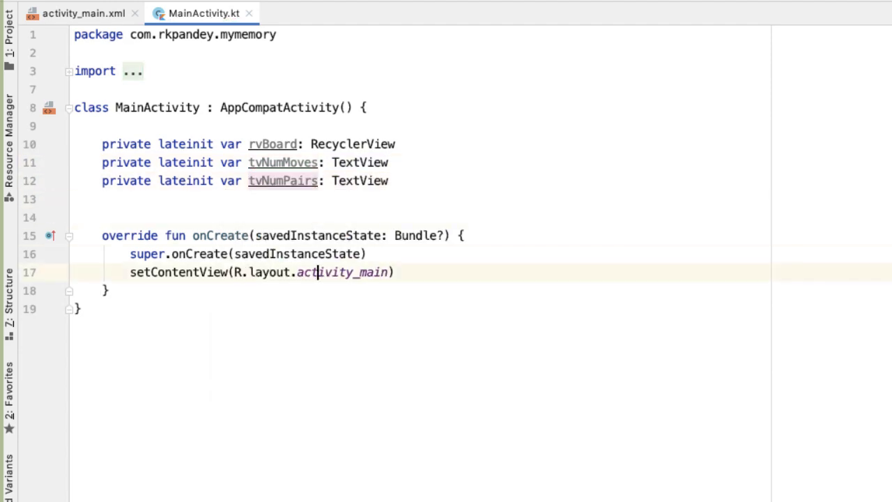
{"action": "double_click", "coordinate": [186, 144]}
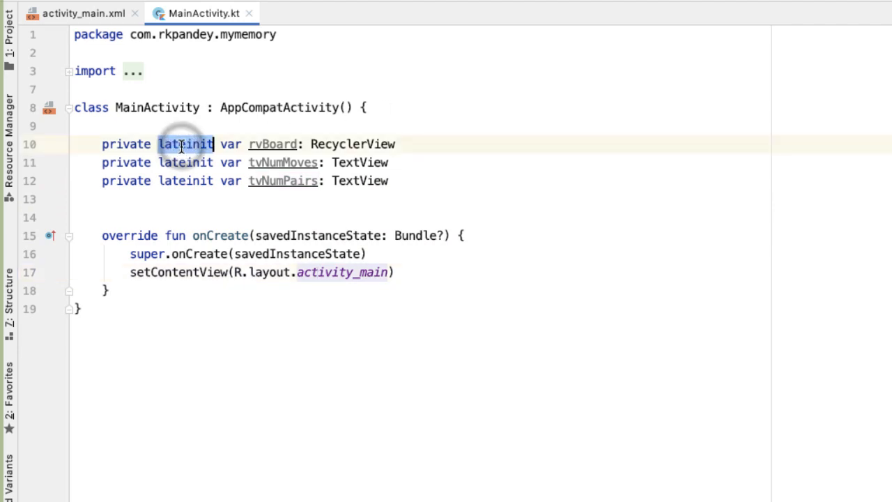
{"action": "double_click", "coordinate": [272, 144]}
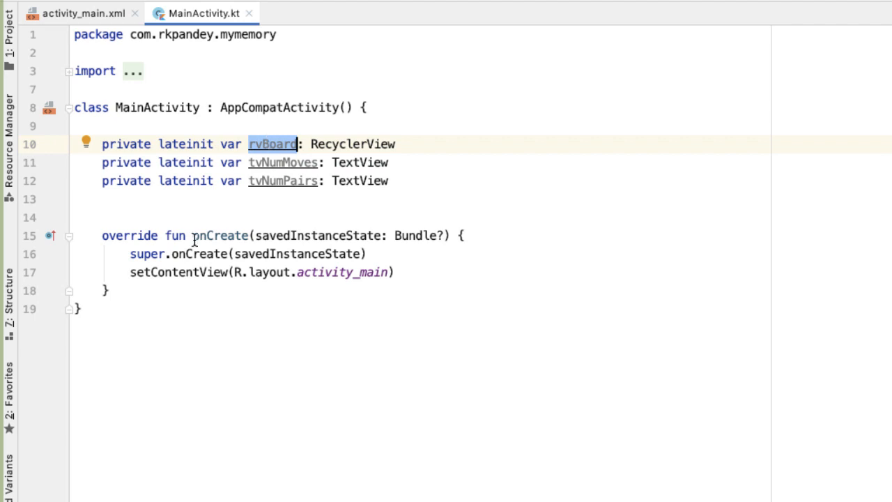
{"action": "left_click", "coordinate": [235, 253]}
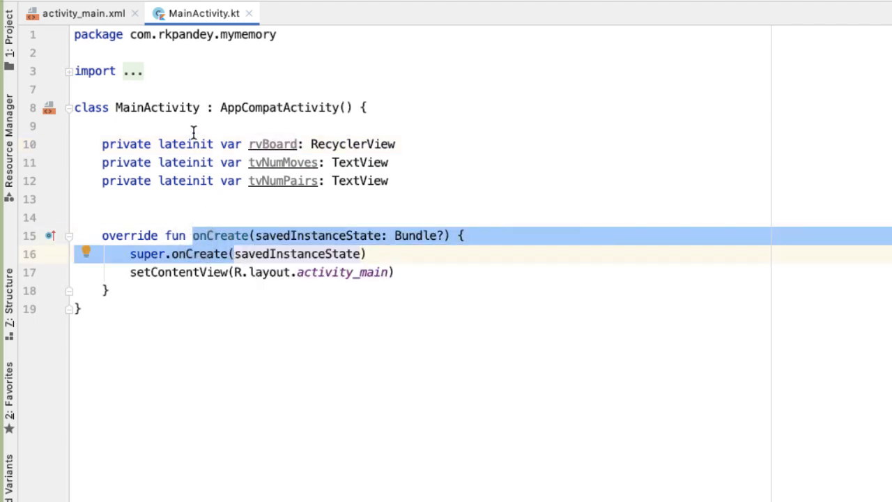
{"action": "mouse_move", "coordinate": [156, 108]}
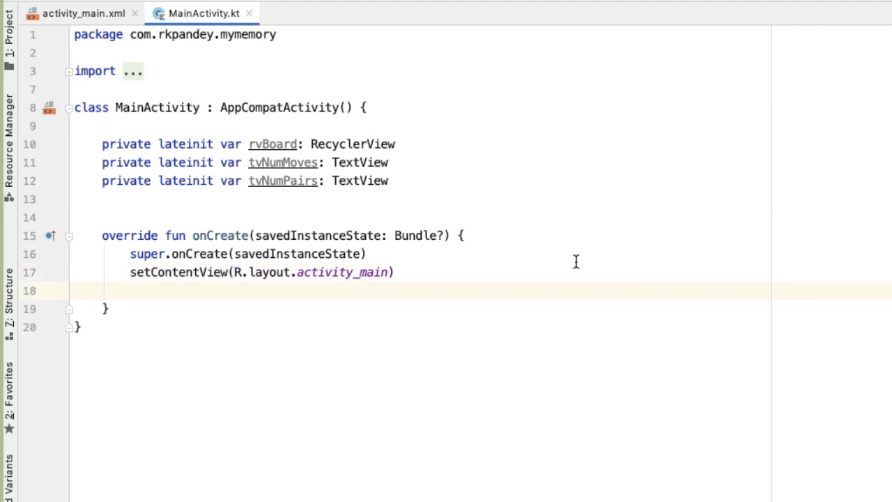
{"action": "mouse_move", "coordinate": [258, 289]}
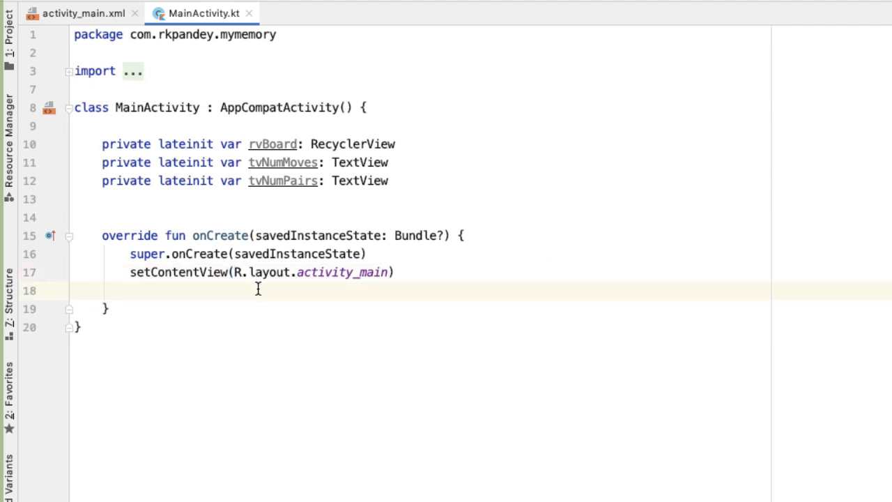
Assign rvBoard, tvNumMoves and tvNumPairs via findViewById with R.id.rvBoard, R.id.tvNumMoves and R.id.tvNumPairs.
{"action": "type", "text": "rvBoard"}
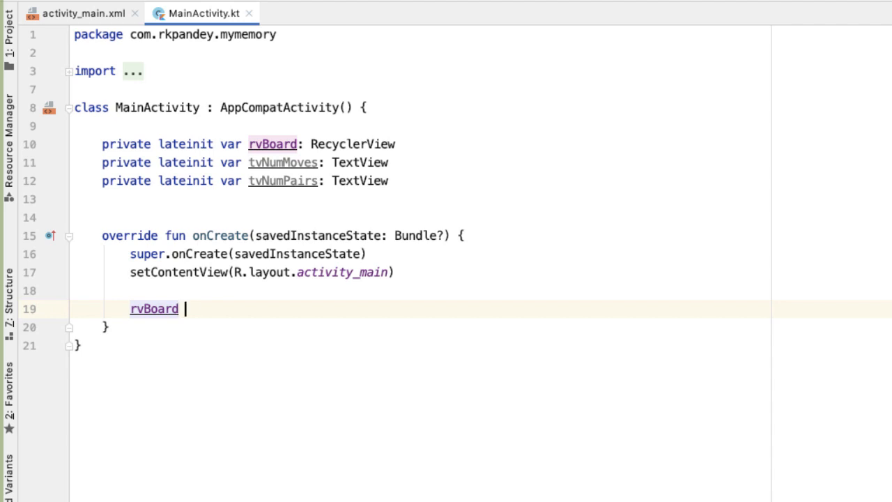
{"action": "type", "text": "= findViewById(R.id.rvBoard"}
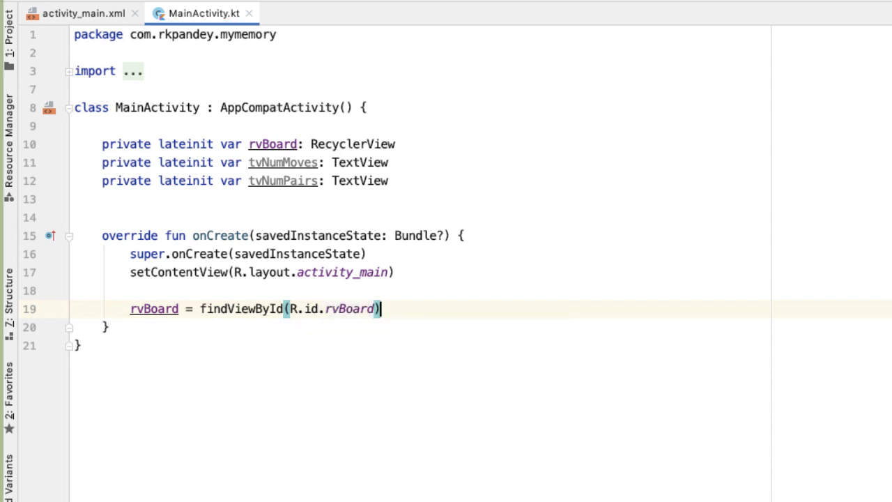
{"action": "type", "text": "tv"}
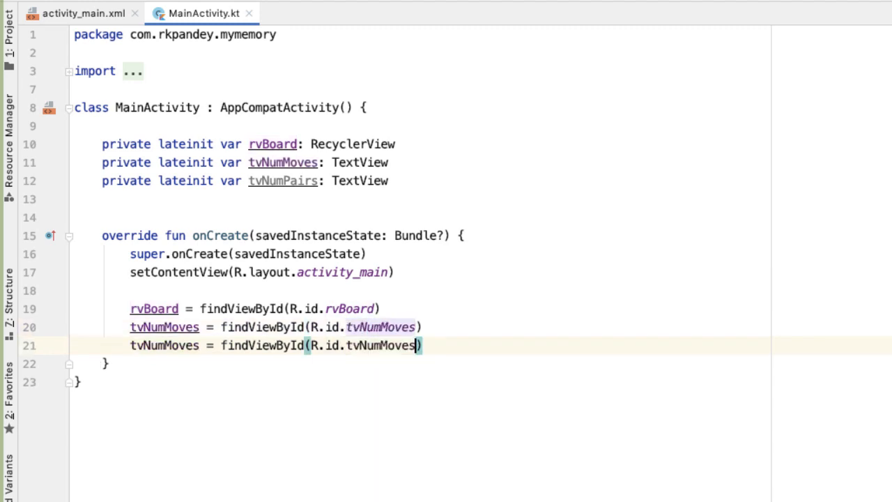
{"action": "type", "text": "Pair"}
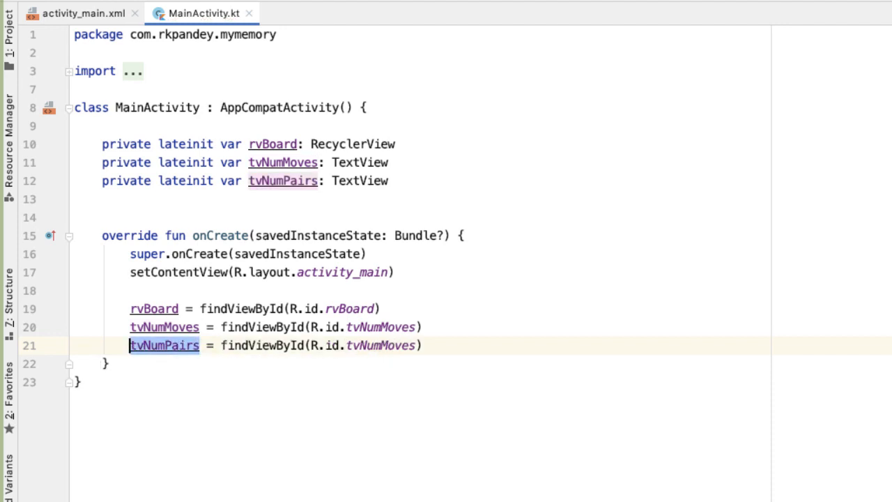
{"action": "type", "text": "tvNumPairs"}
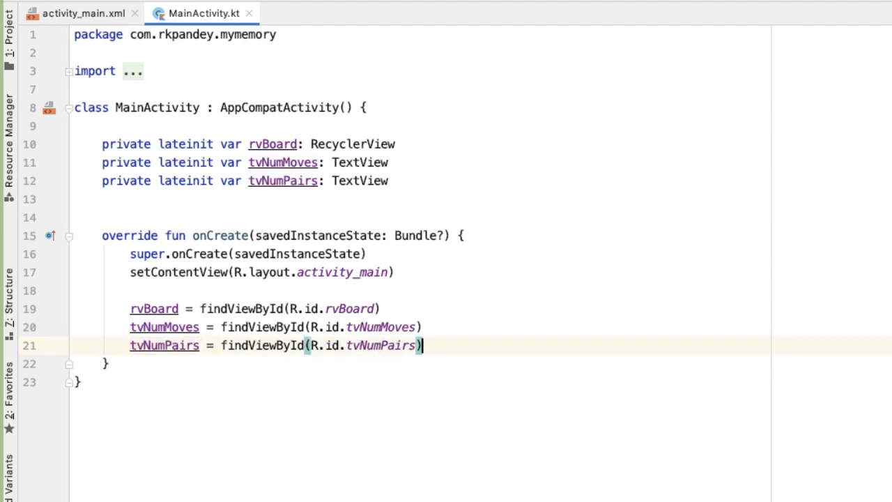
{"action": "mouse_move", "coordinate": [258, 289]}
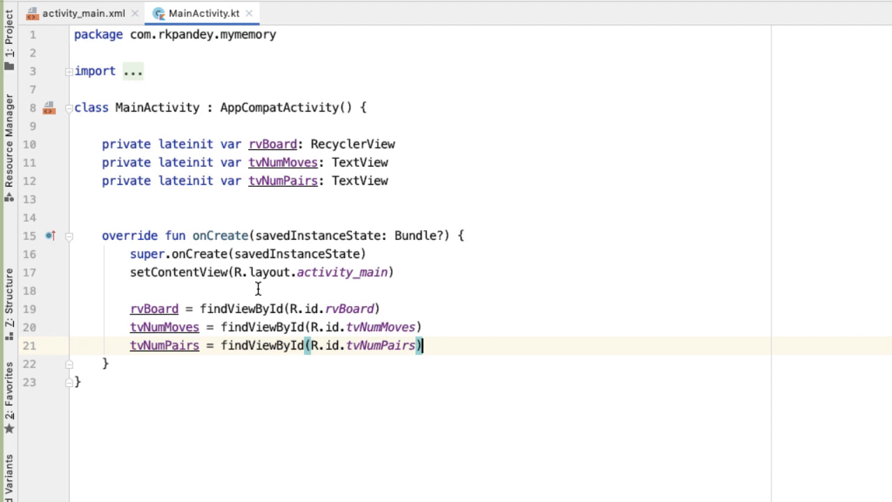
{"action": "double_click", "coordinate": [154, 308]}
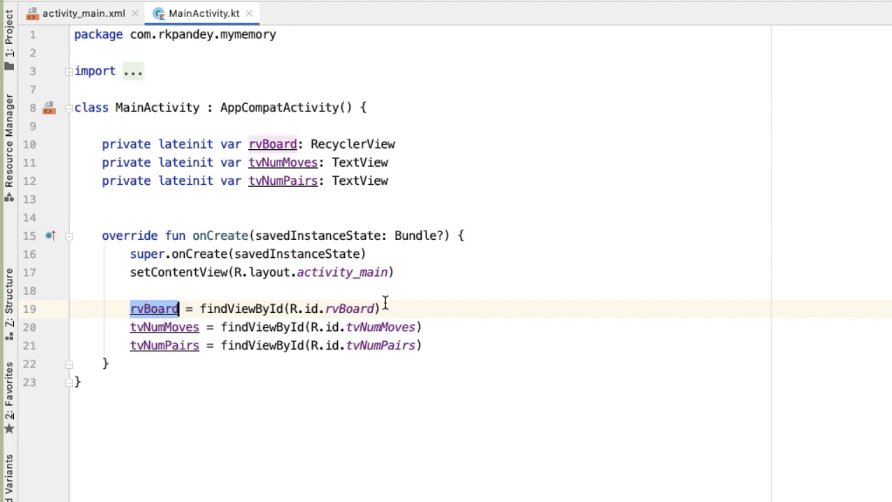